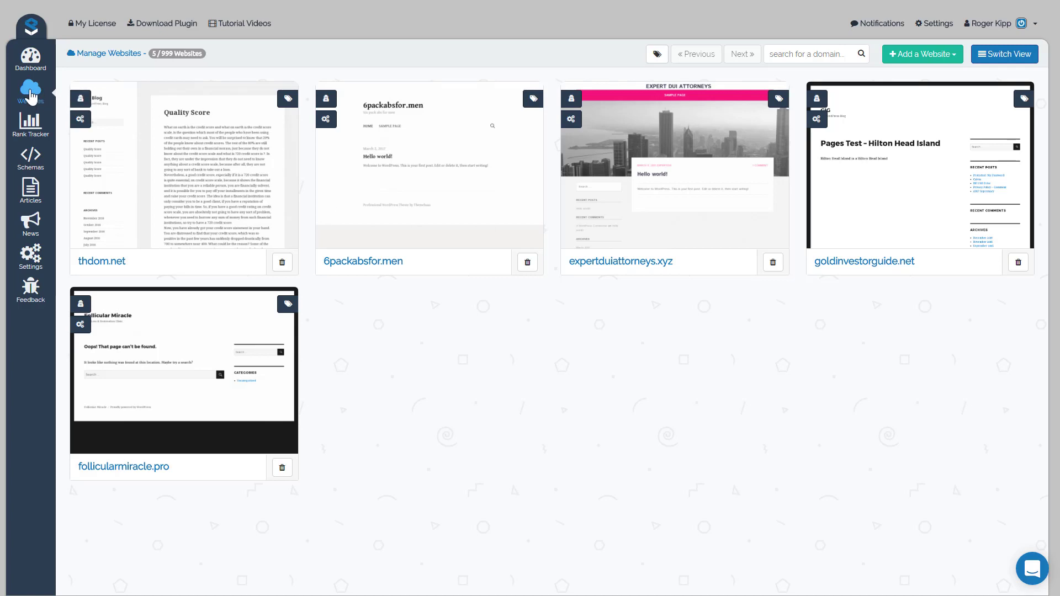
mouse_move(499, 362)
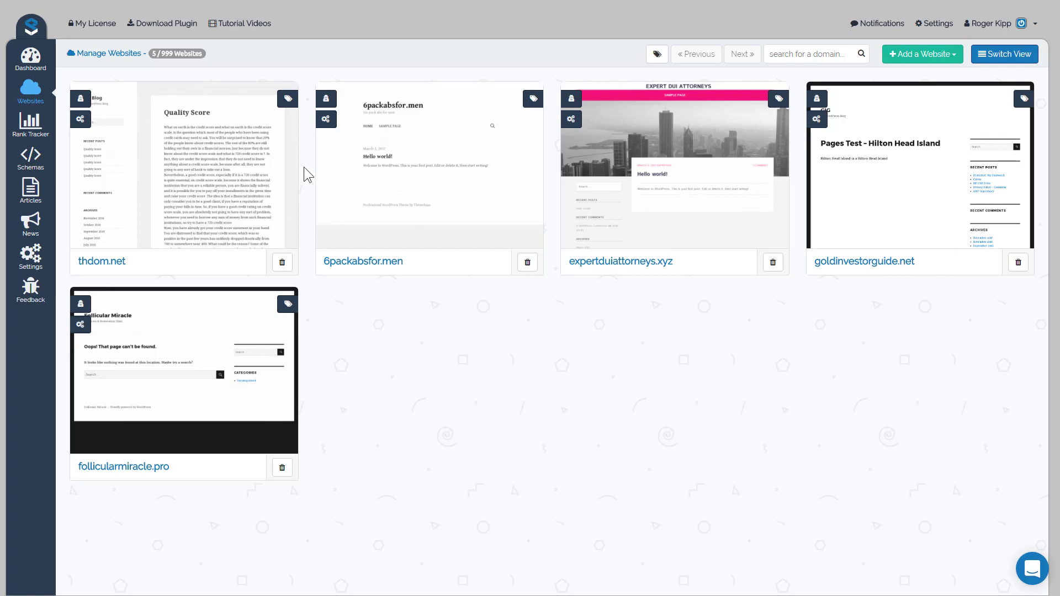
mouse_move(591, 429)
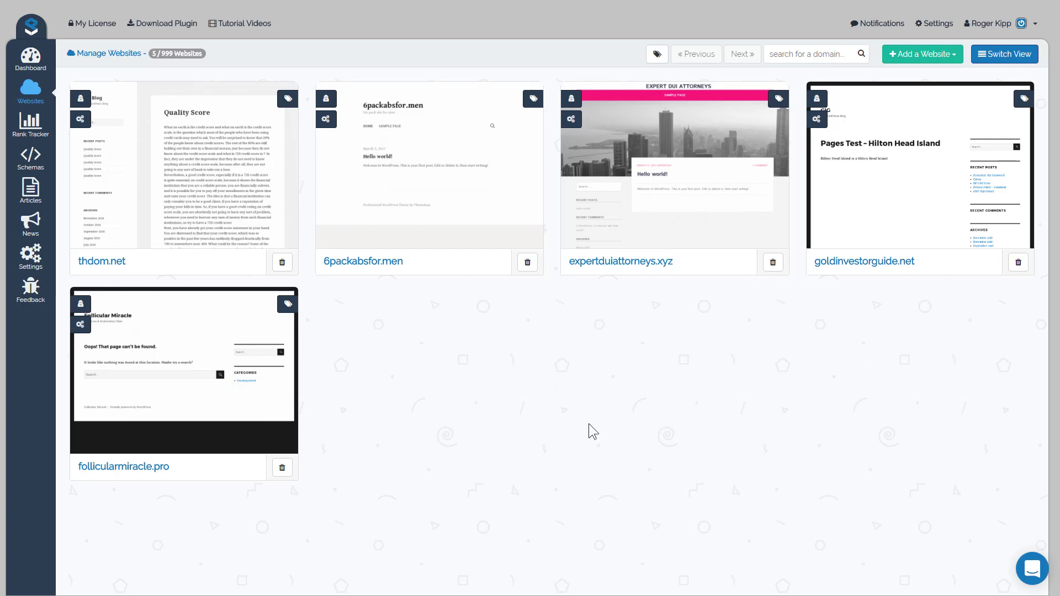
mouse_move(726, 381)
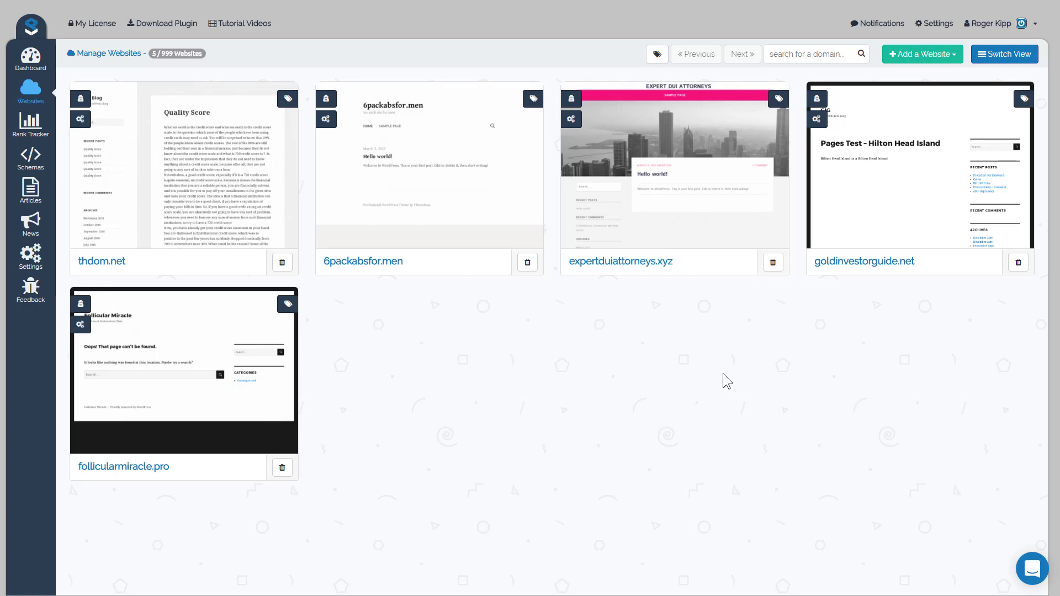
mouse_move(411, 226)
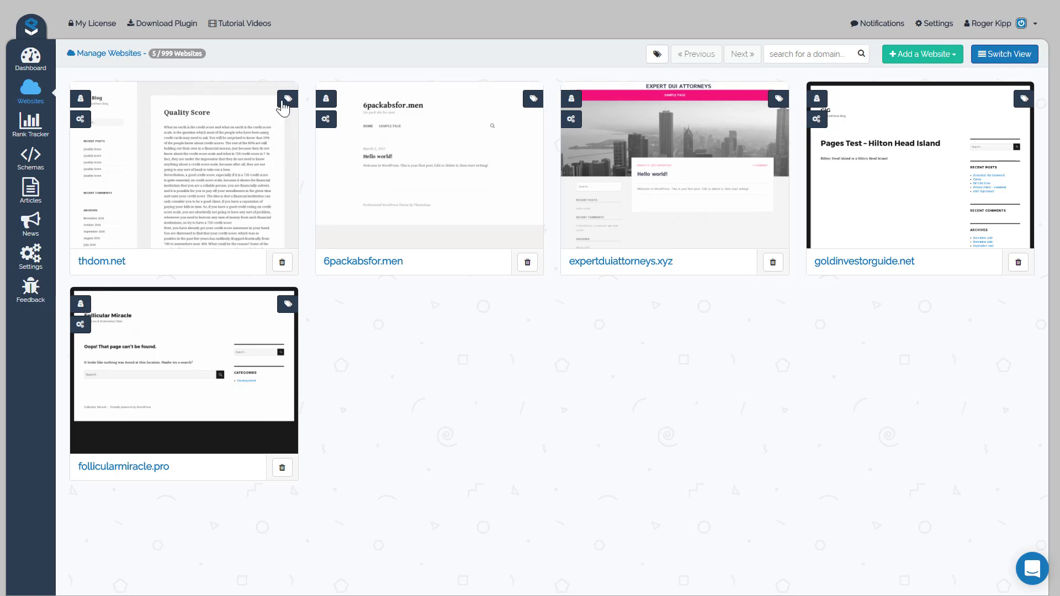
mouse_move(526, 105)
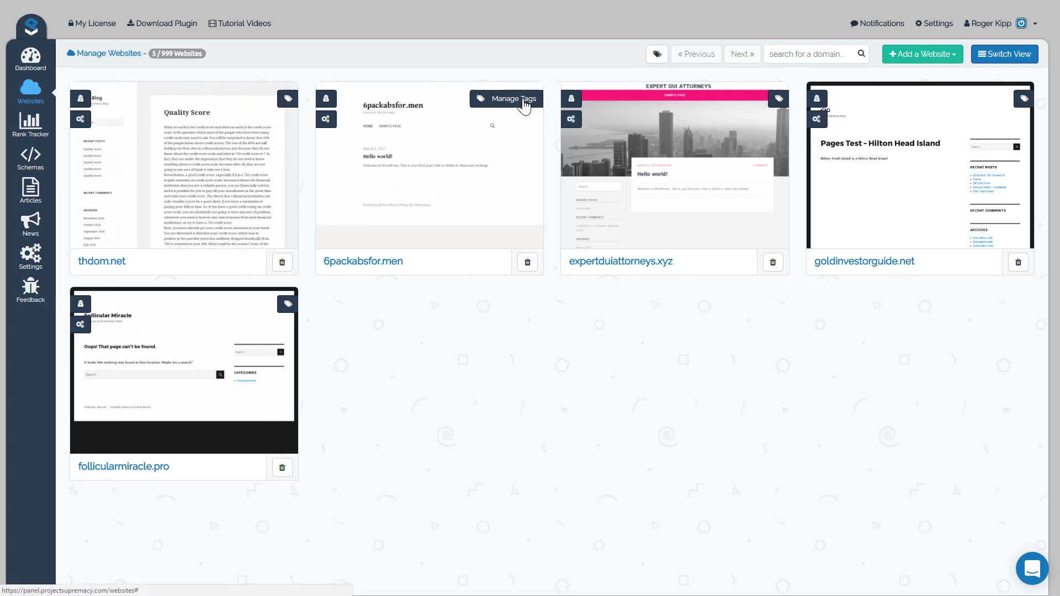
mouse_move(754, 108)
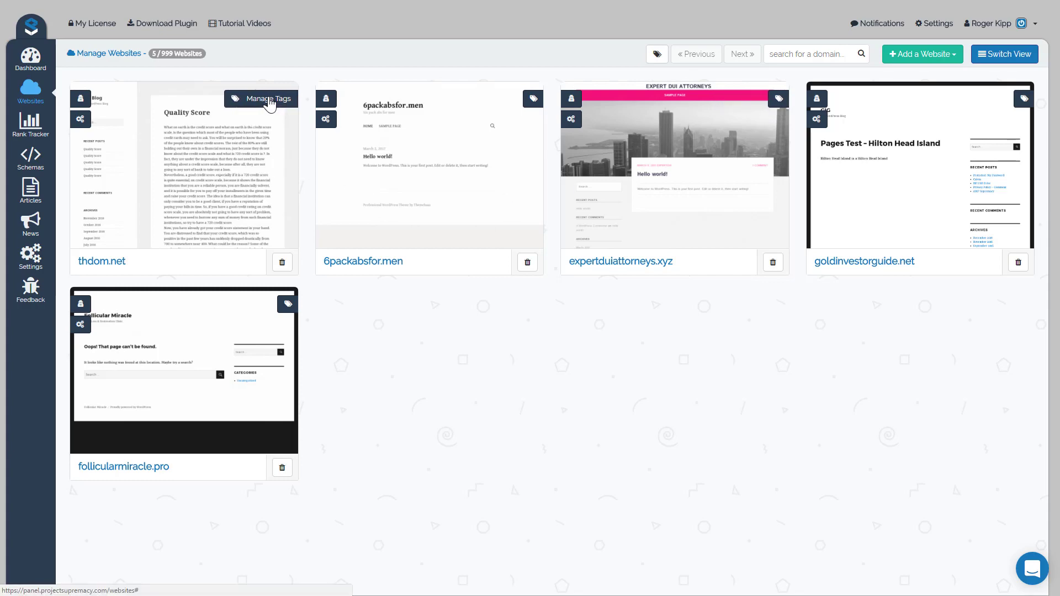
- Open thdom.net's tag manager and create a green Money tag and an orange PBN tag
left_click(261, 98)
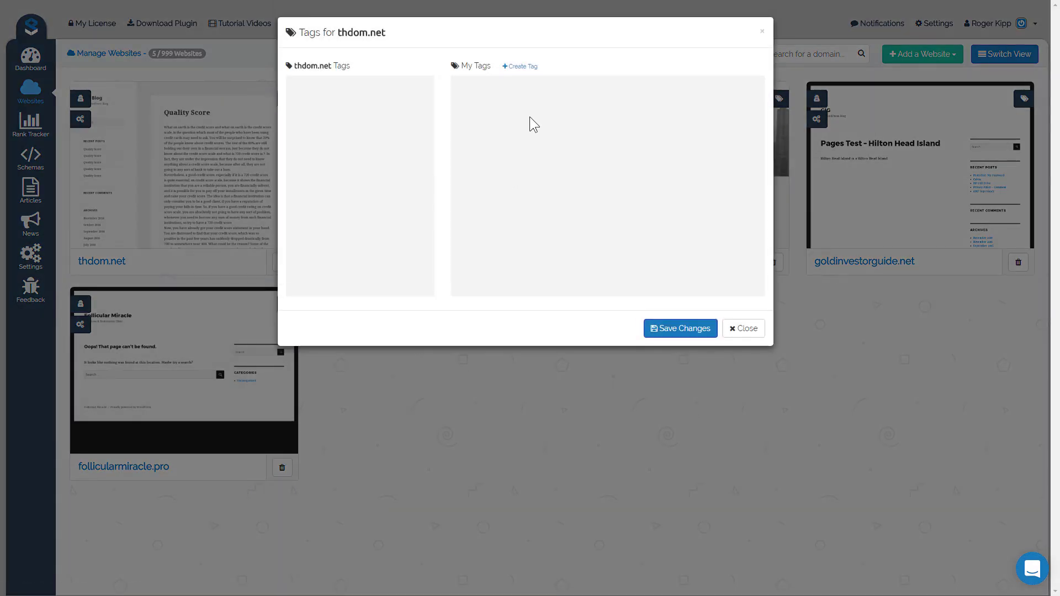
mouse_move(525, 69)
type("M")
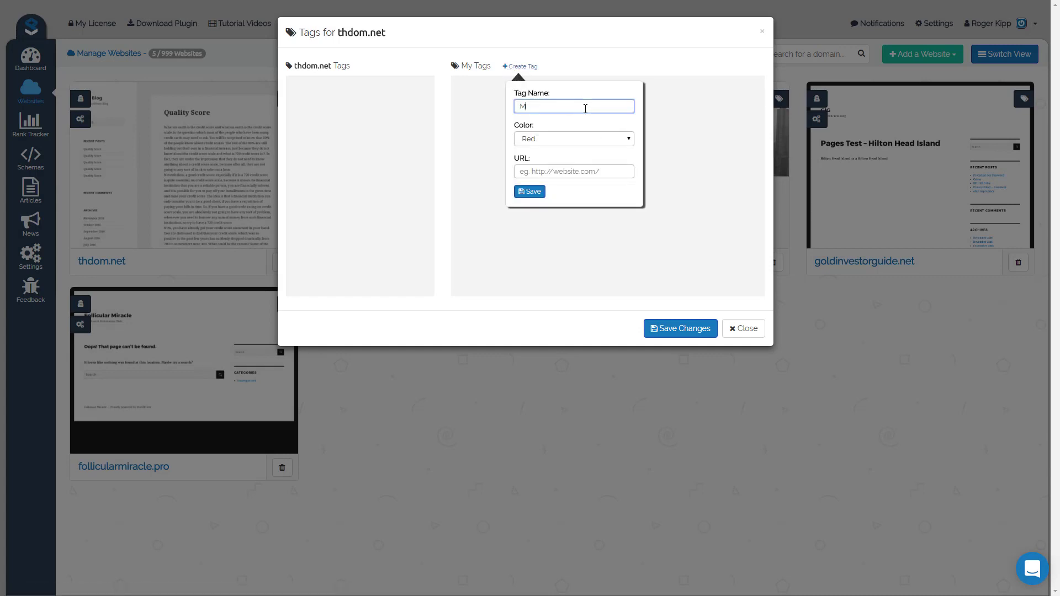
type("oney")
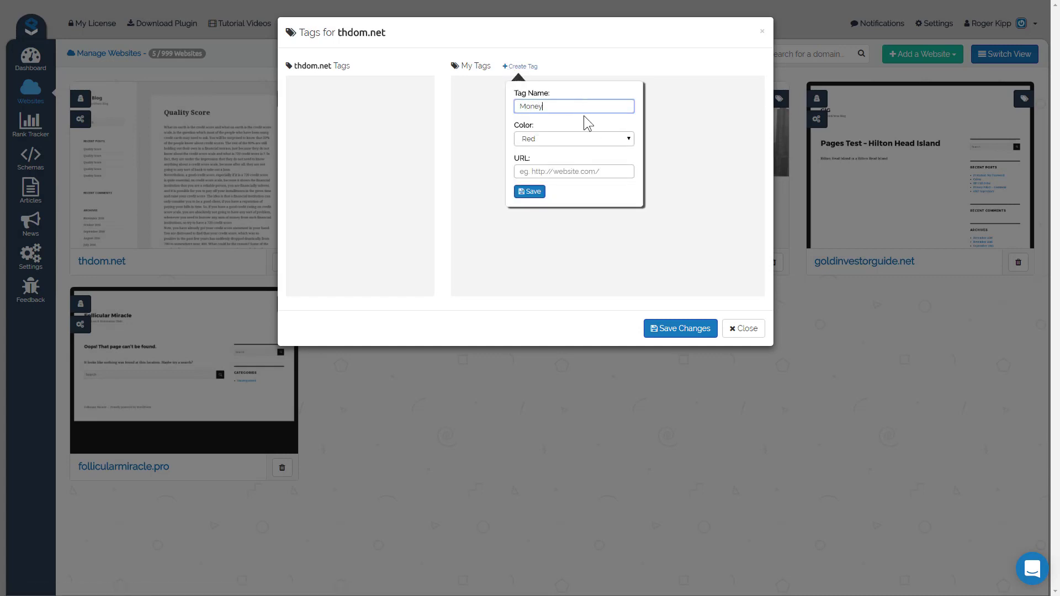
left_click(574, 138)
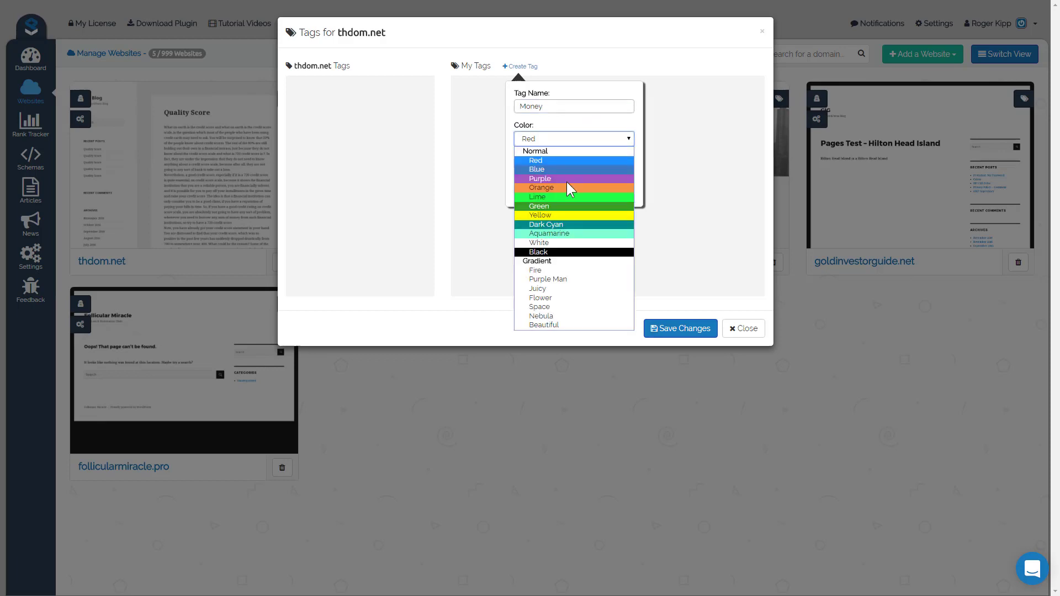
left_click(540, 206)
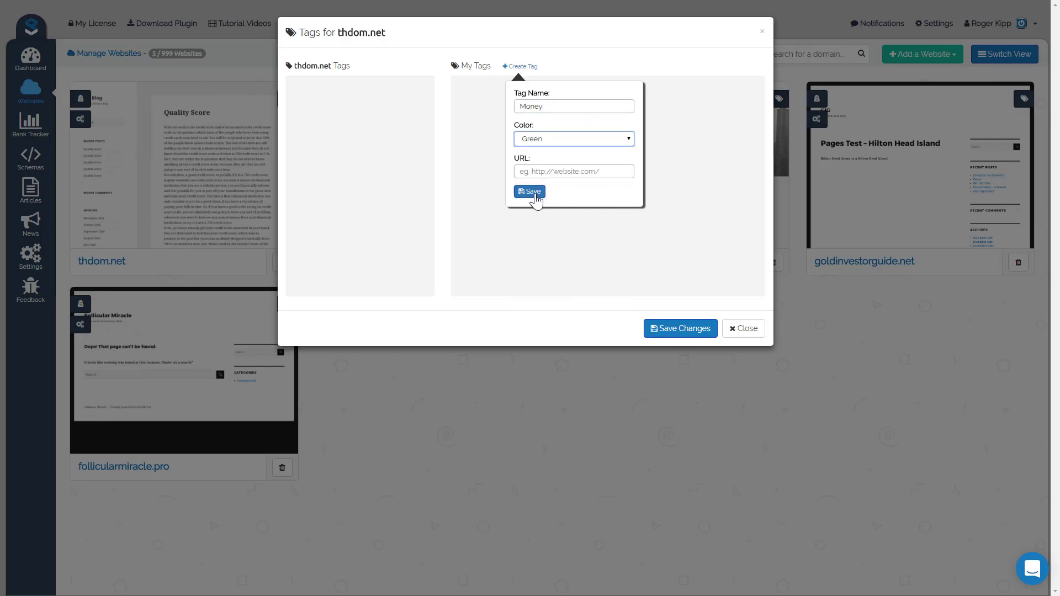
left_click(529, 192)
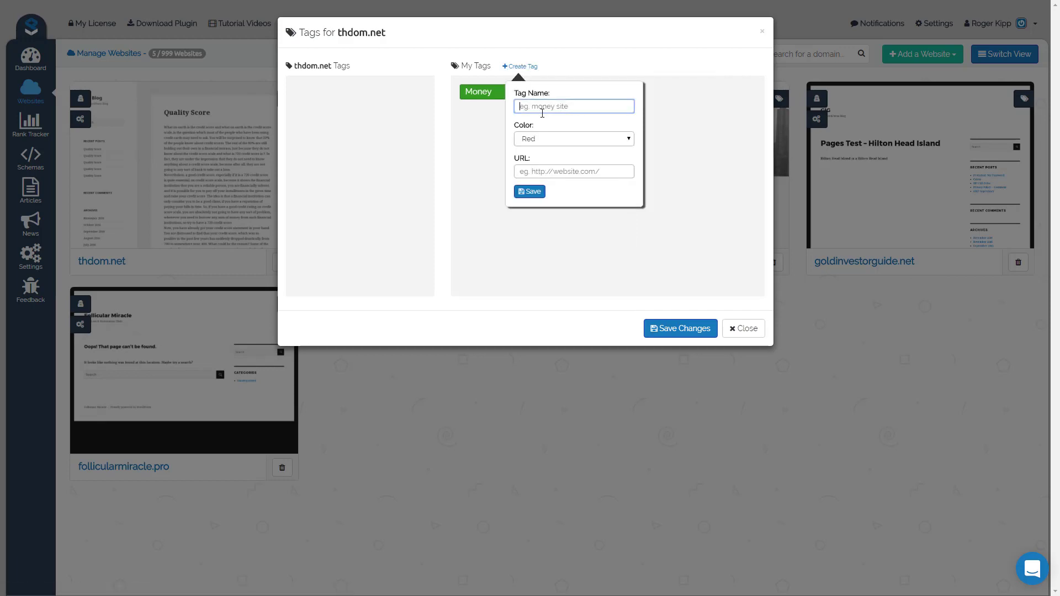
type("PBN")
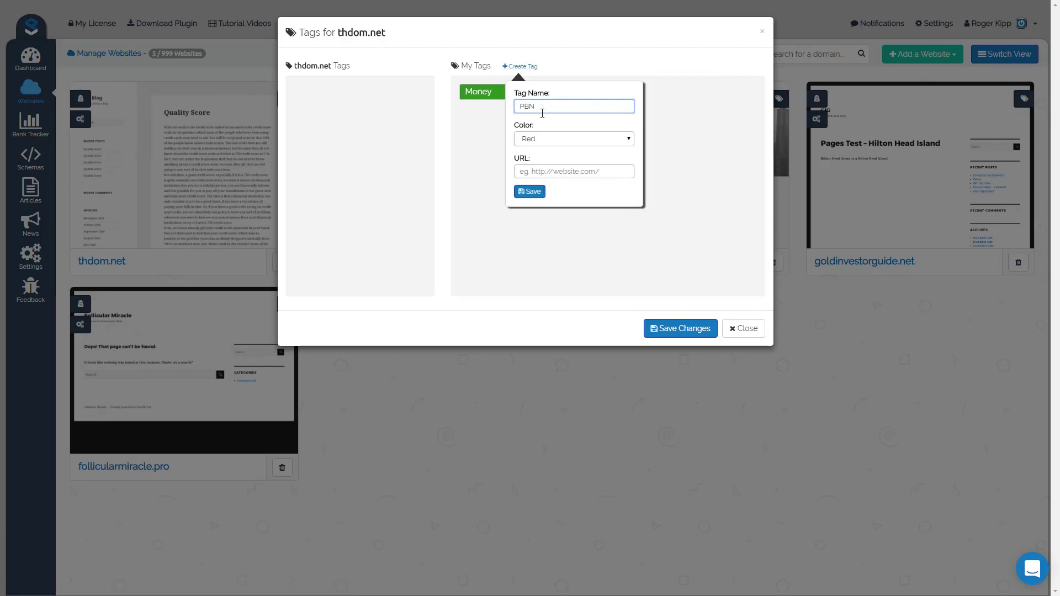
left_click(574, 138)
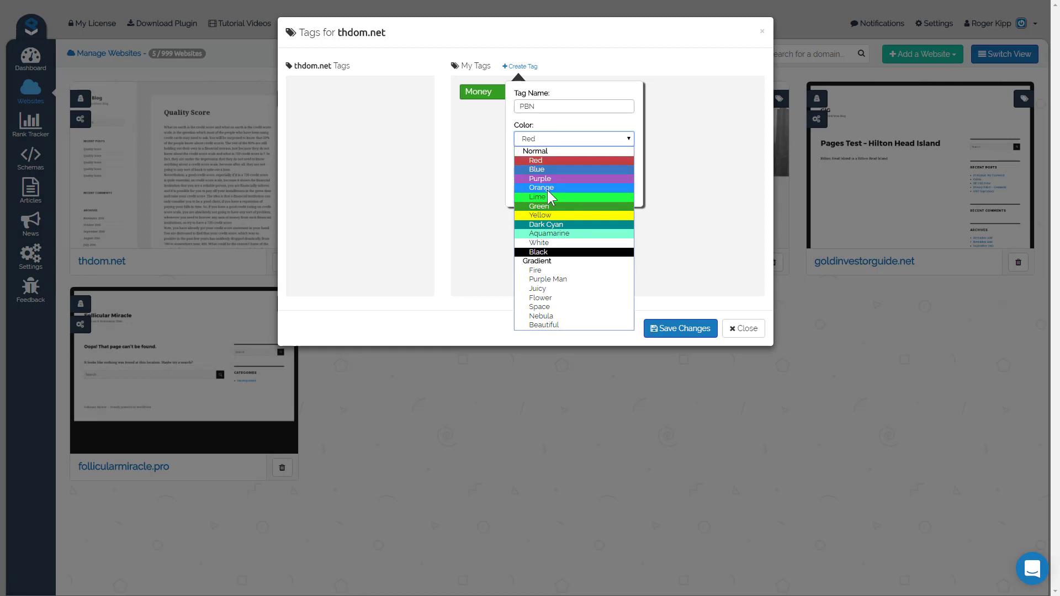
left_click(547, 187)
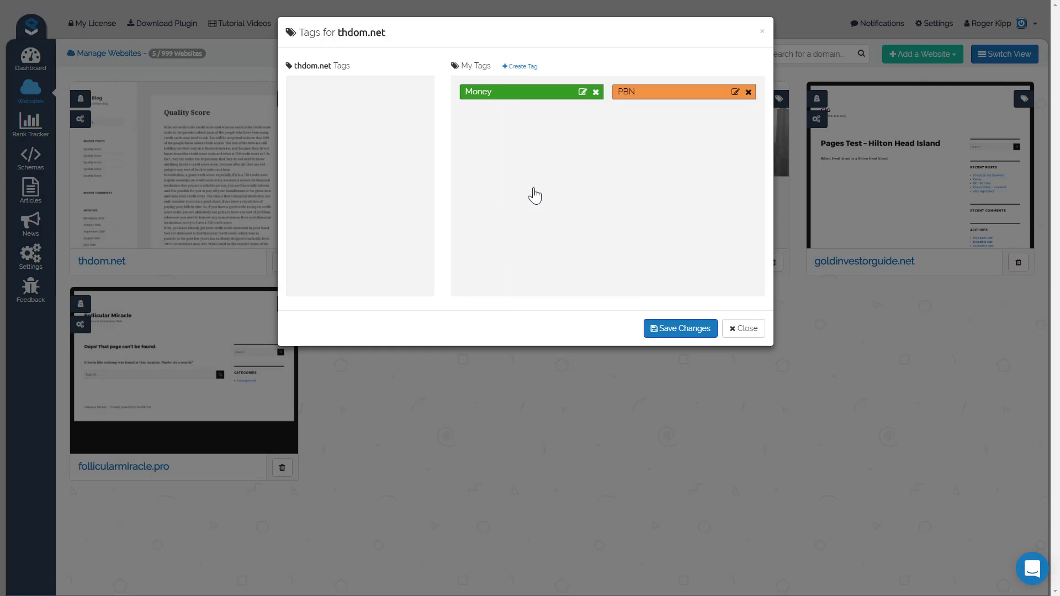
- Create a blue Client tag and a white SERPtech tag
left_click(523, 66)
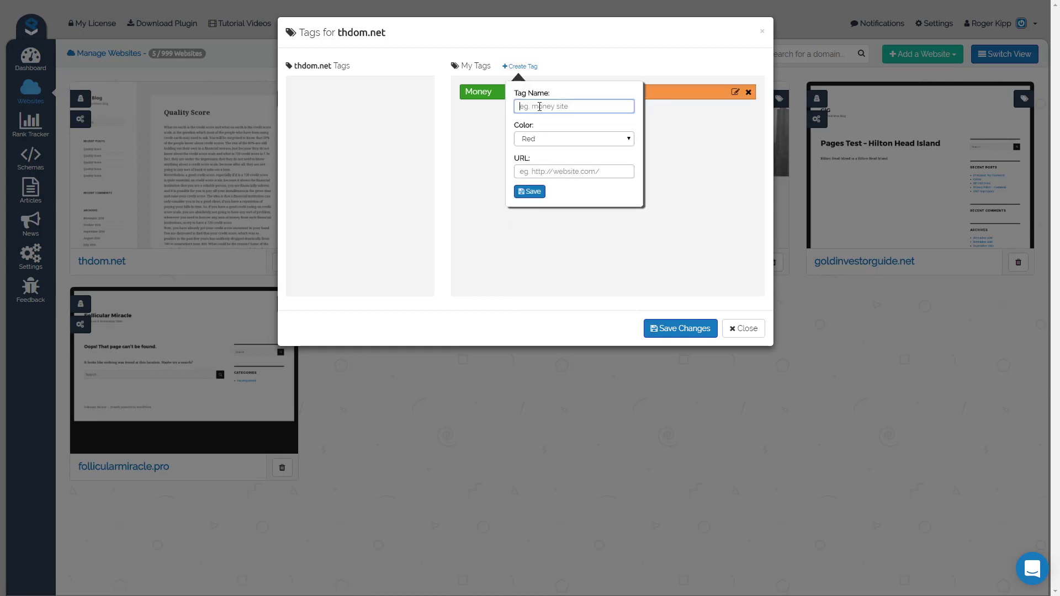
type("Client")
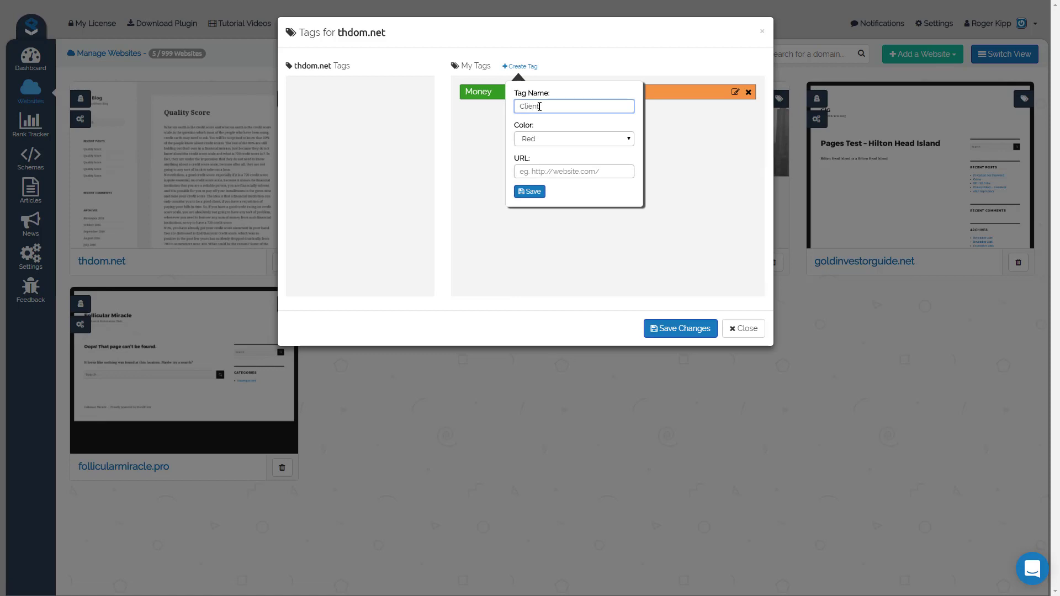
left_click(574, 139)
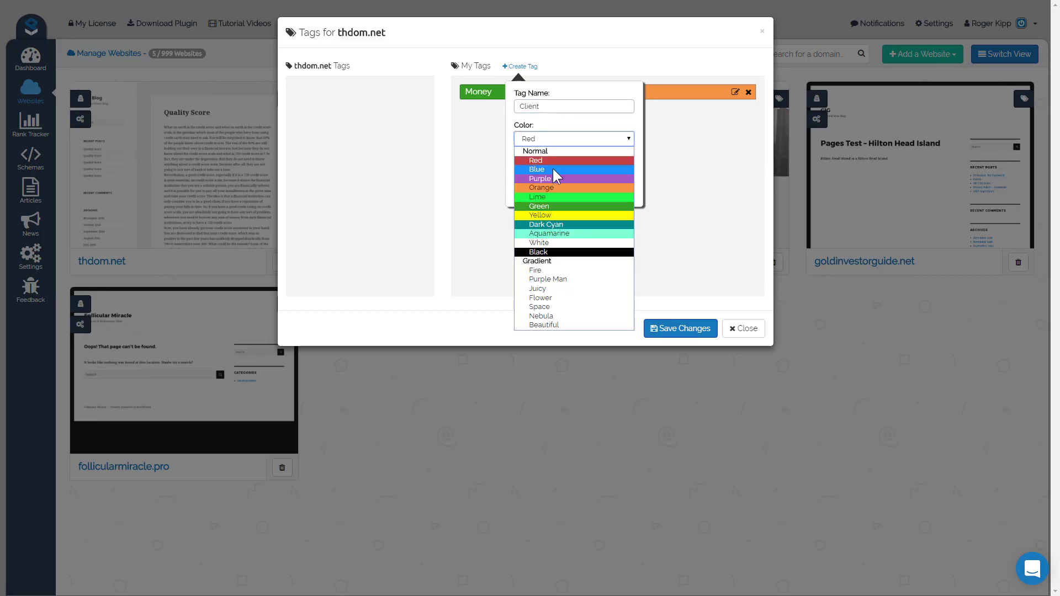
left_click(536, 169)
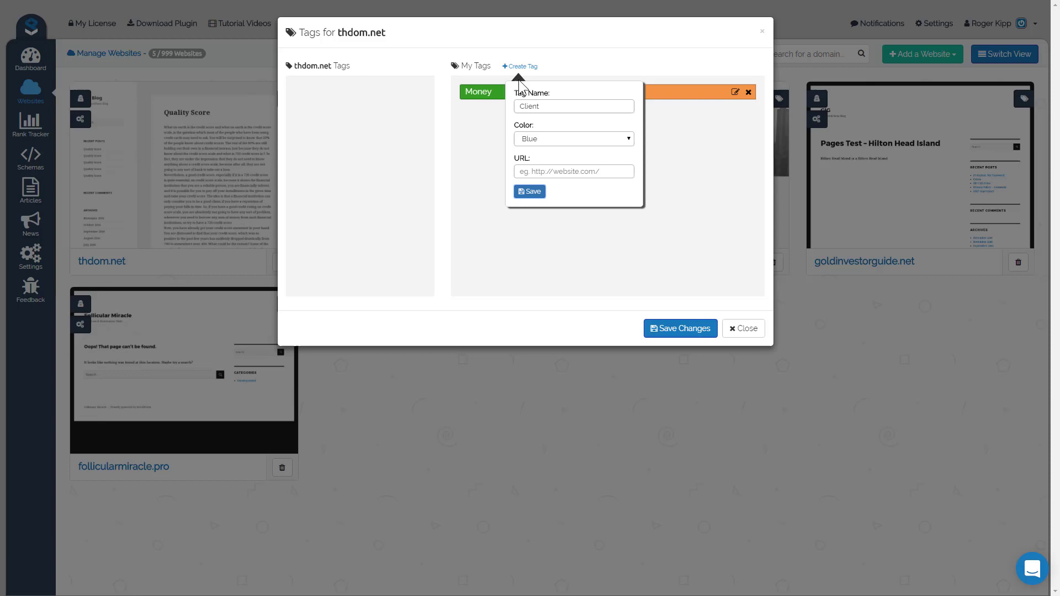
left_click(528, 191)
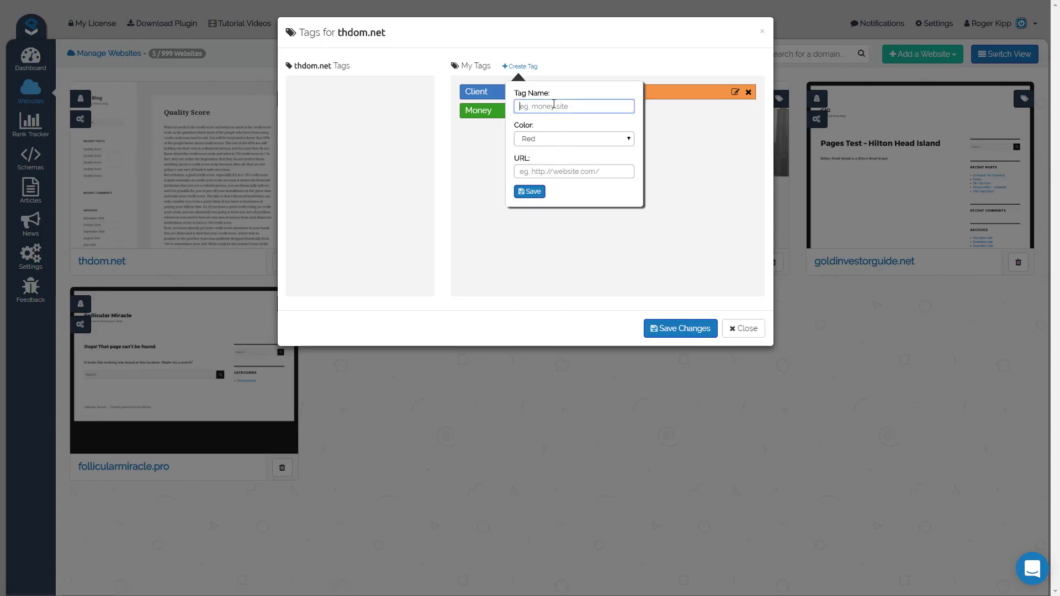
type("SERPtech")
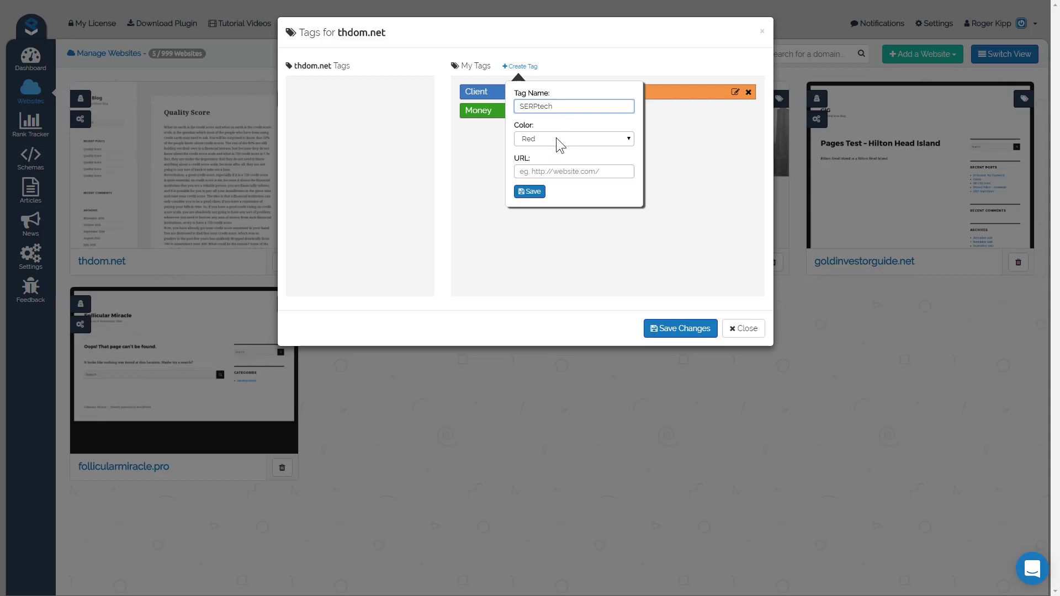
left_click(574, 139)
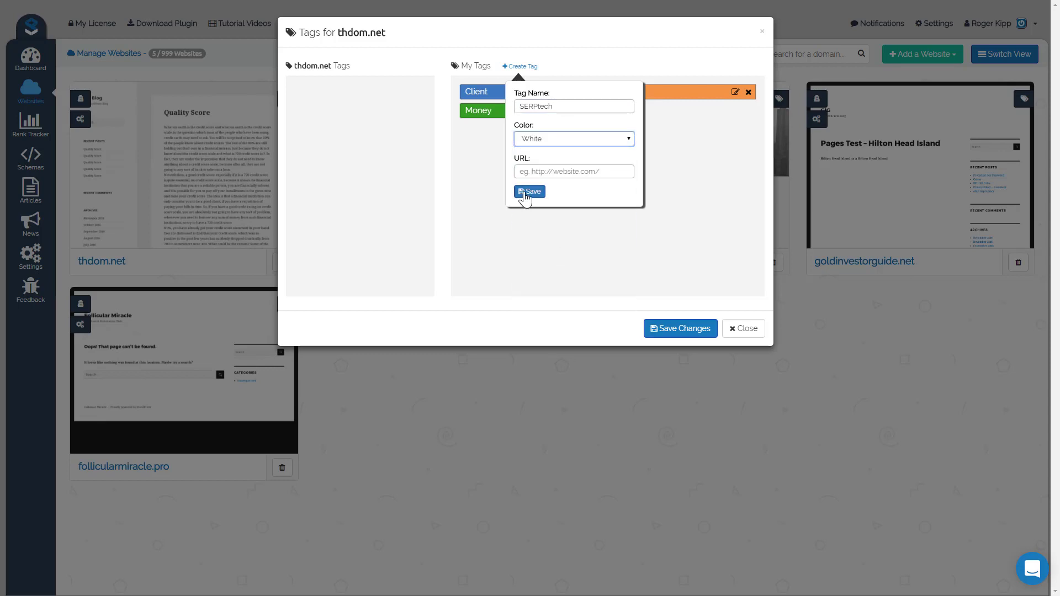
left_click(529, 191)
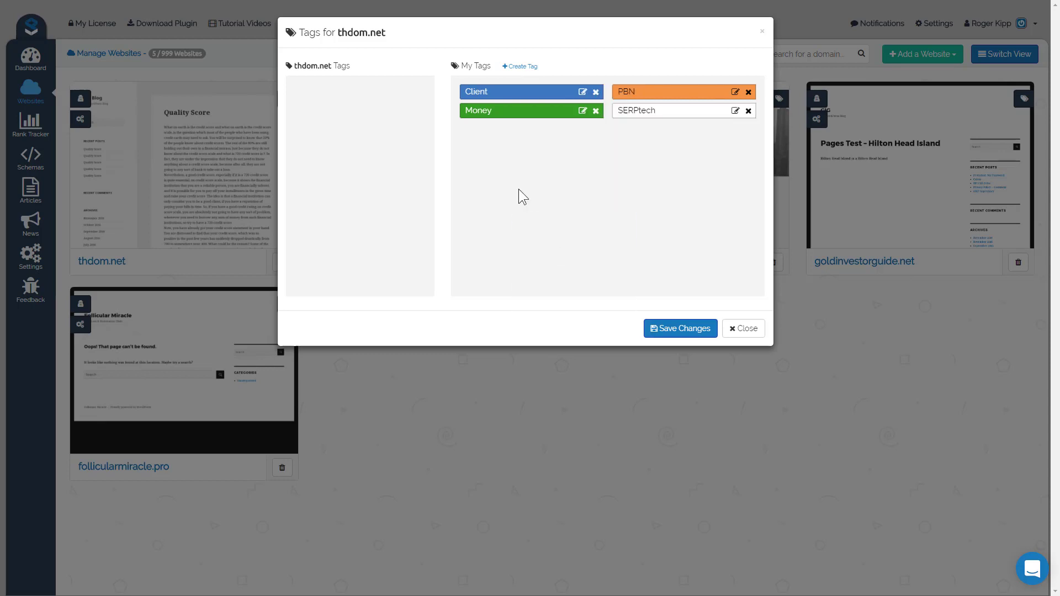
mouse_move(567, 75)
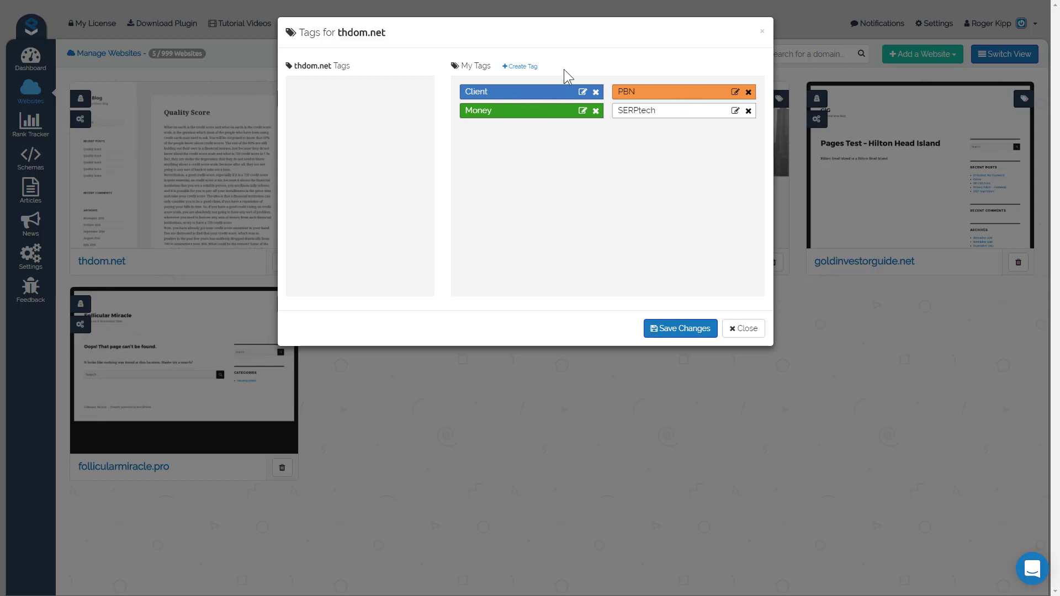
mouse_move(654, 148)
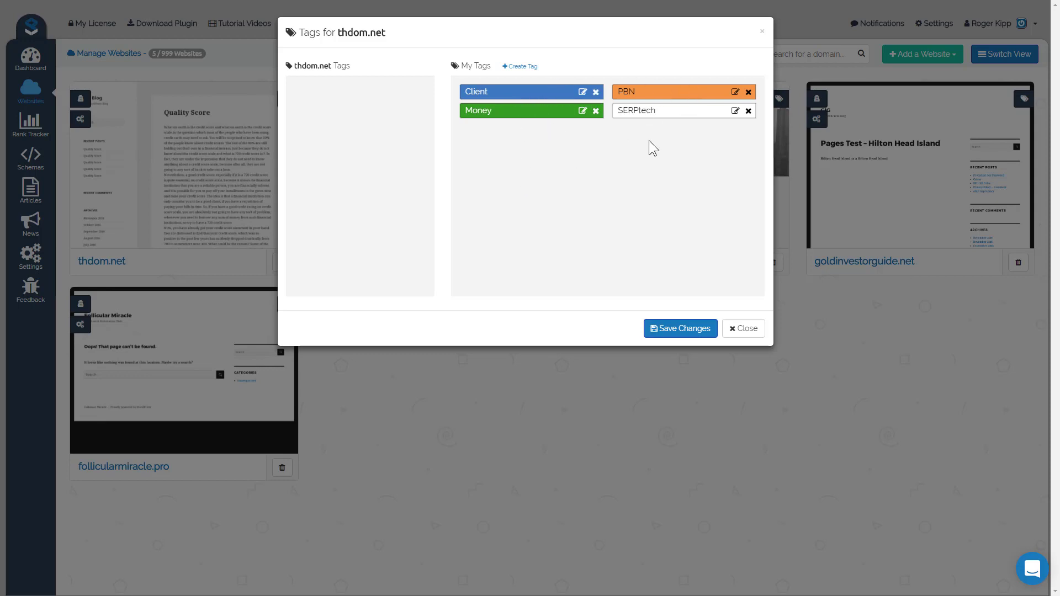
mouse_move(189, 175)
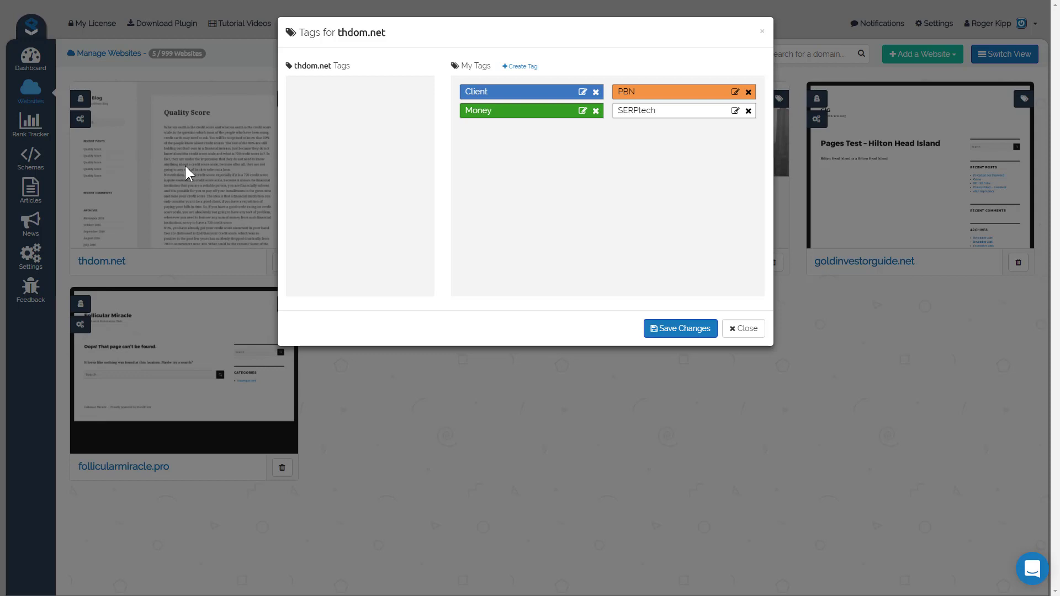
mouse_move(522, 66)
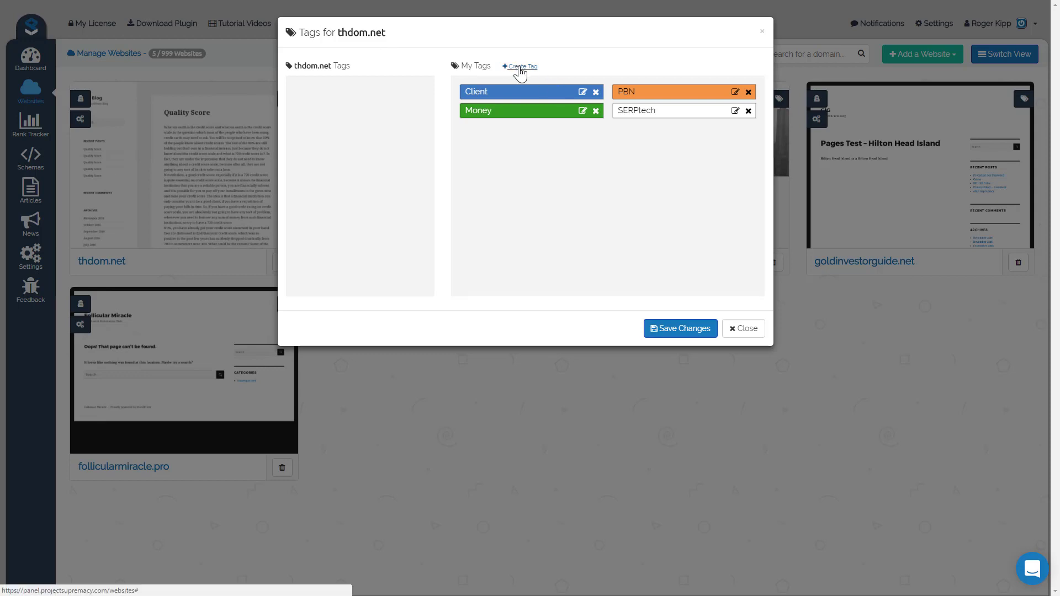
- Create a yellow Supremacy tag linked to the hosting clients_area/clientarea URL
left_click(522, 66)
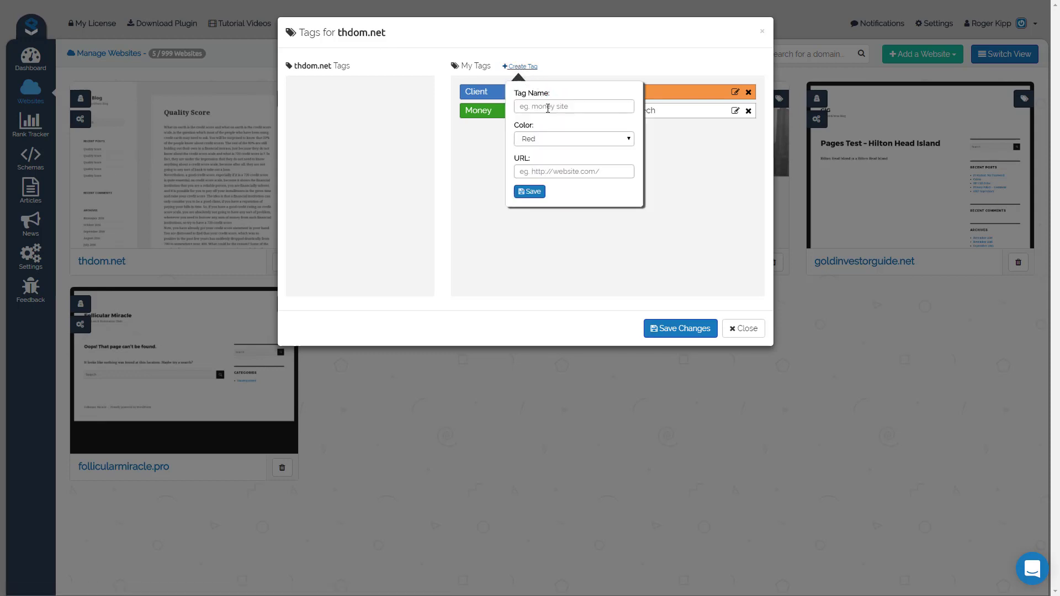
left_click(573, 106)
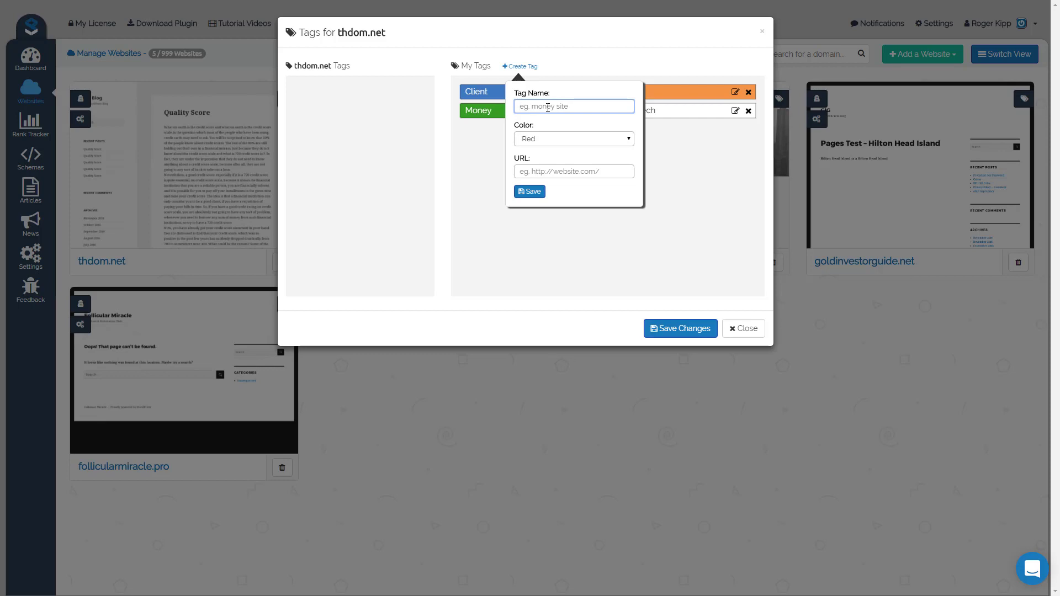
type("Supremacy")
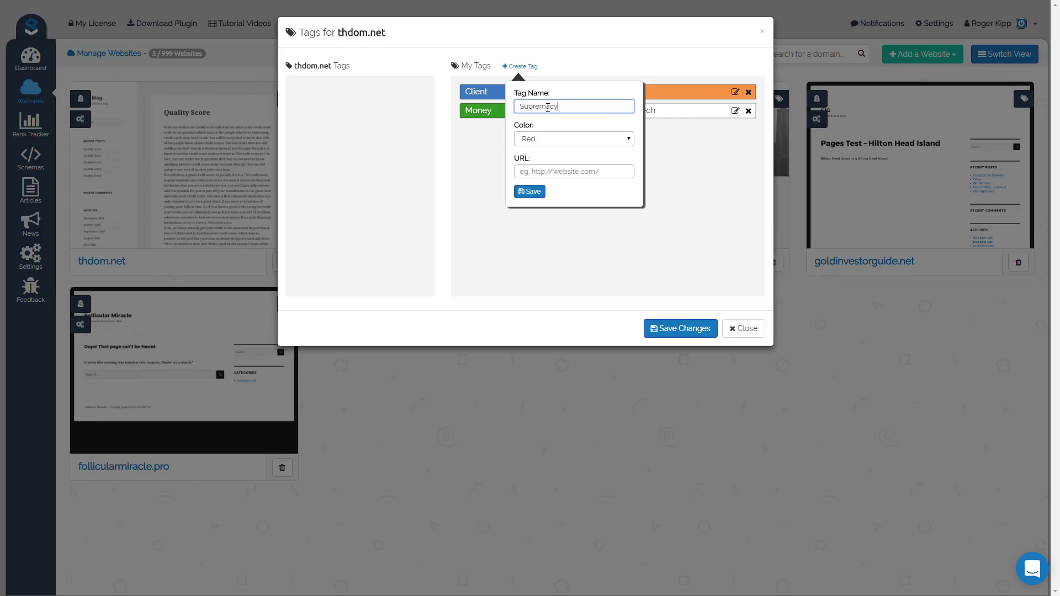
mouse_move(566, 143)
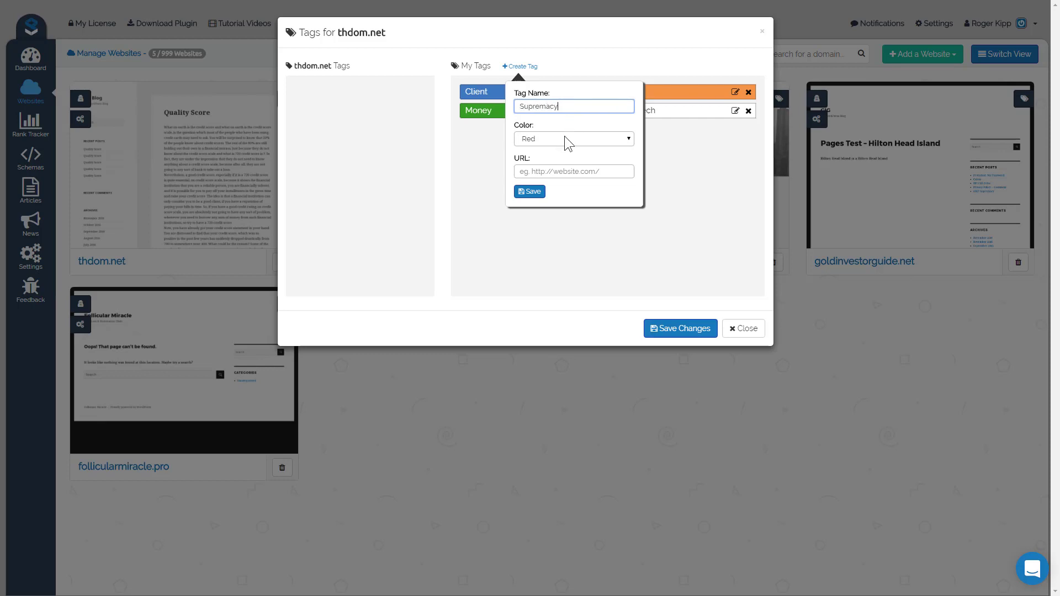
left_click(573, 138)
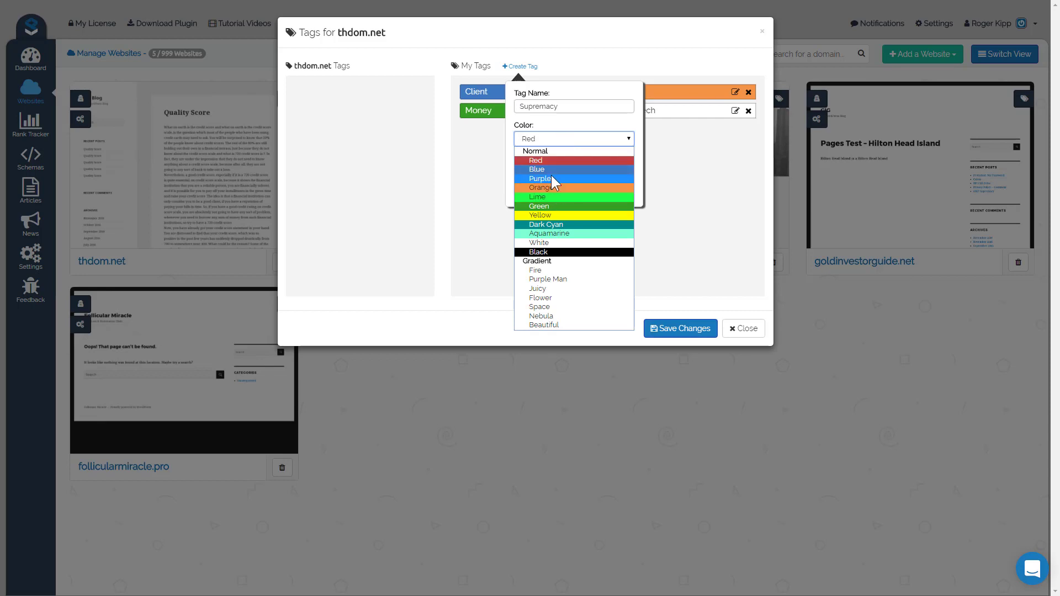
mouse_move(558, 219)
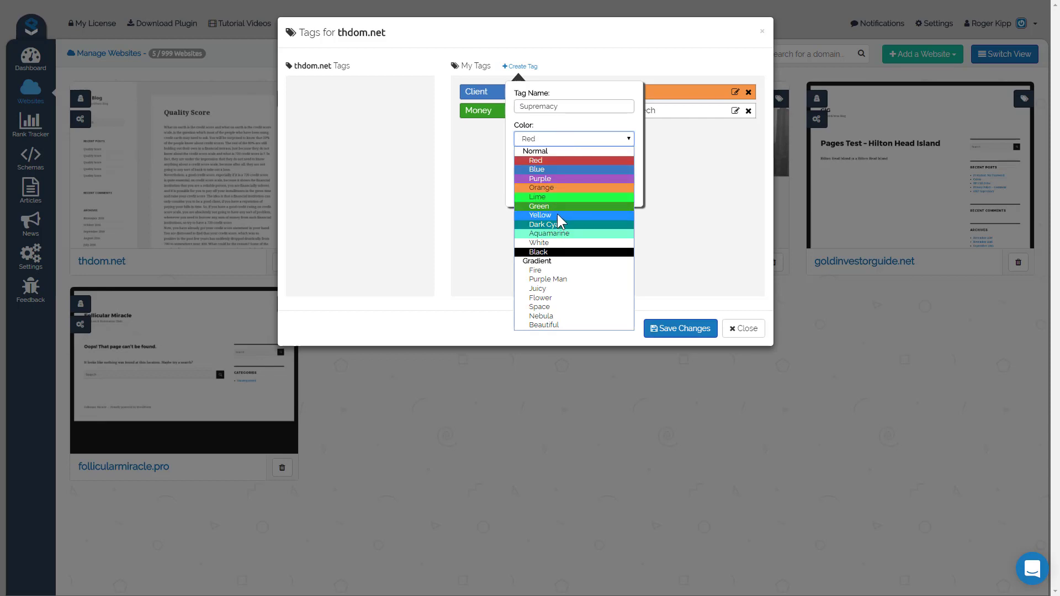
left_click(541, 215)
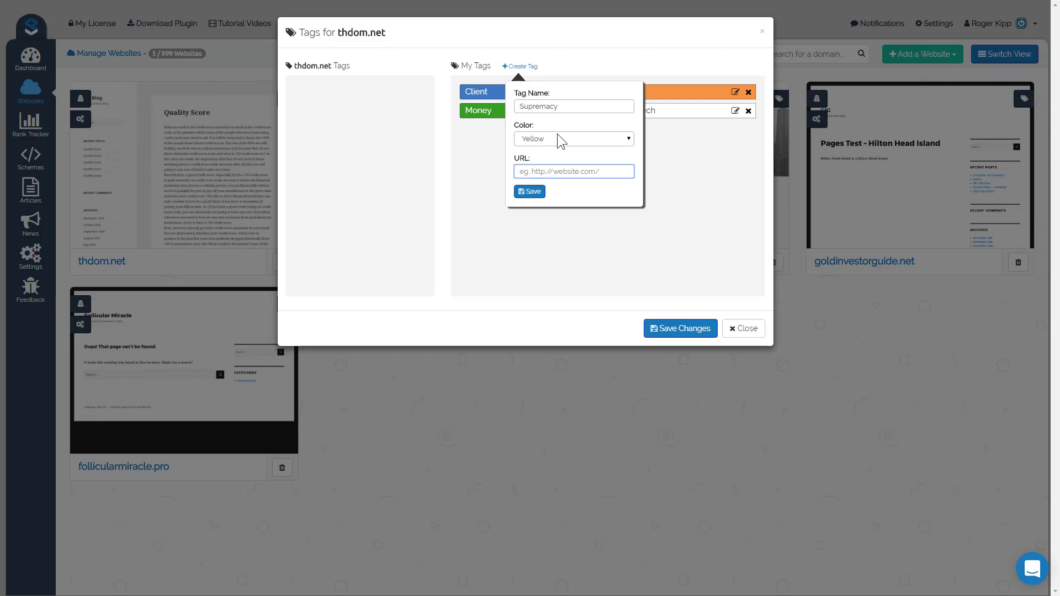
type("hosting/clients_area/clientarea/")
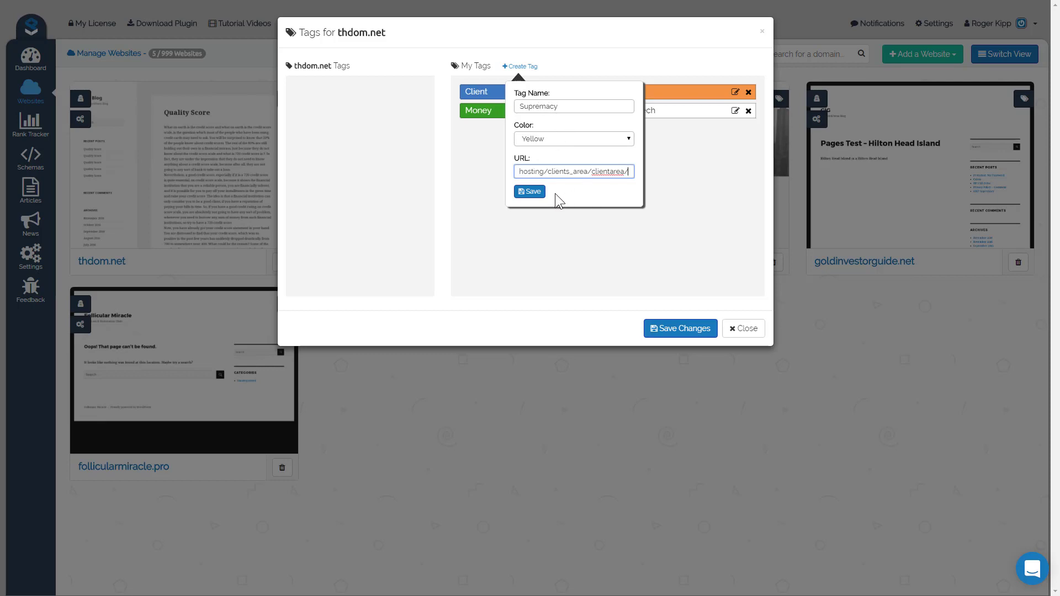
left_click(528, 191)
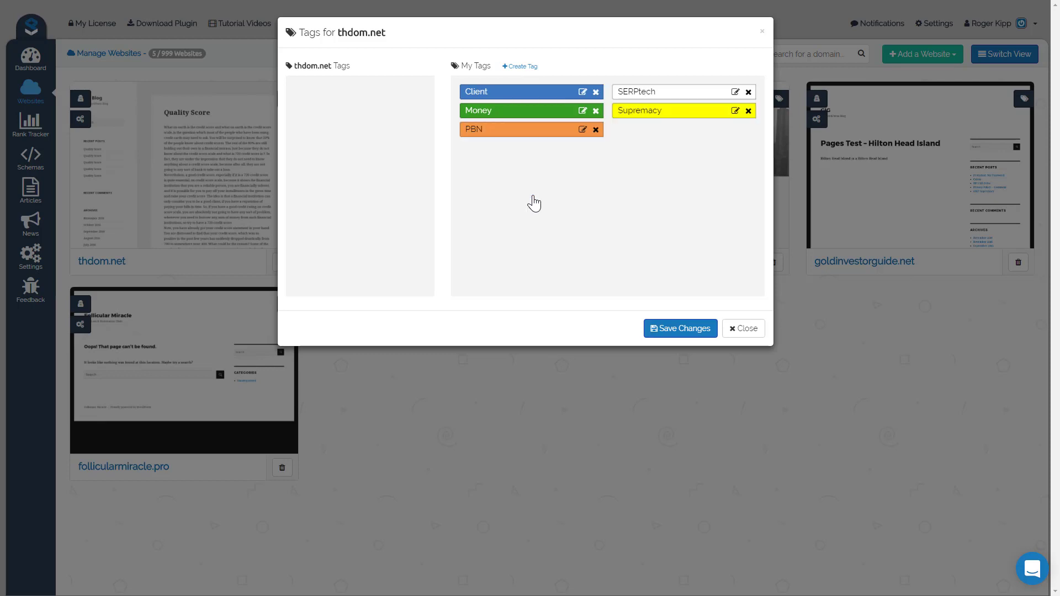
mouse_move(647, 96)
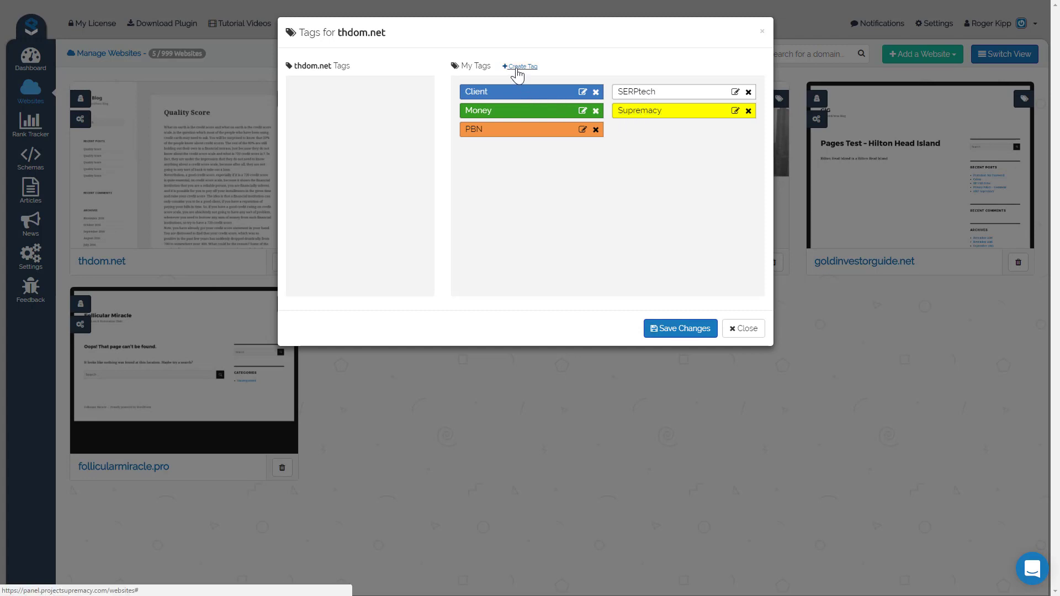
- Create a yellow Hostgator tag linked to gator3102.hostgator.com:2083
left_click(522, 66)
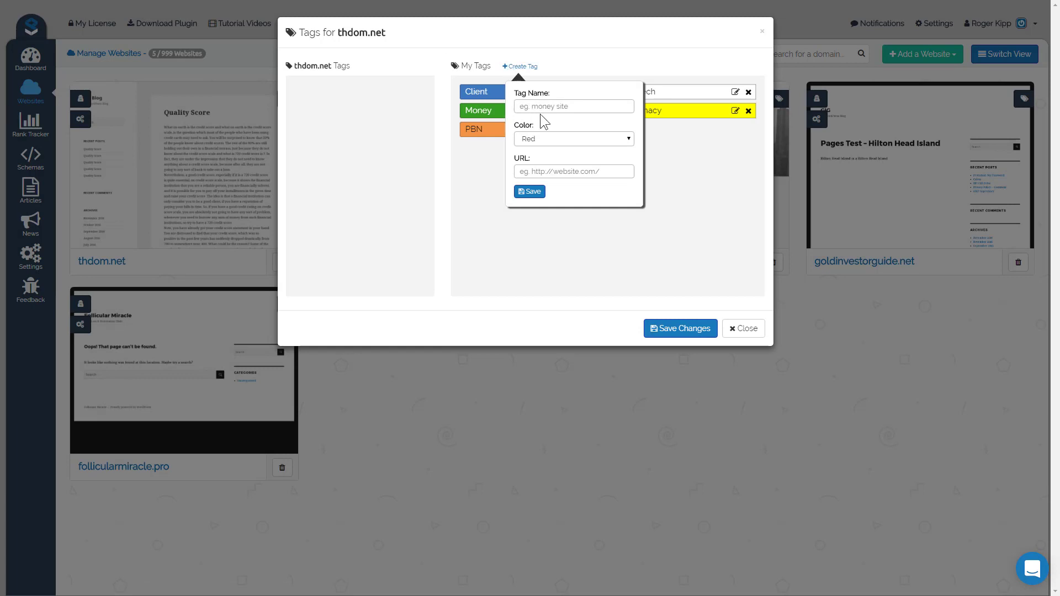
type("Hostgator")
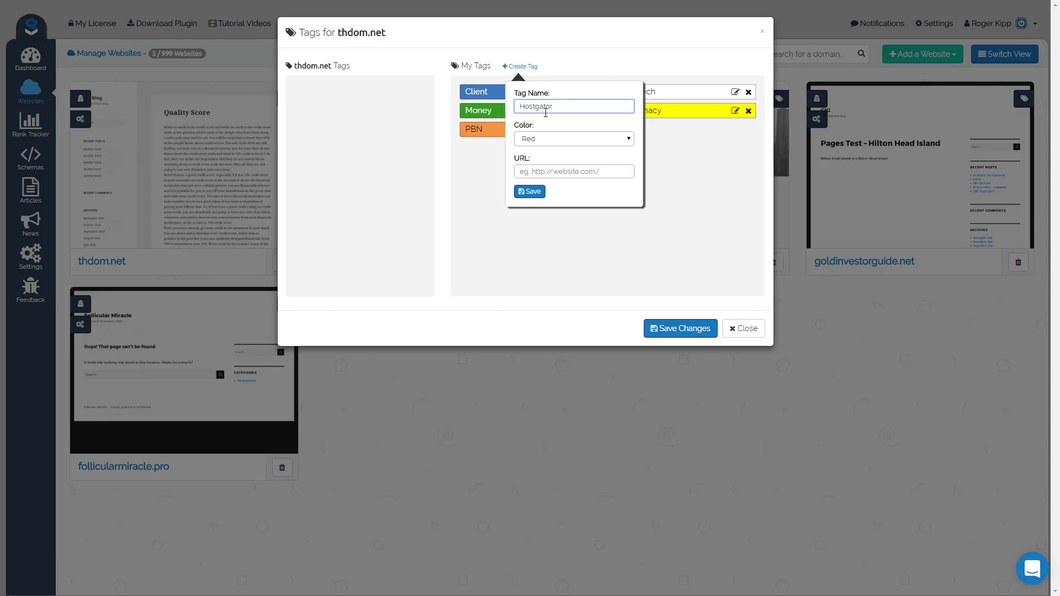
left_click(574, 139)
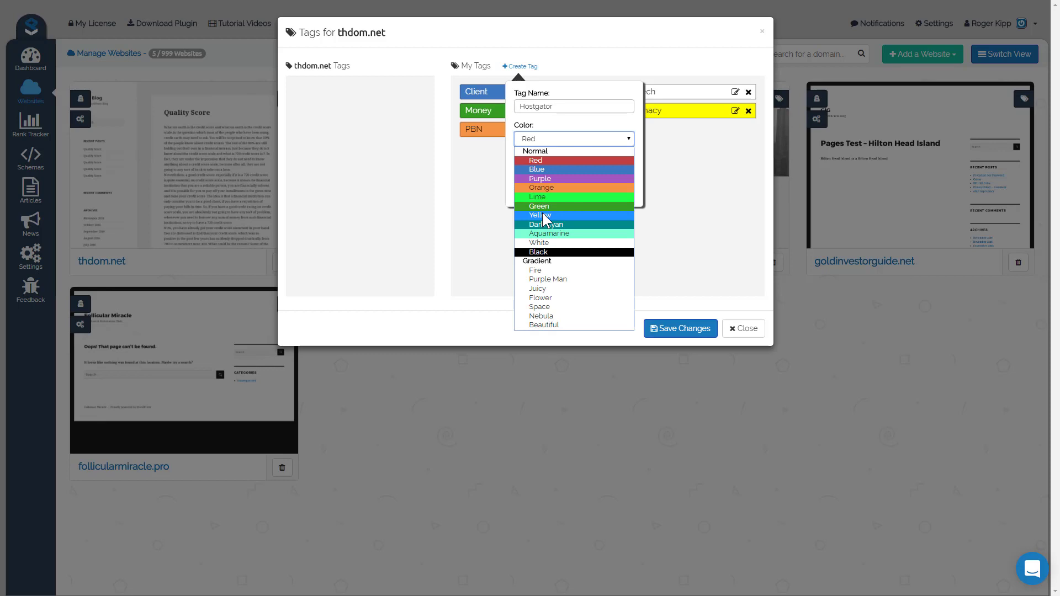
left_click(538, 215)
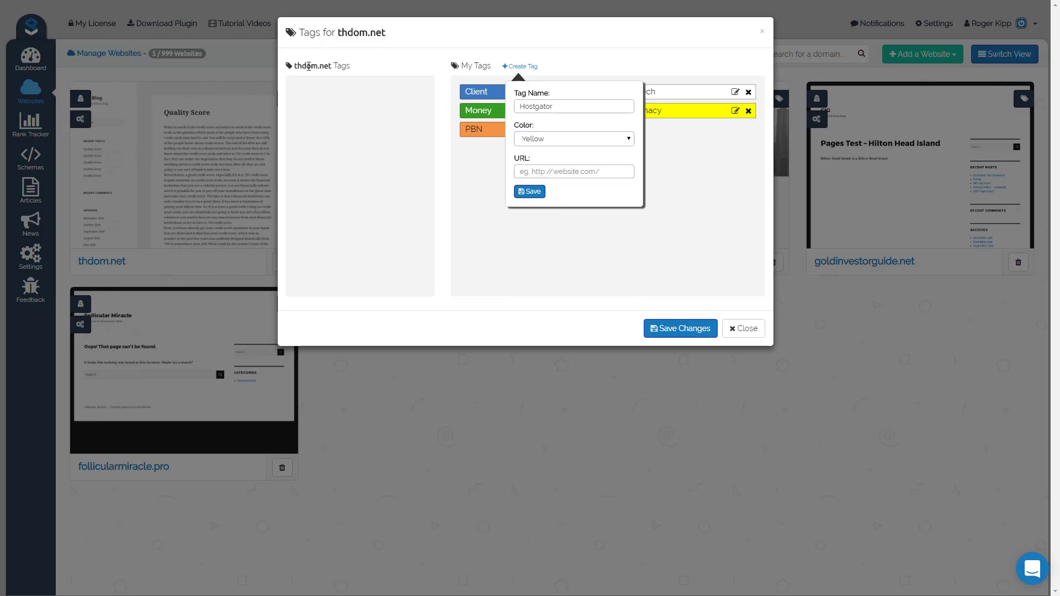
type("//gator3102.hostgator.com:2083/")
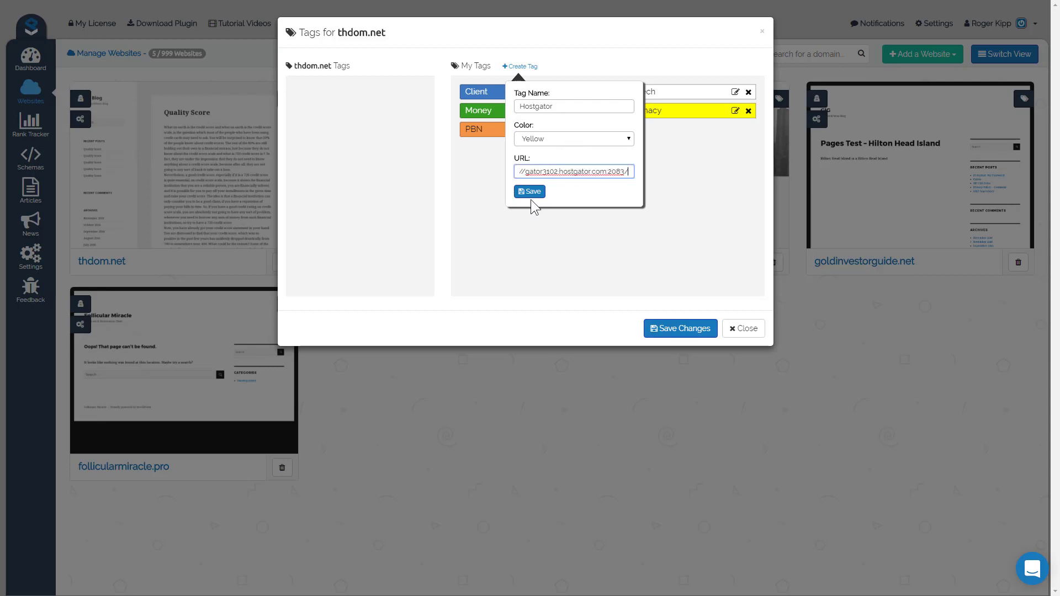
left_click(530, 191)
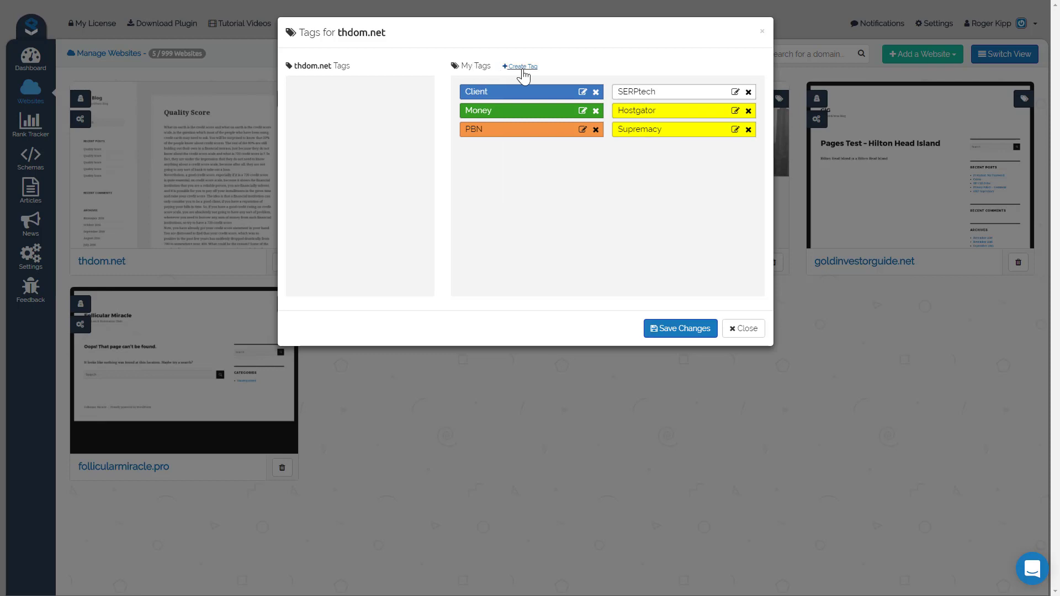
- Create a red Namecheap tag with its Namecheap login link
left_click(522, 66)
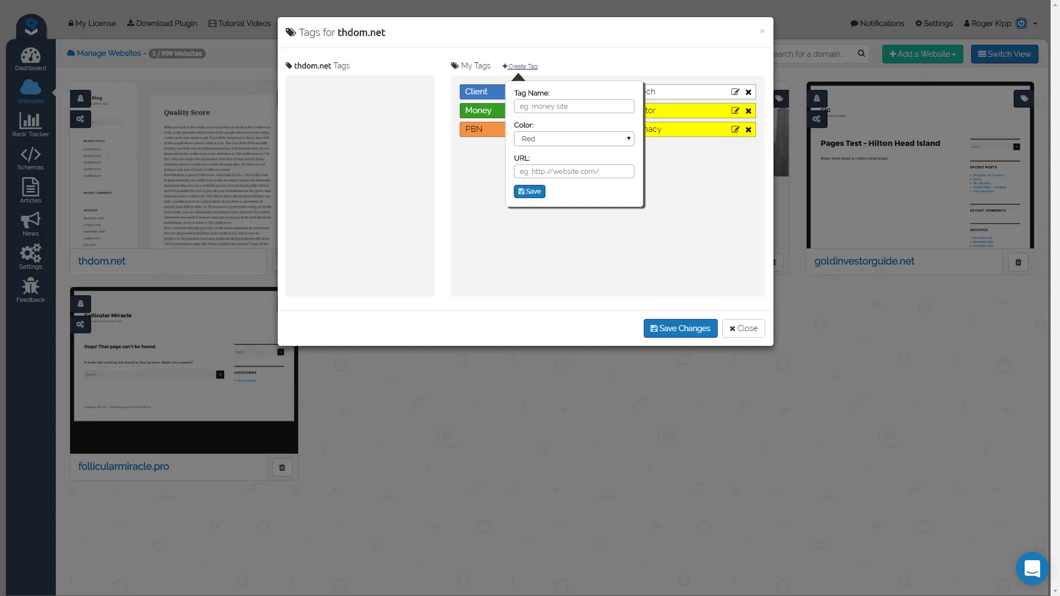
left_click(573, 106)
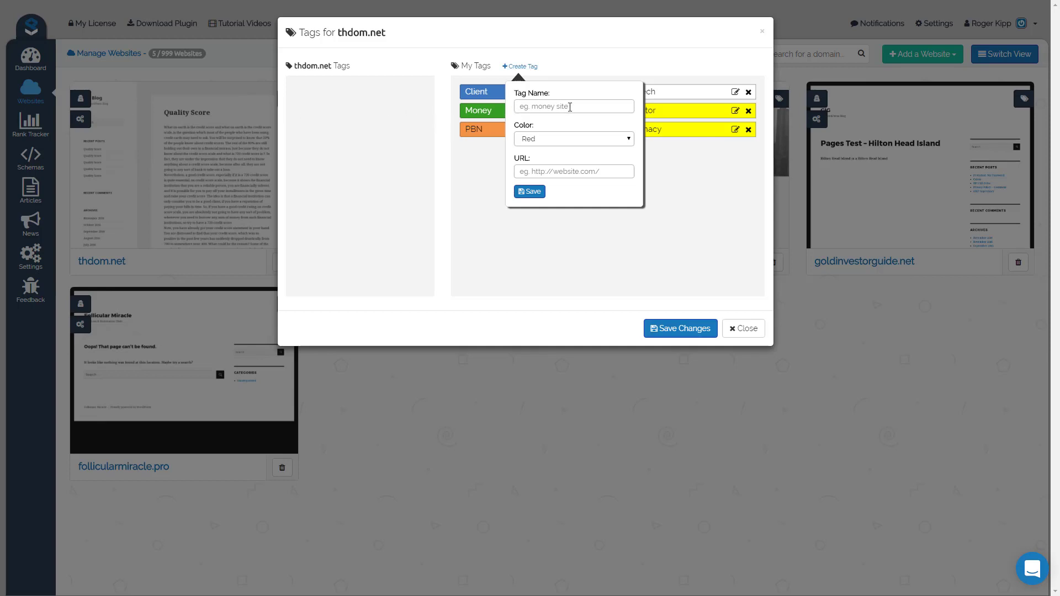
type("Namecheap")
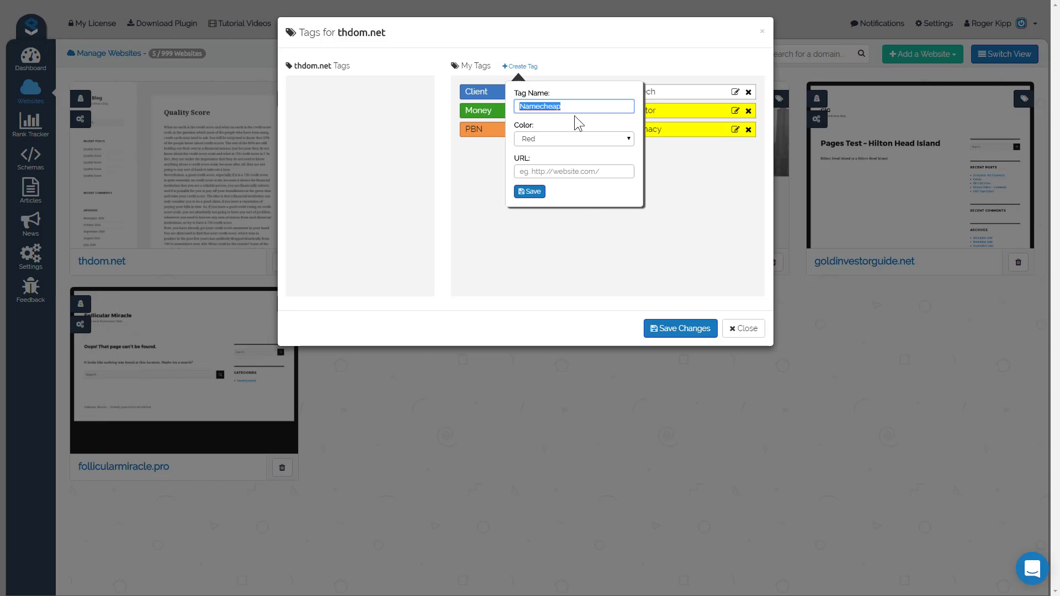
mouse_move(550, 144)
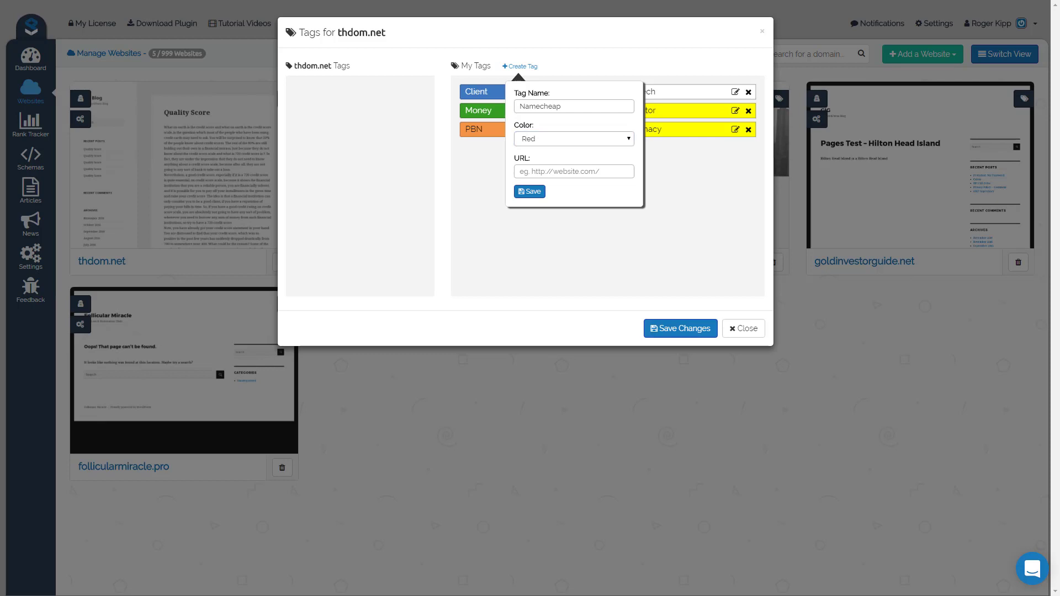
mouse_move(552, 165)
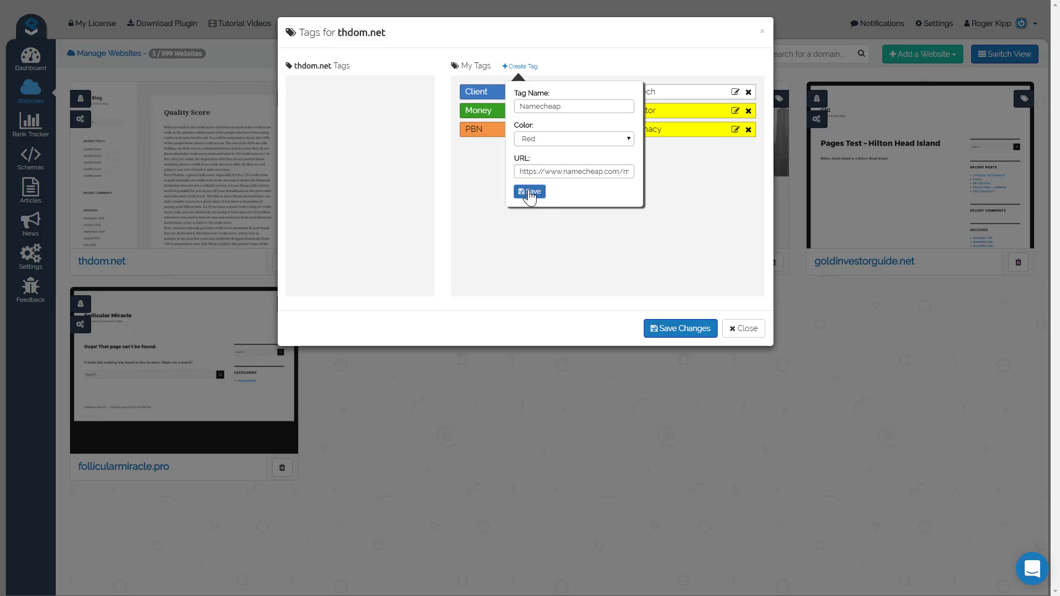
left_click(529, 192)
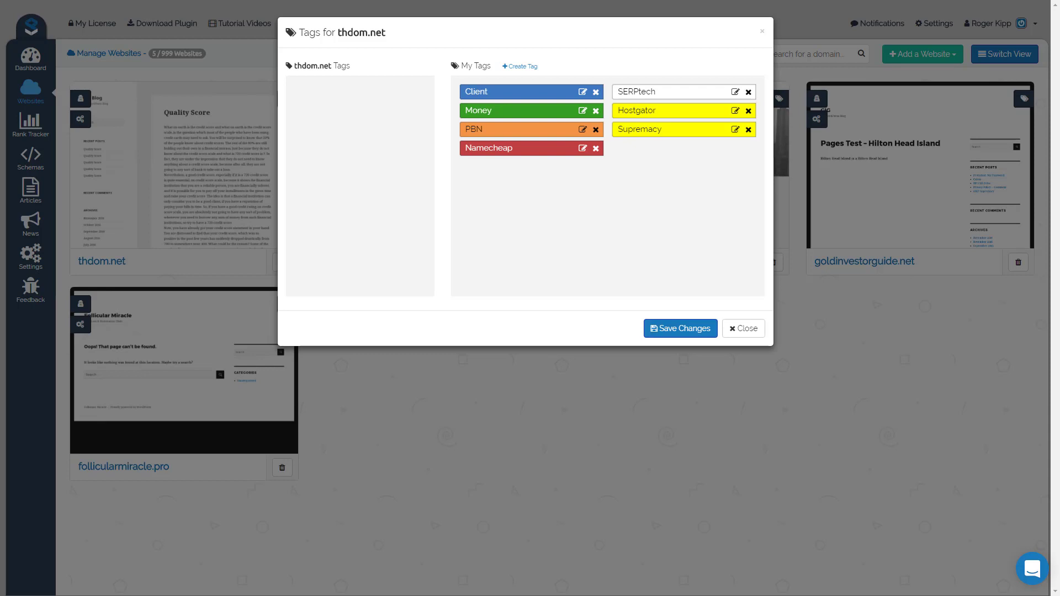
mouse_move(523, 68)
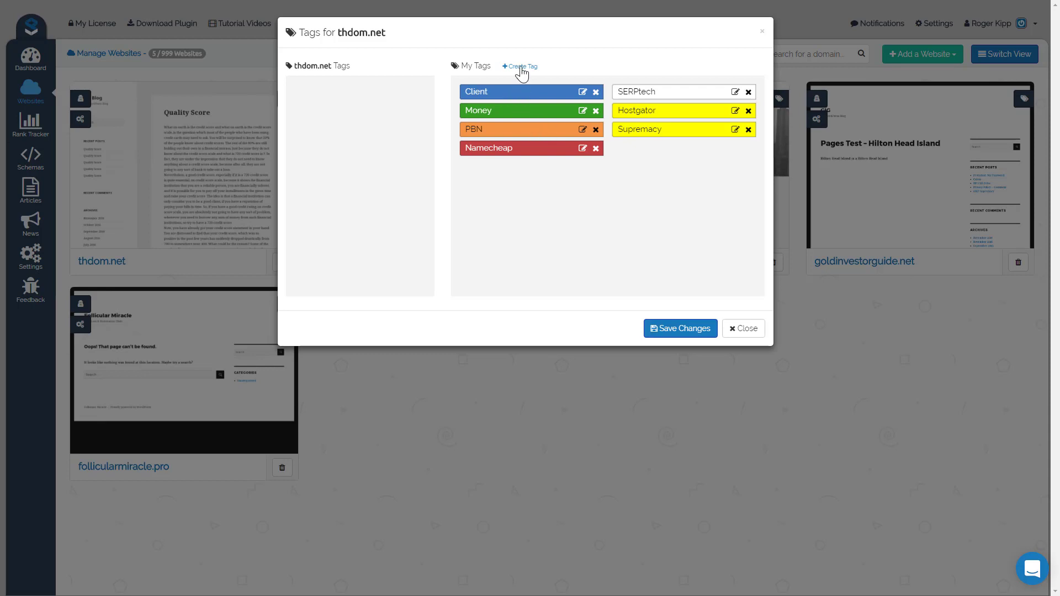
- Create a red Name tag and save all tag changes
left_click(522, 66)
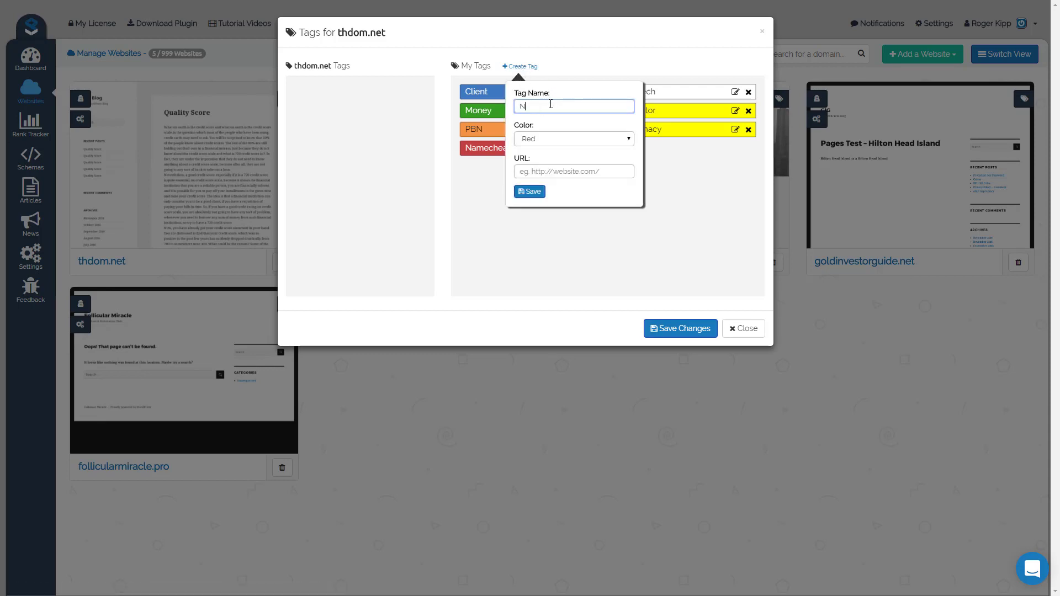
type("ame")
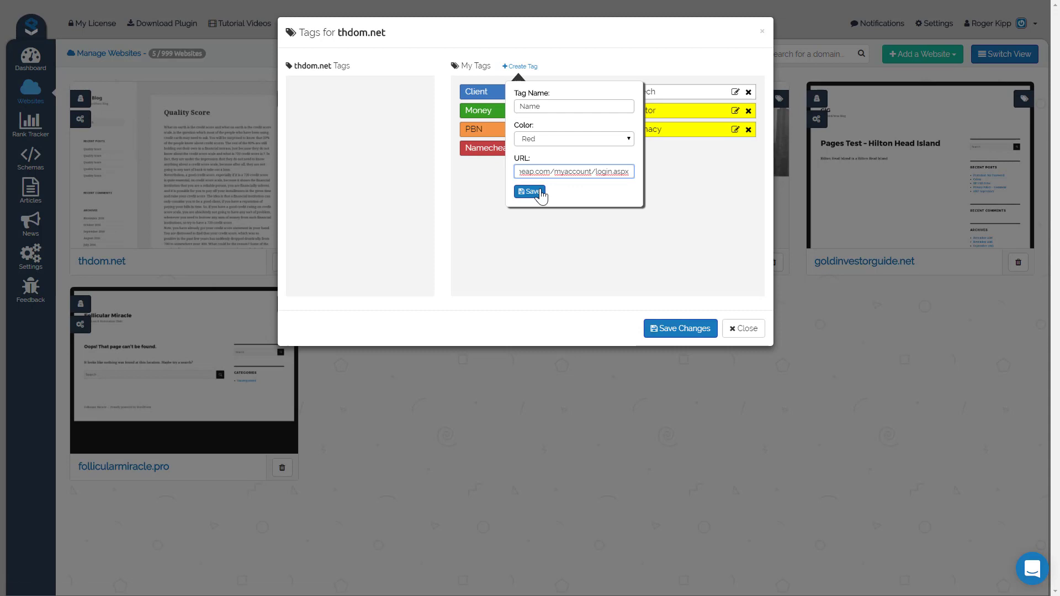
left_click(528, 192)
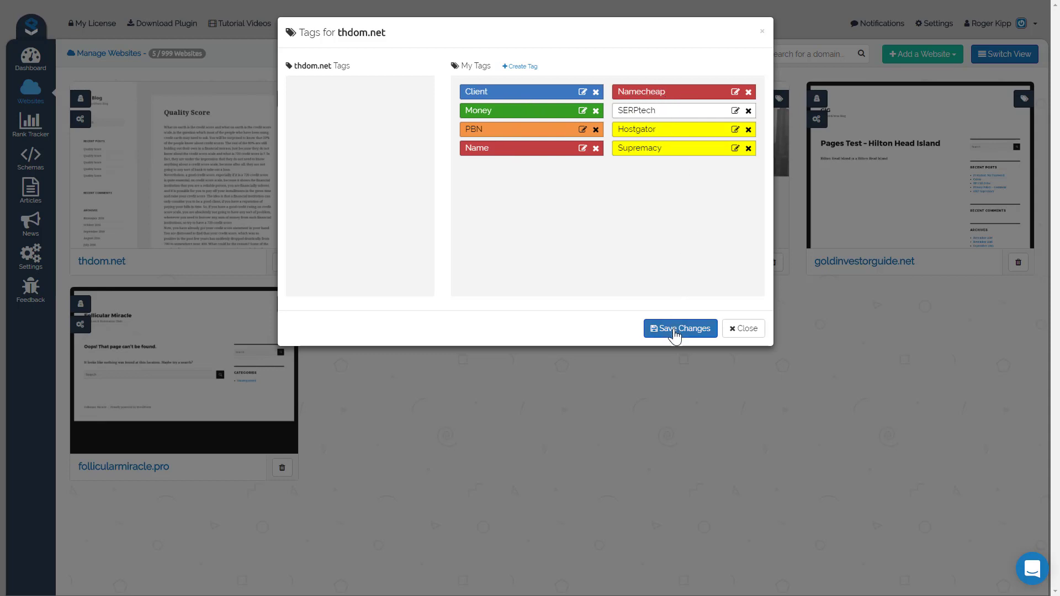
left_click(681, 328)
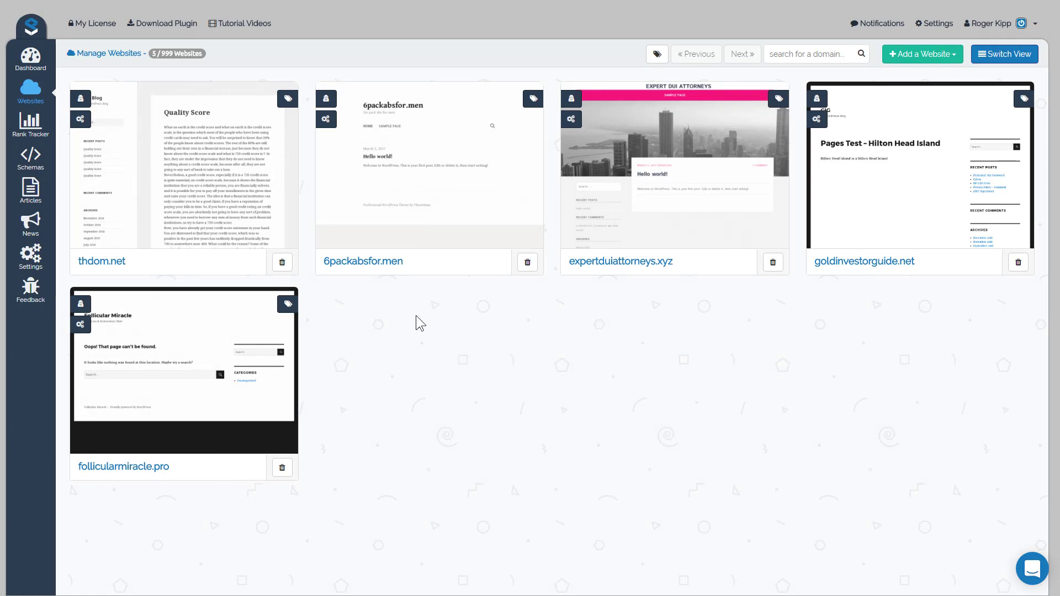
mouse_move(182, 196)
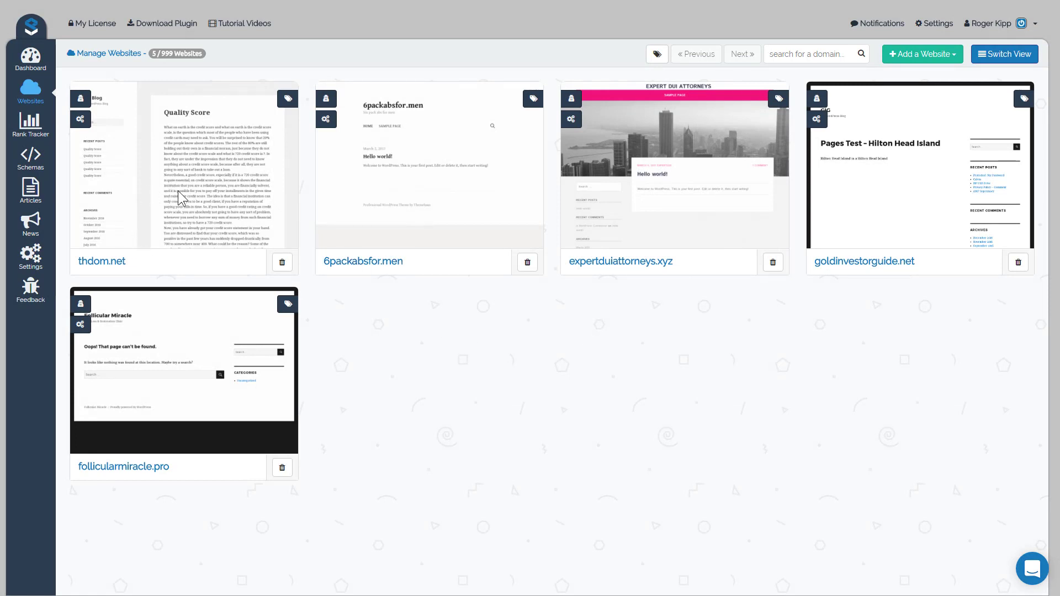
mouse_move(193, 190)
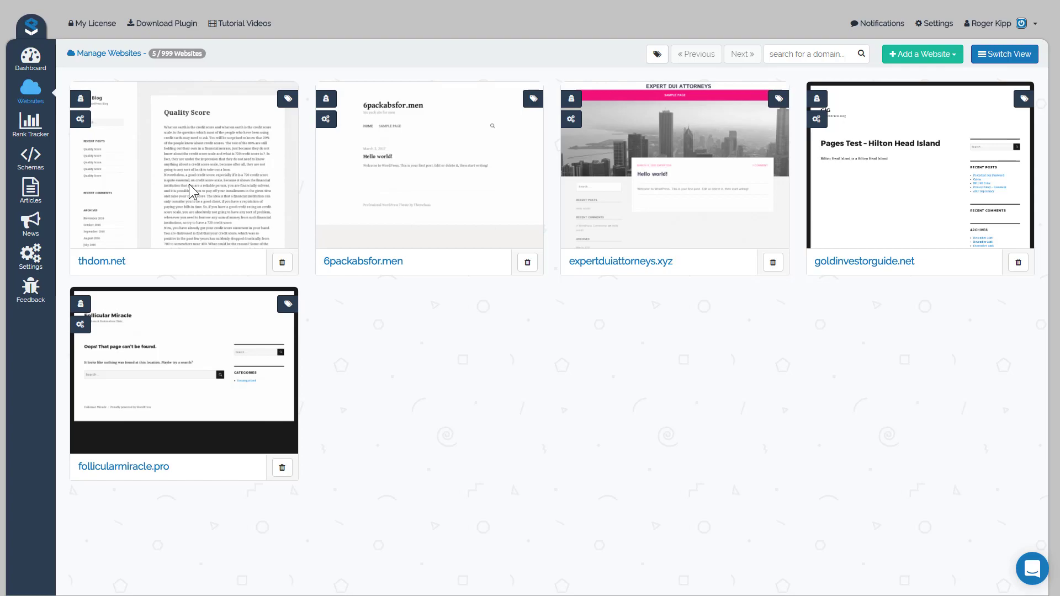
- Assign the Supremacy and Name tags to thdom.net alongside PBN and save
left_click(288, 99)
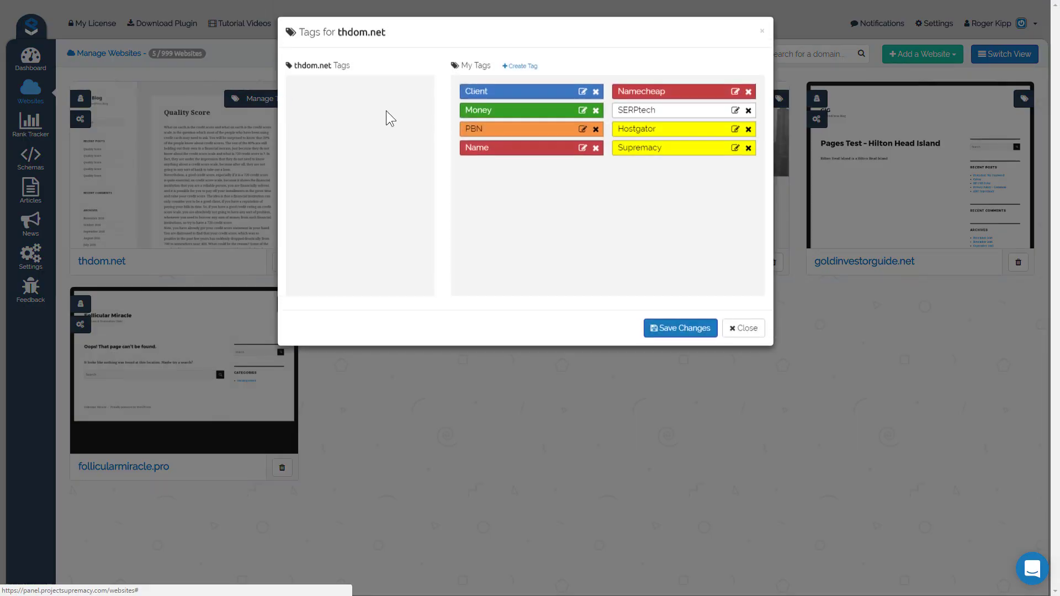
mouse_move(579, 263)
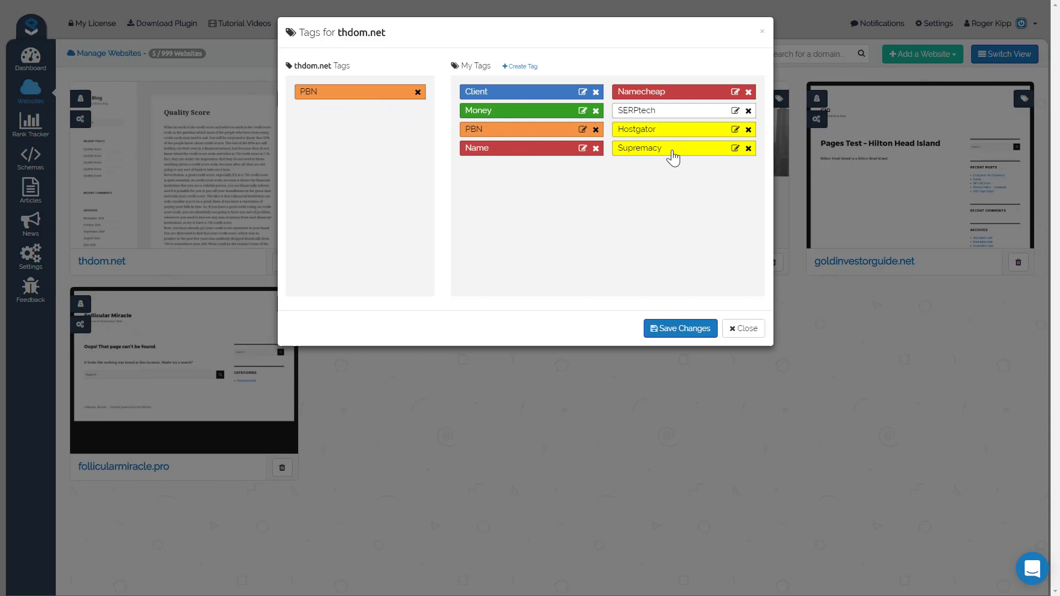
left_click(671, 148)
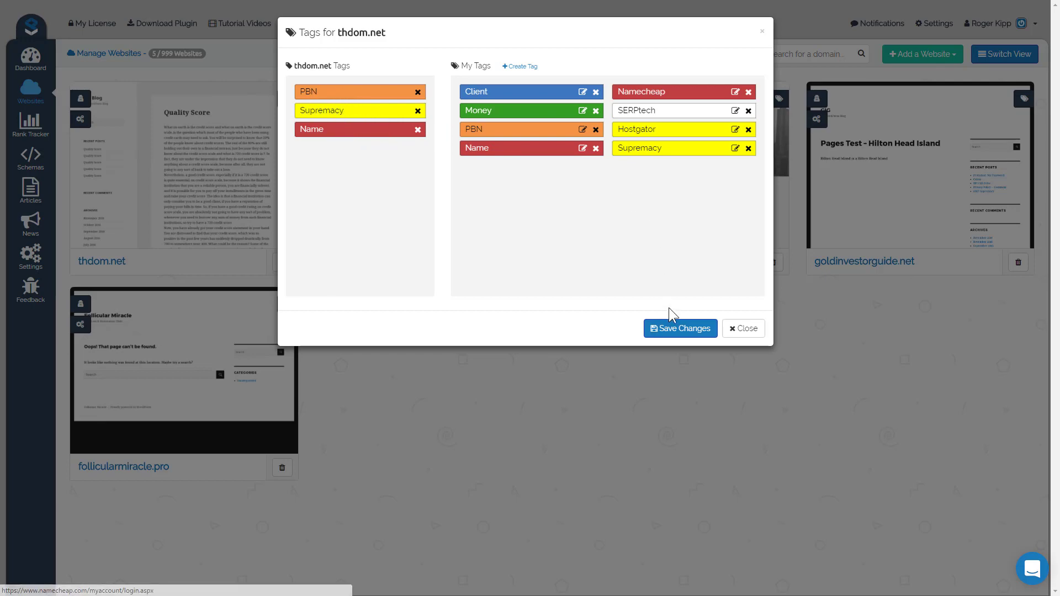
left_click(743, 328)
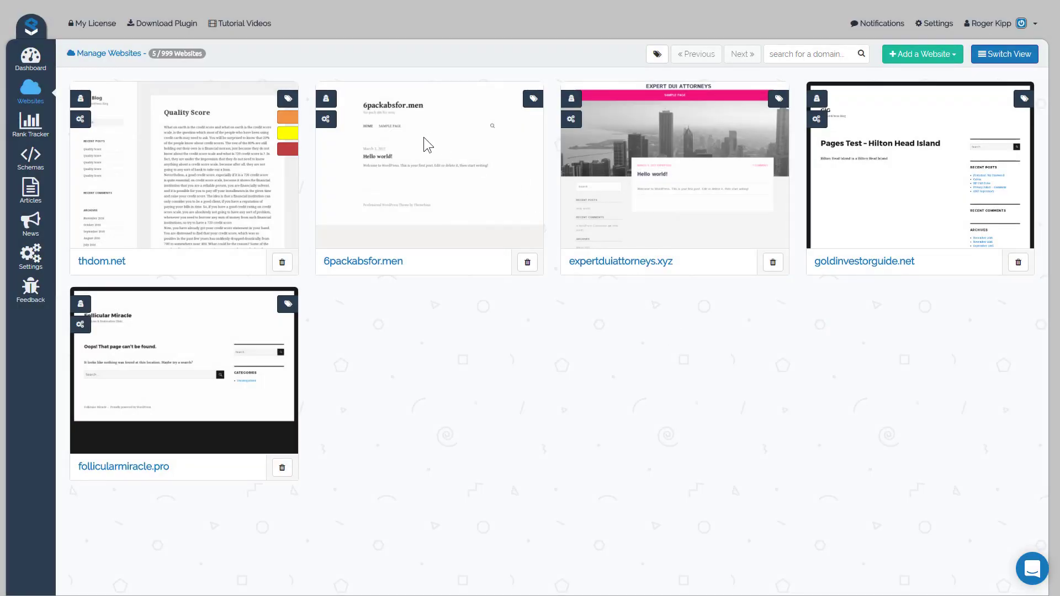
left_click(287, 98)
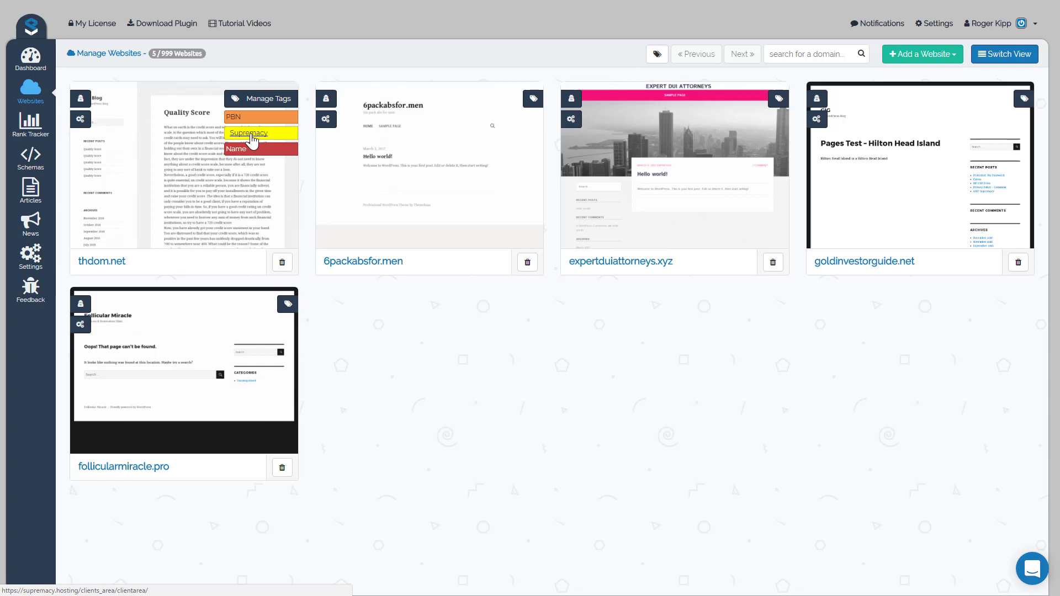
mouse_move(260, 142)
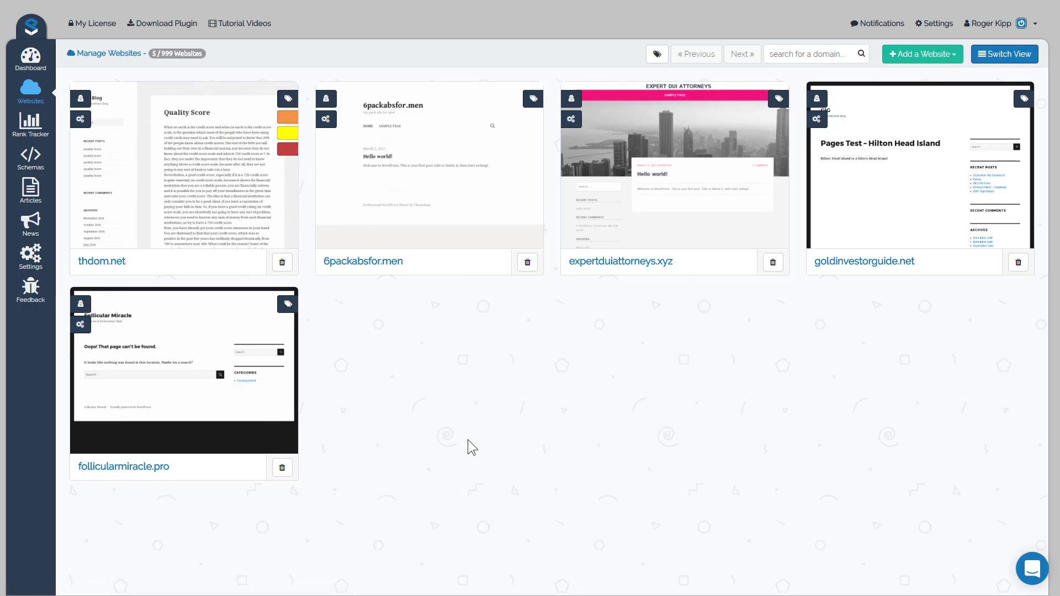
mouse_move(1010, 61)
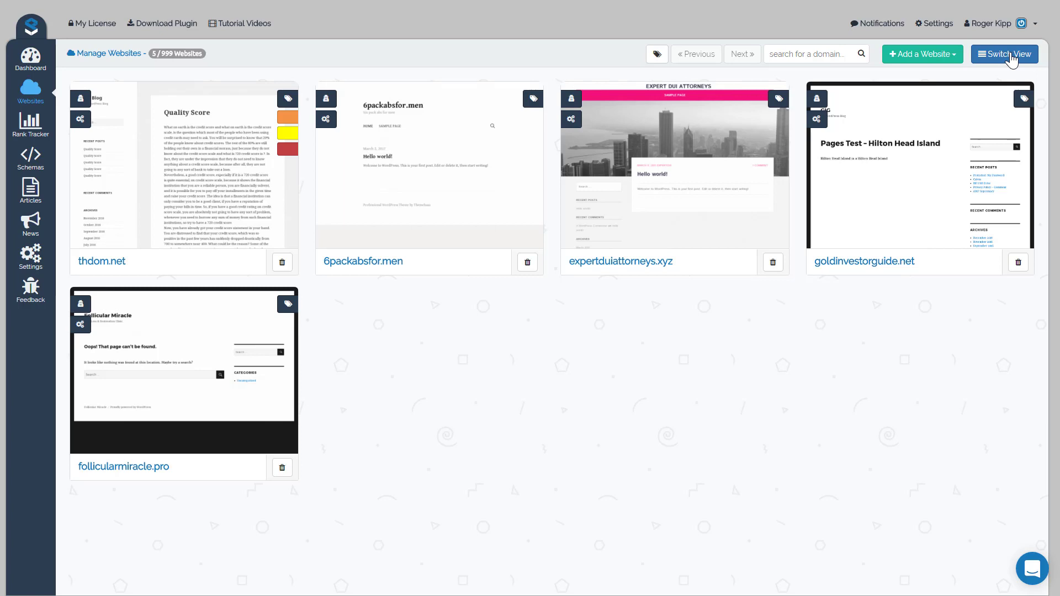
- Switch to list view and select follicularmiracle.pro and expertduiattorneys.xyz
left_click(1005, 53)
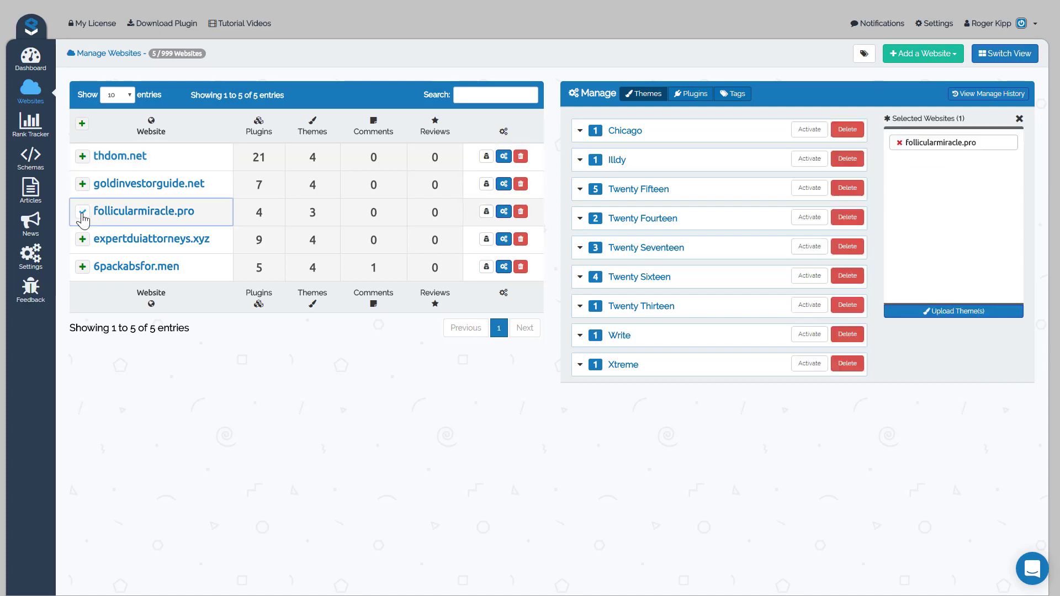
left_click(82, 212)
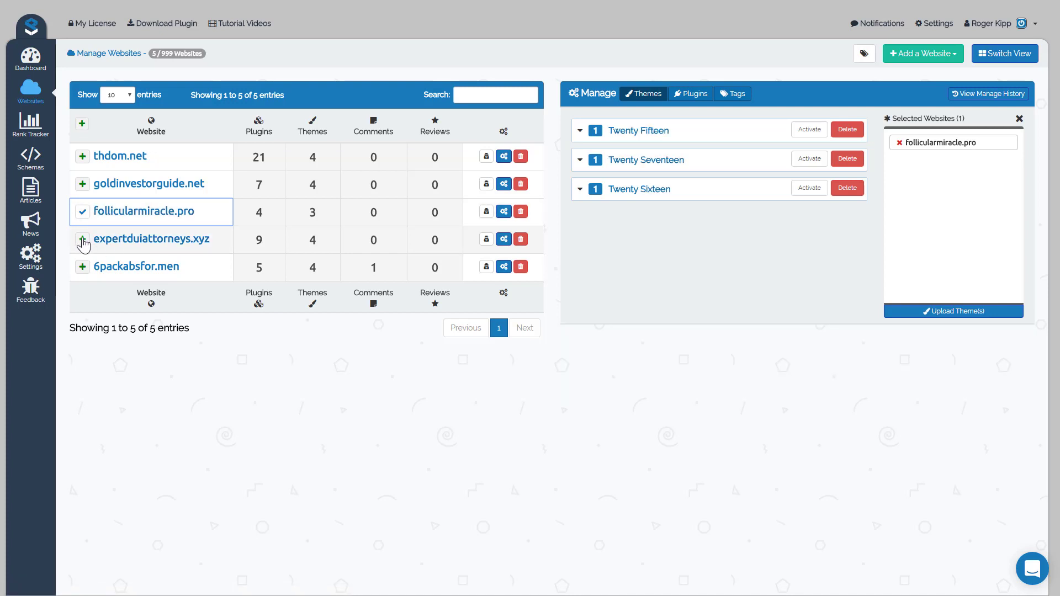
left_click(82, 239)
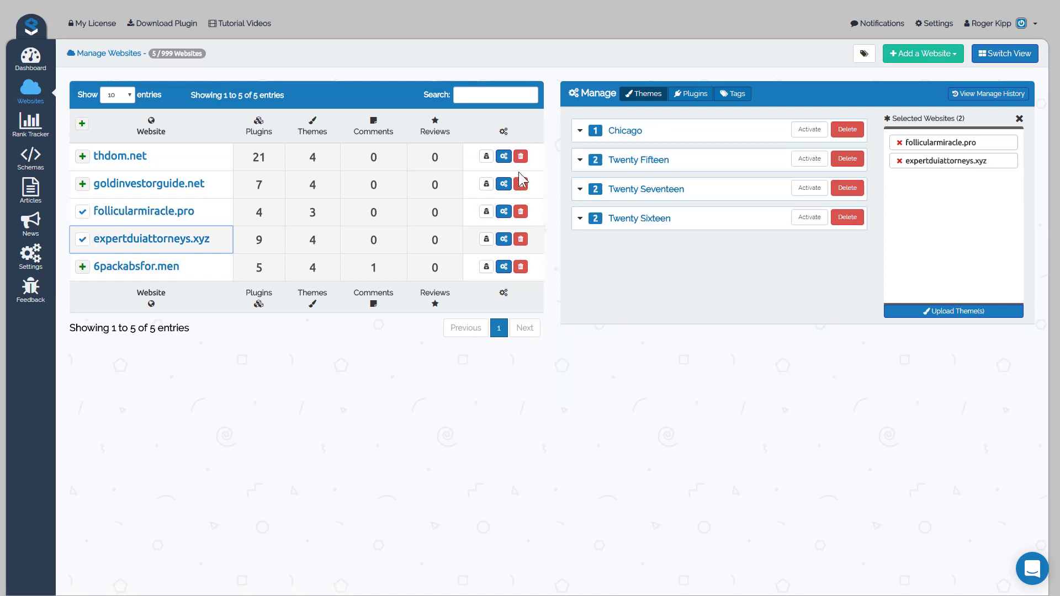
mouse_move(933, 154)
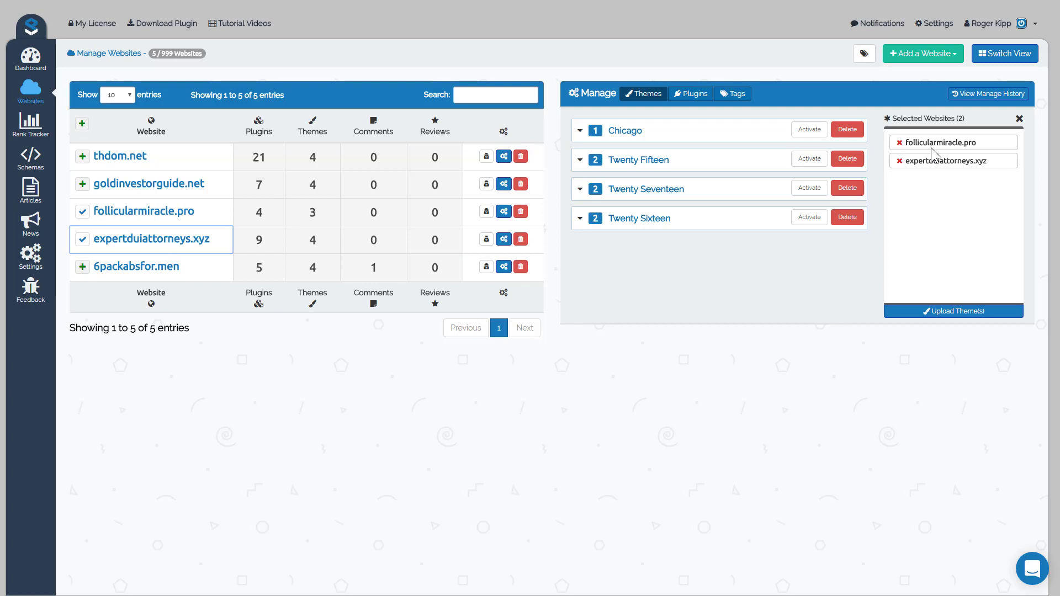
mouse_move(786, 114)
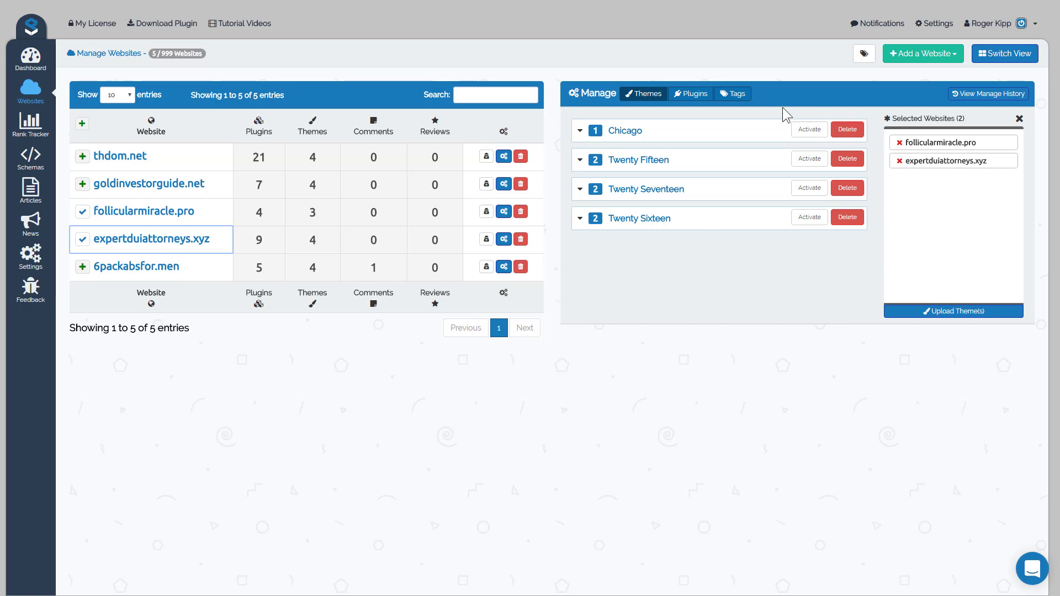
- Apply SERPtech, Namecheap and Supremacy tags to both selected sites, then return to grid view
left_click(732, 93)
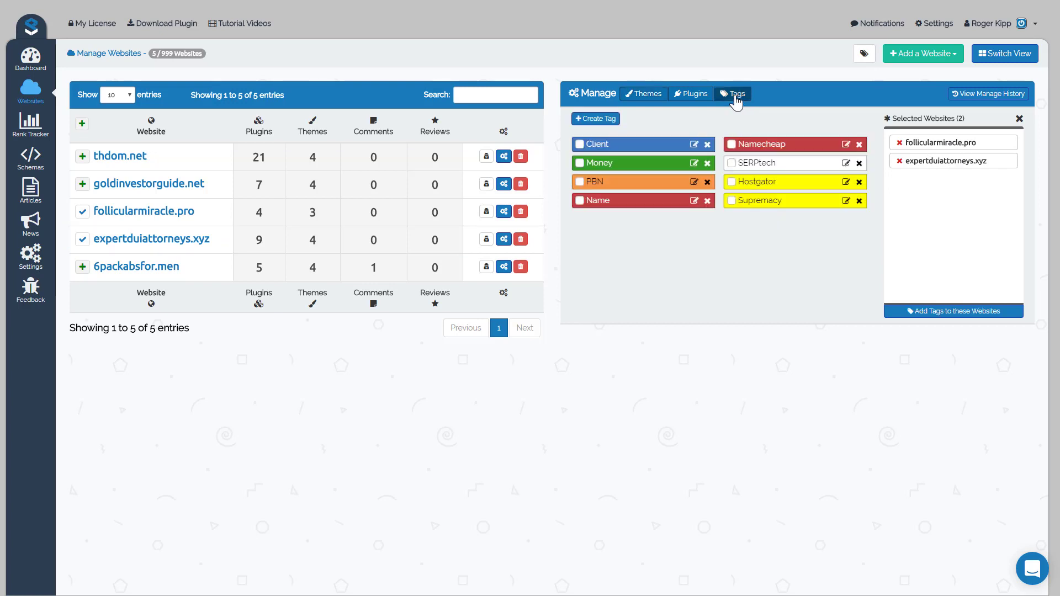
mouse_move(735, 170)
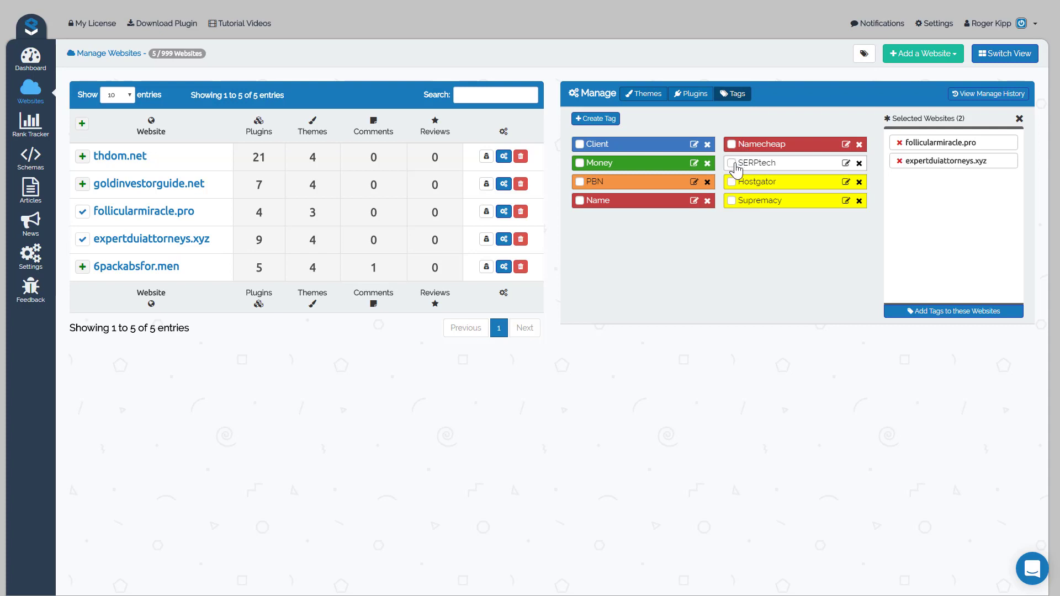
left_click(732, 162)
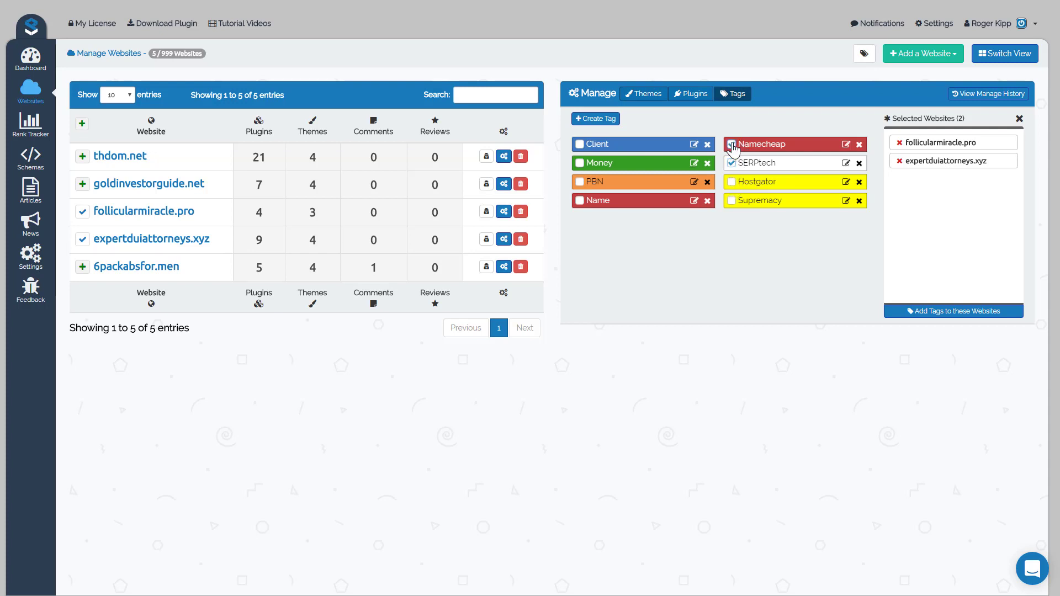
left_click(733, 144)
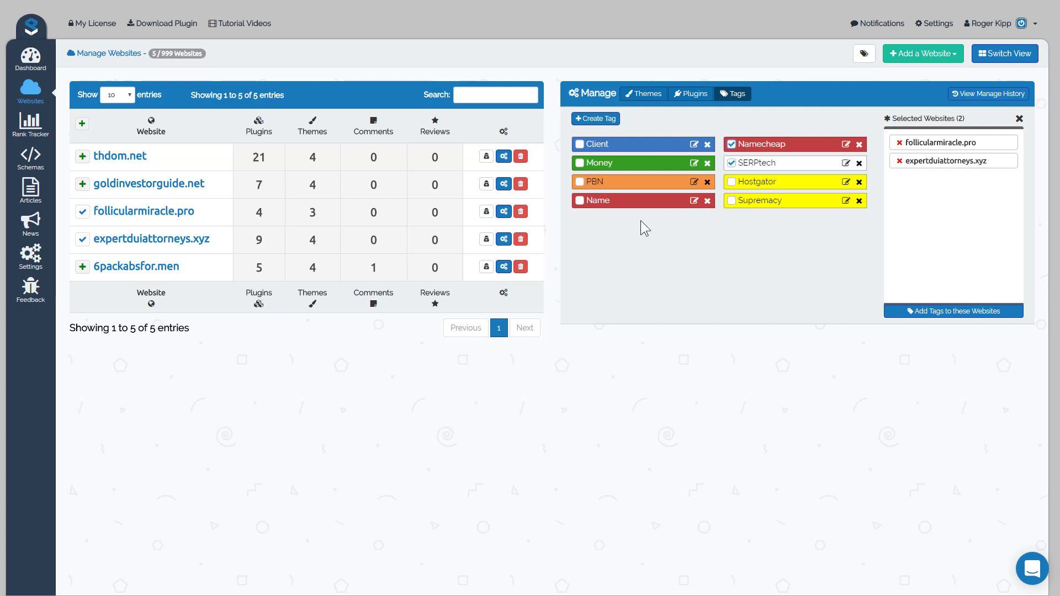
left_click(731, 200)
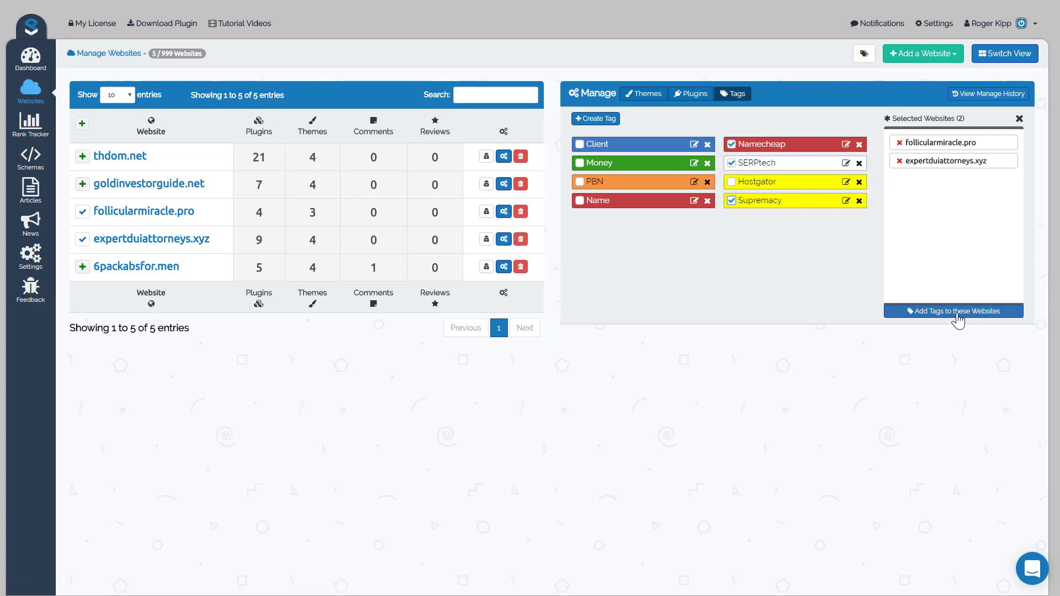
left_click(954, 311)
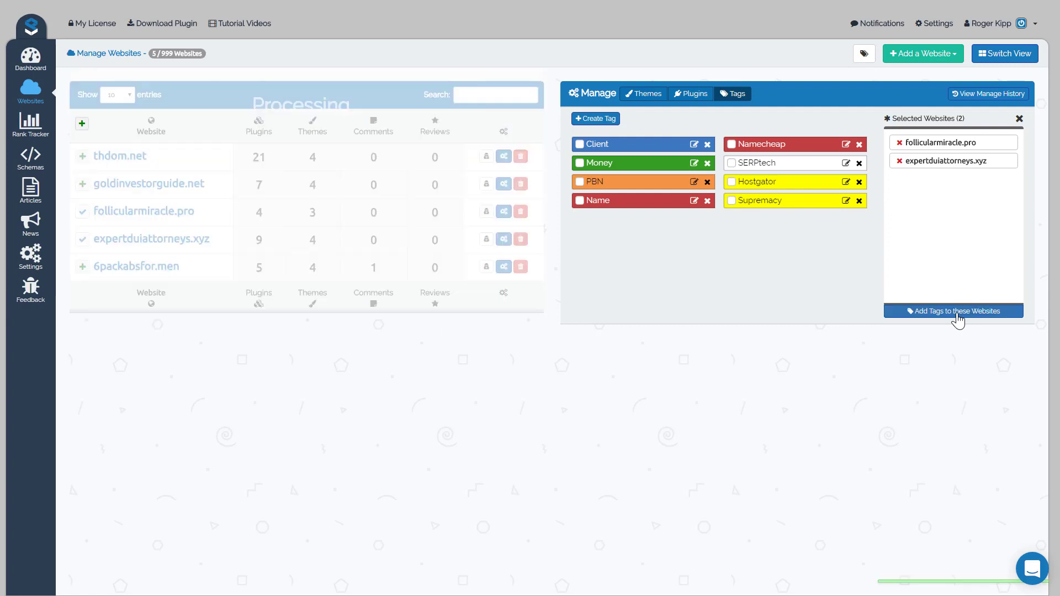
left_click(953, 311)
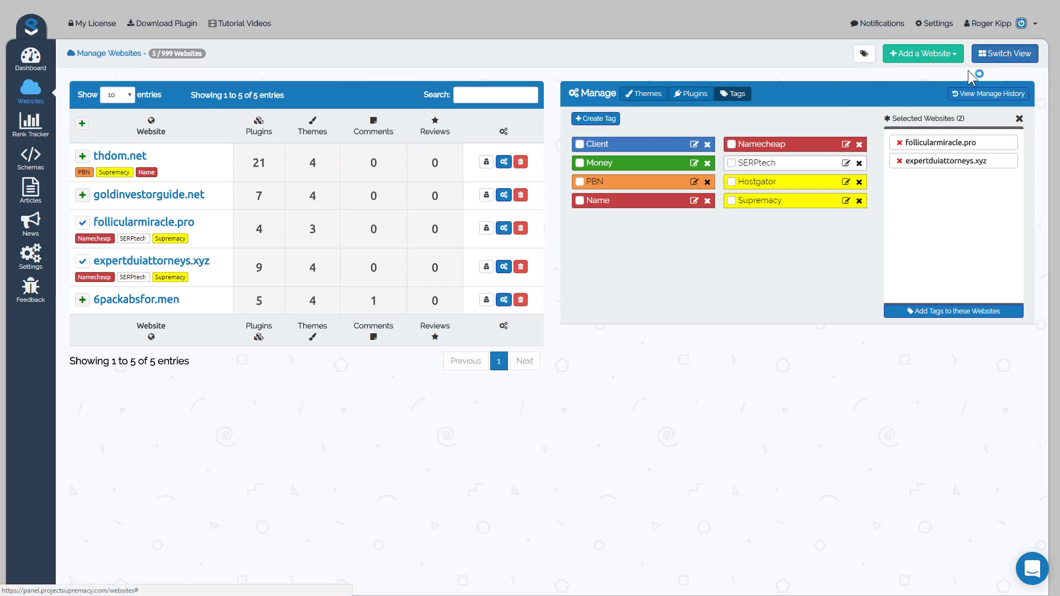
left_click(1005, 54)
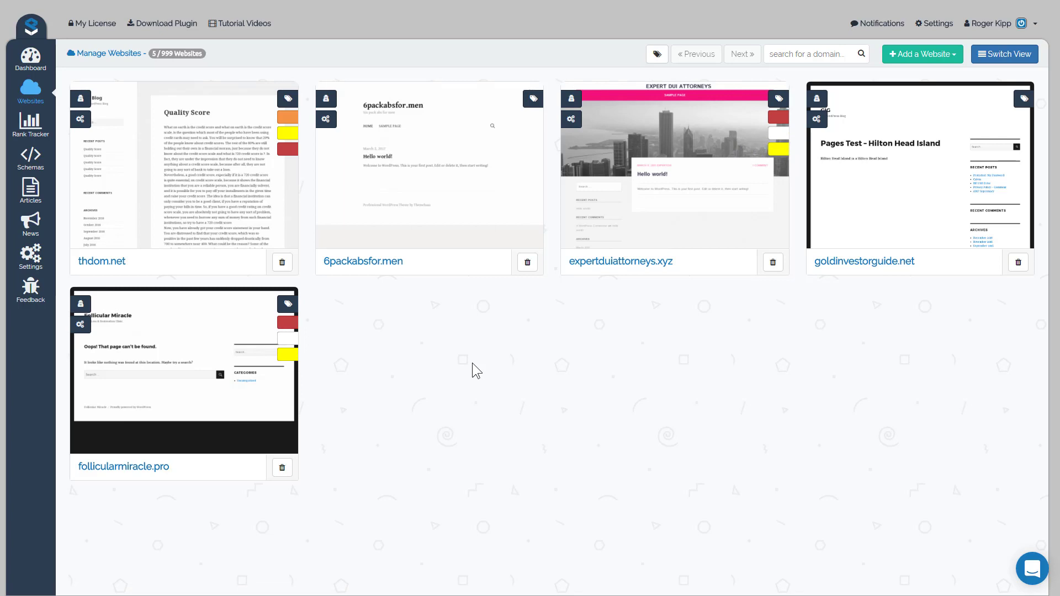
mouse_move(533, 99)
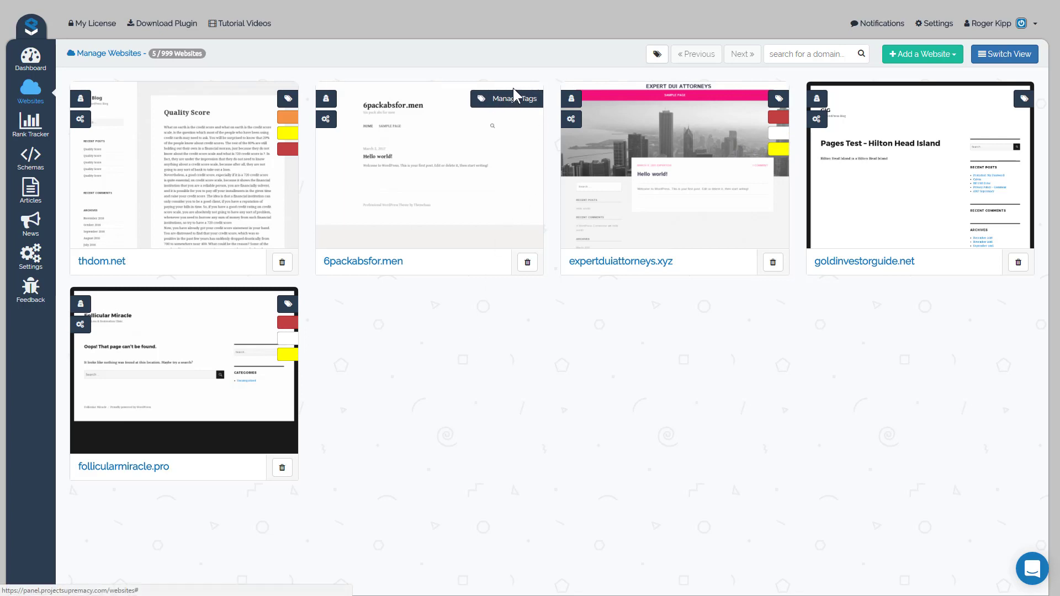
- Add the Name and Hostgator tags to 6packabsfor.men and save
left_click(507, 99)
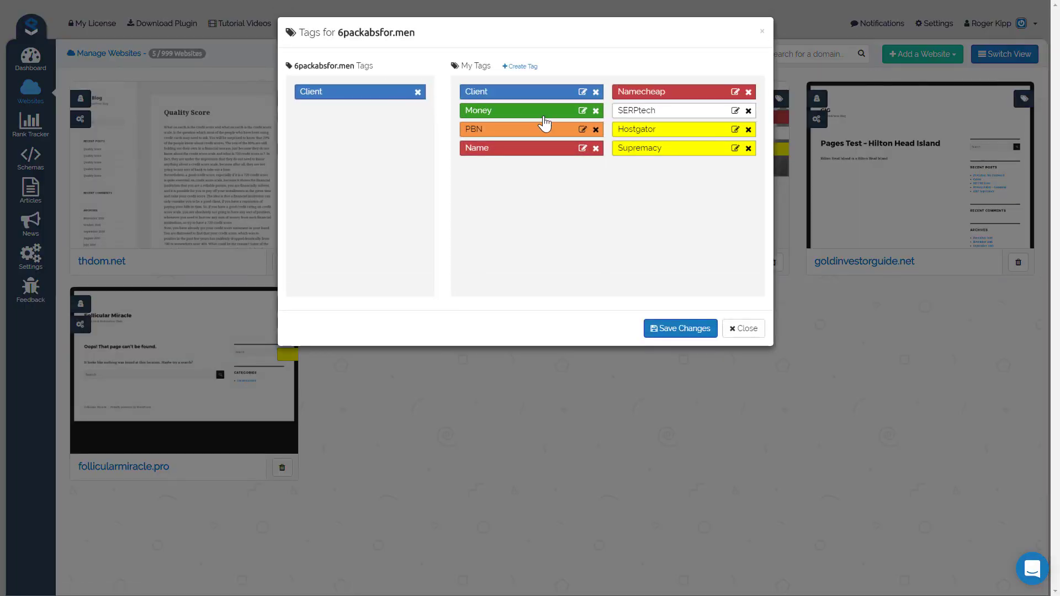
left_click(498, 148)
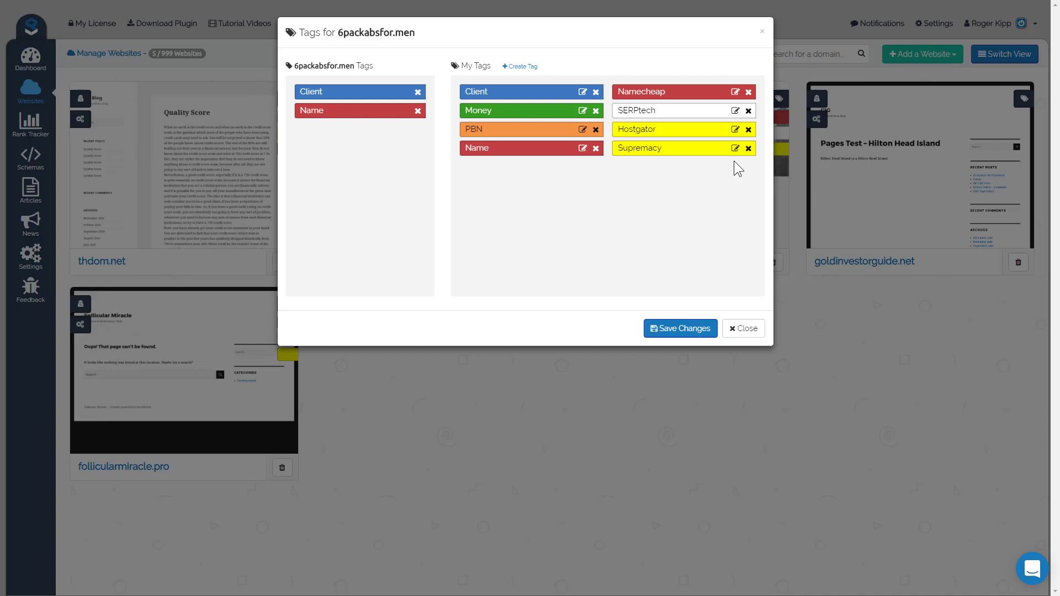
left_click(664, 129)
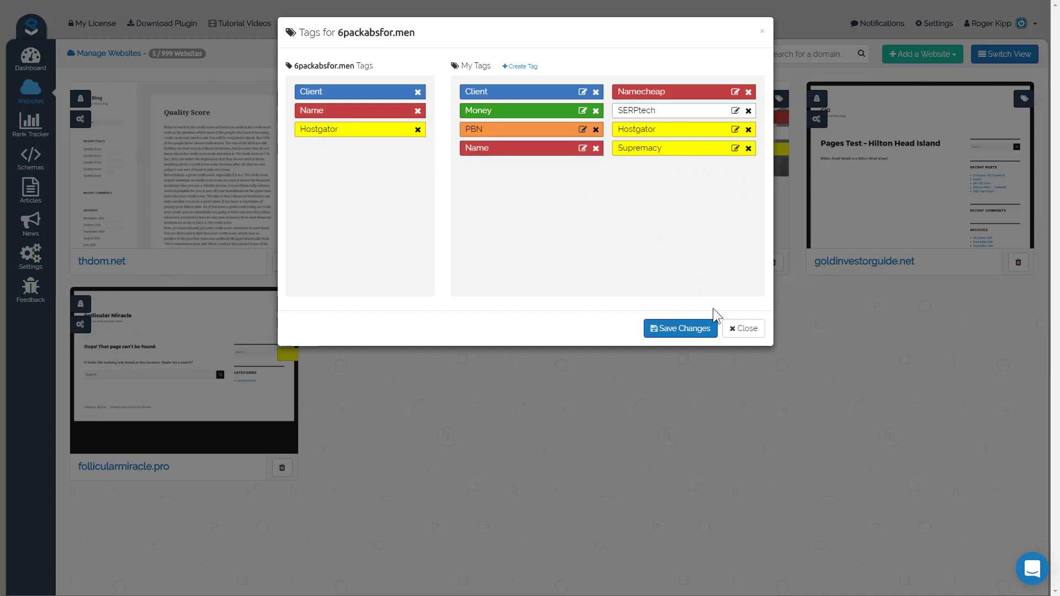
left_click(743, 328)
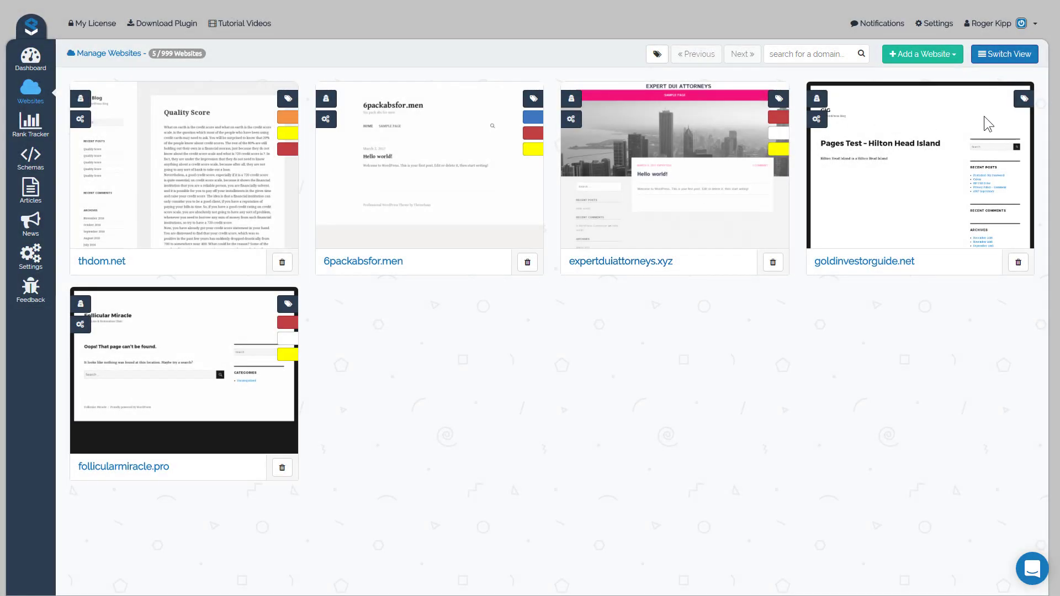
- Add the Supremacy and Namecheap tags to goldinvestorguide.net and save
left_click(1023, 98)
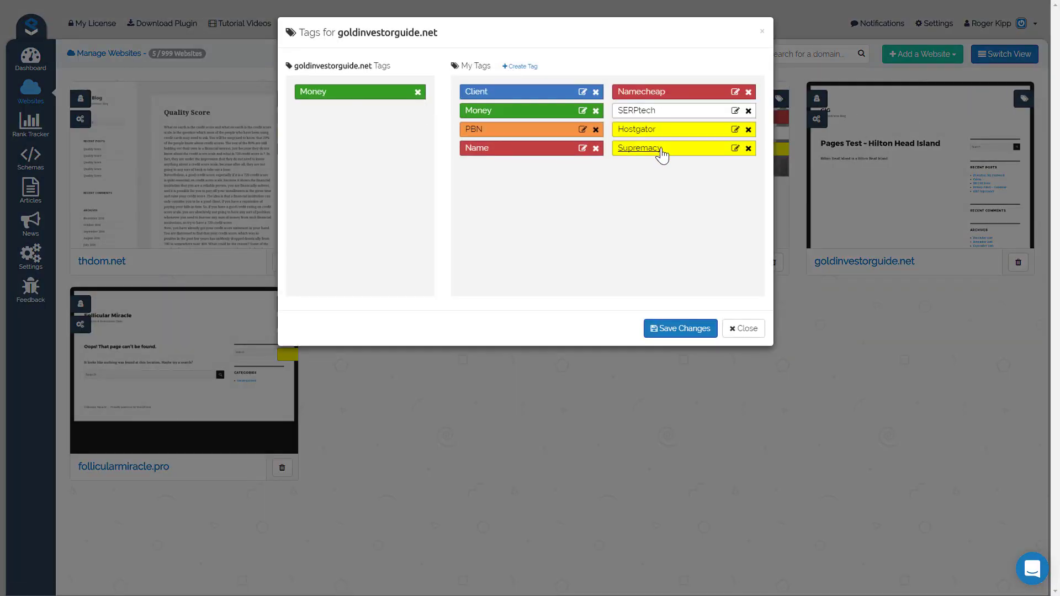
left_click(661, 148)
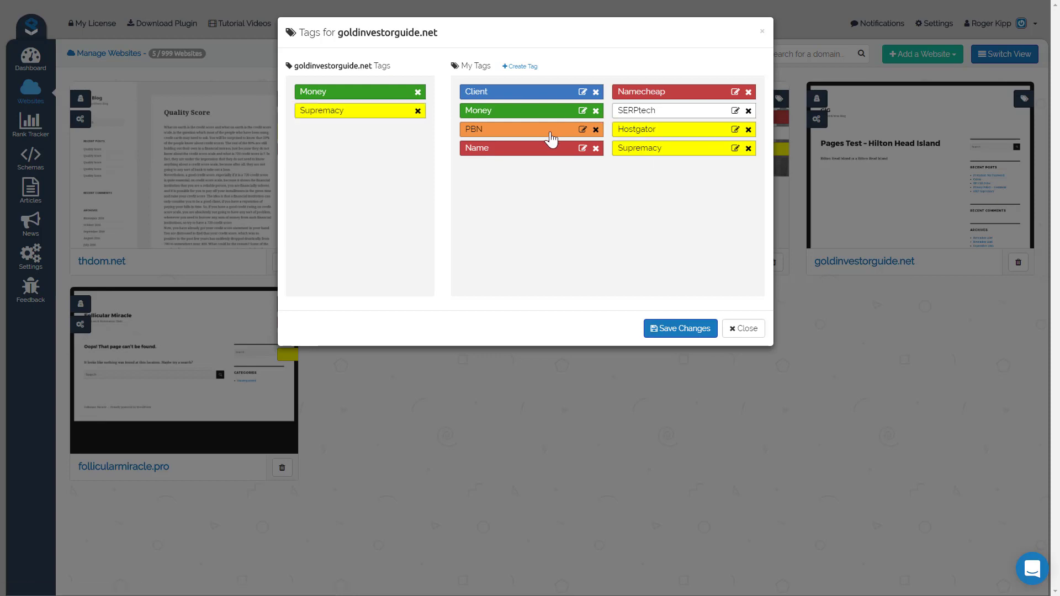
mouse_move(530, 158)
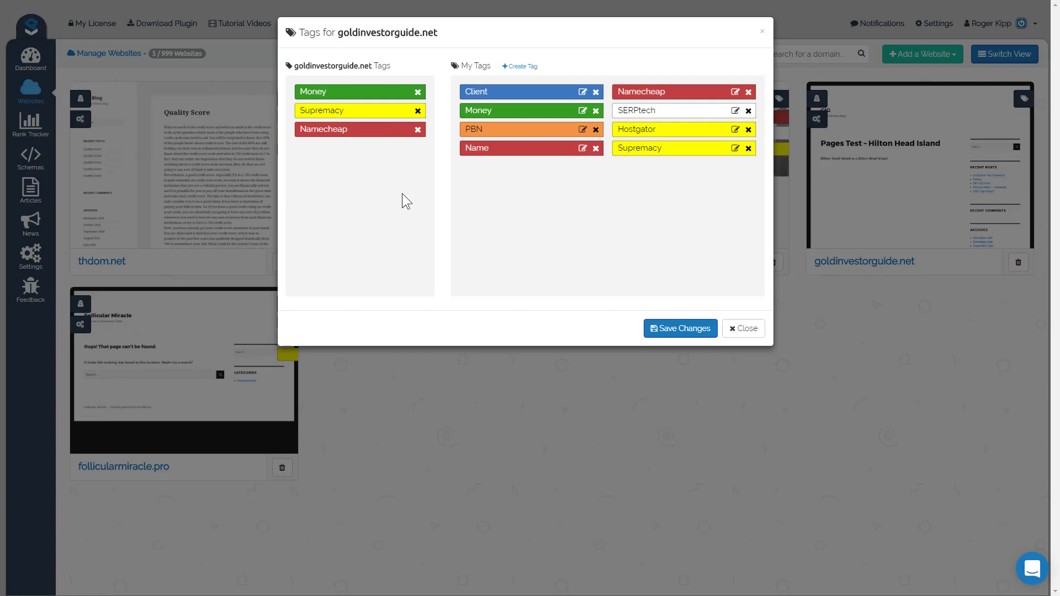
left_click(743, 329)
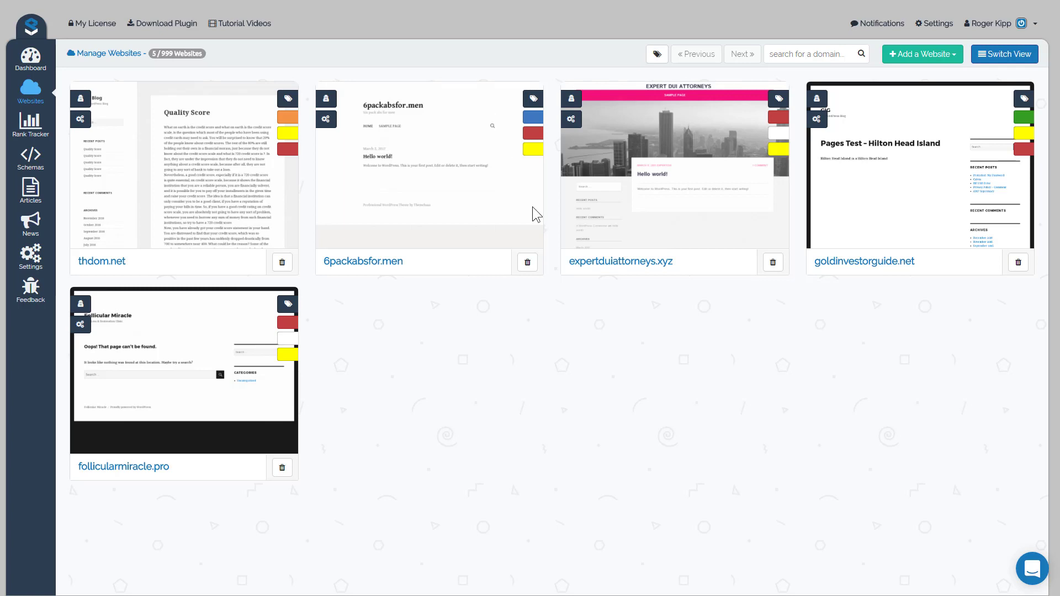
mouse_move(572, 309)
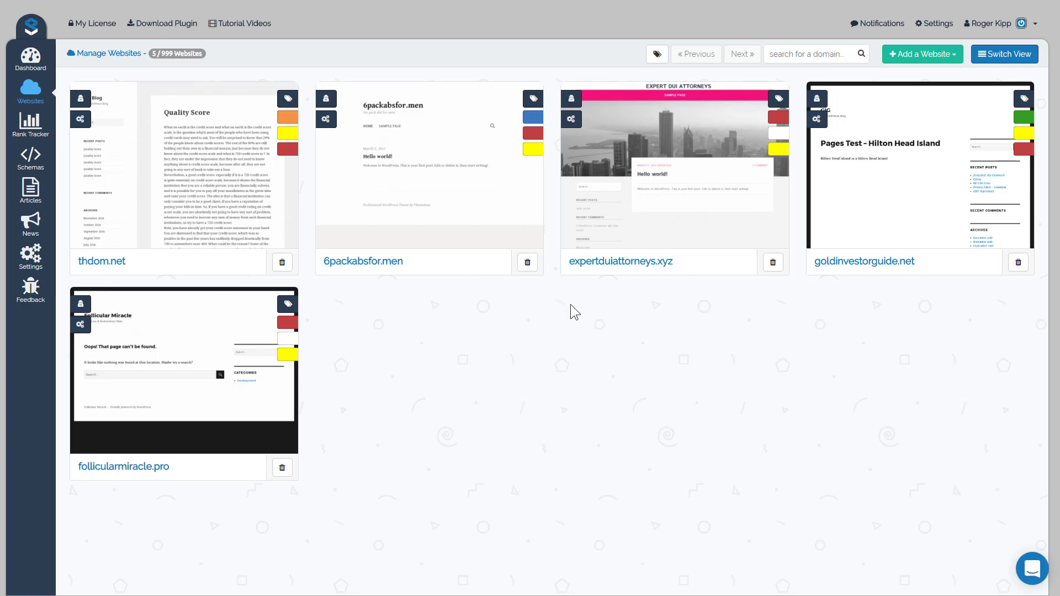
mouse_move(649, 210)
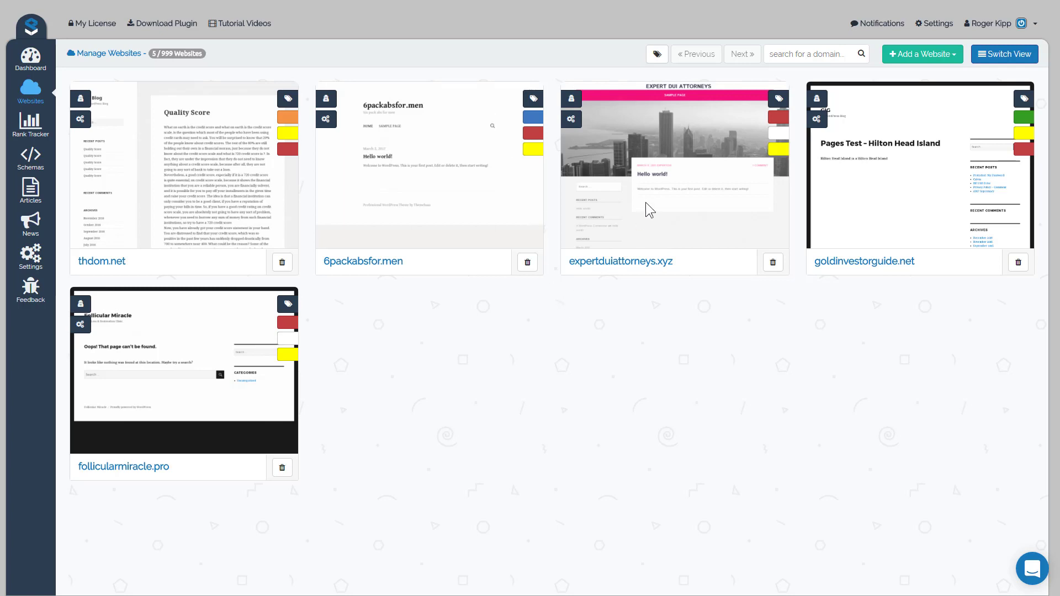
left_click(656, 54)
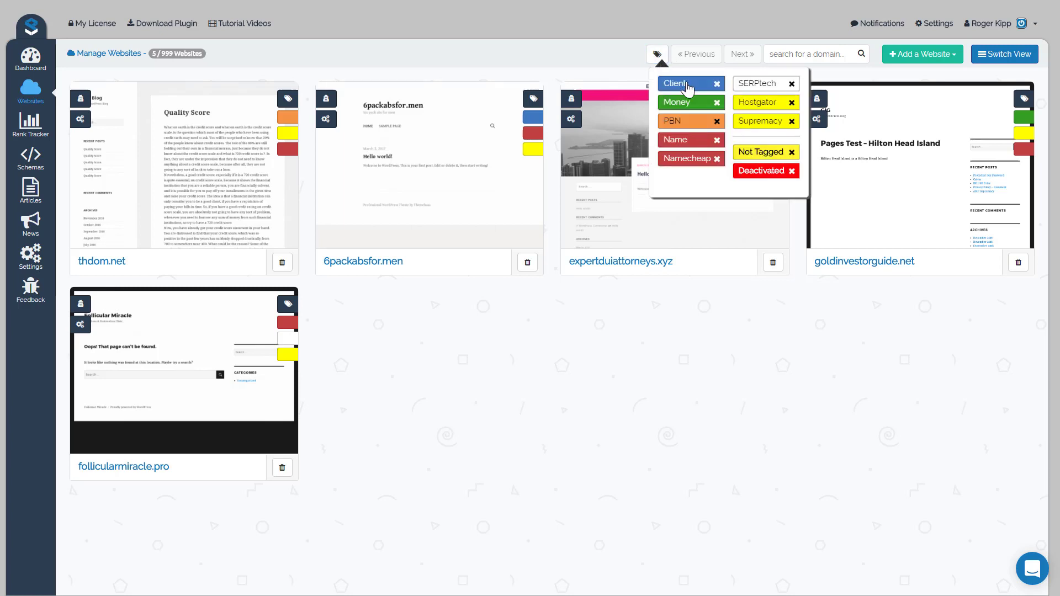
left_click(683, 83)
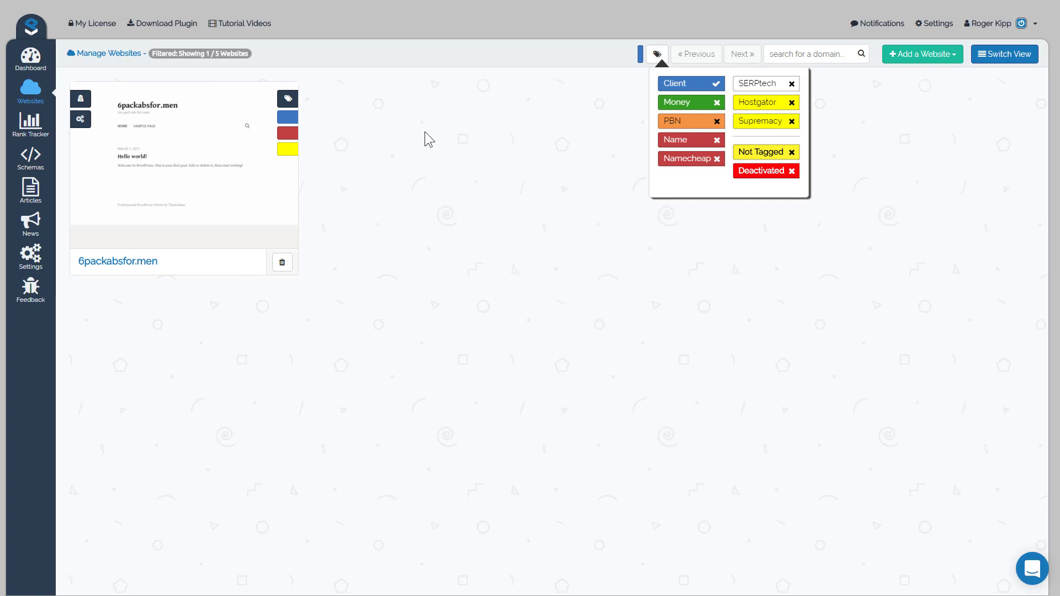
mouse_move(161, 174)
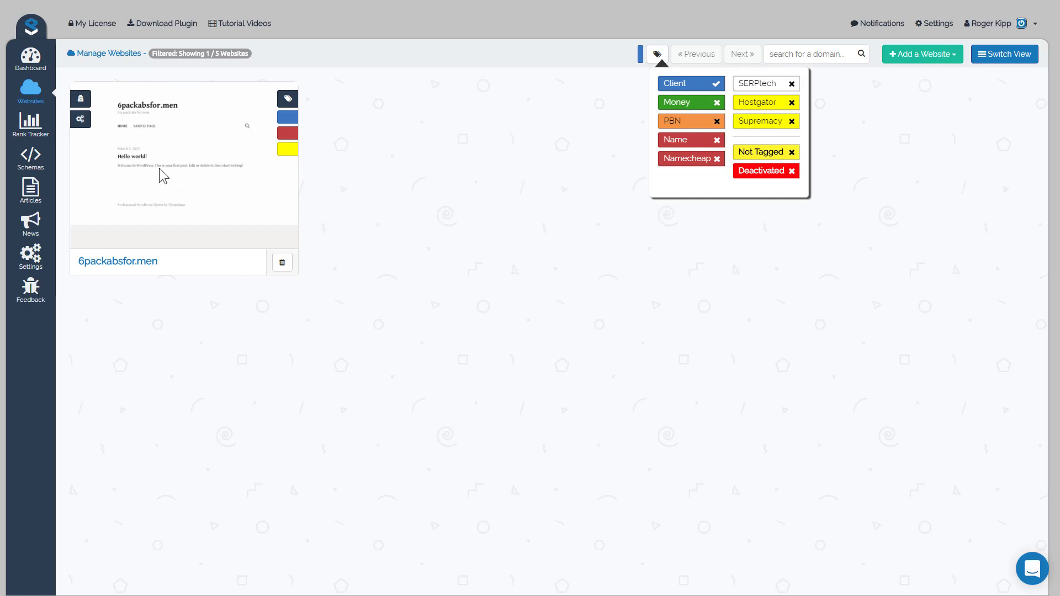
left_click(288, 99)
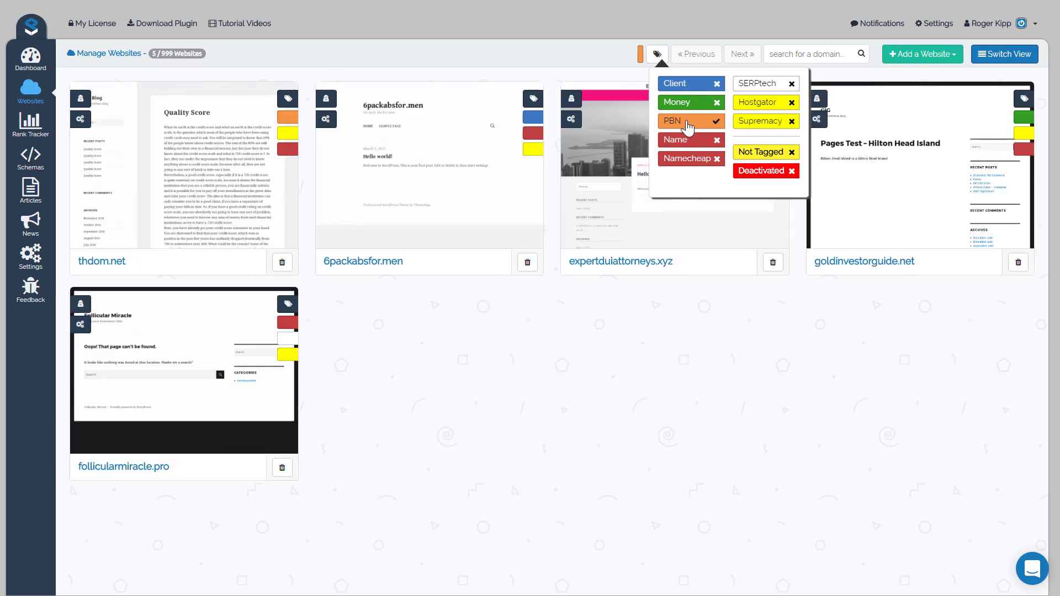
left_click(683, 121)
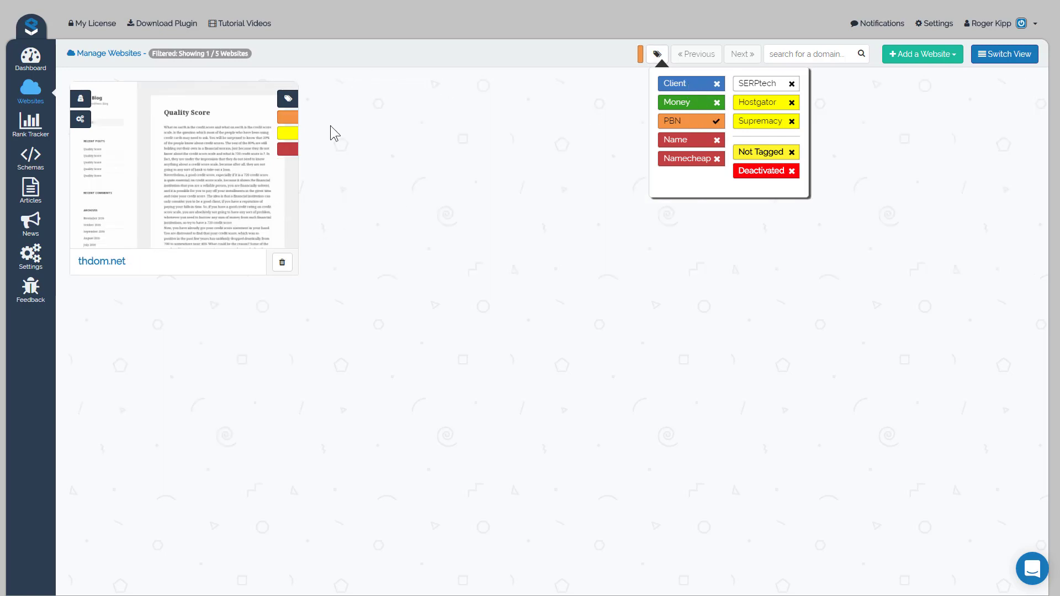
mouse_move(690, 87)
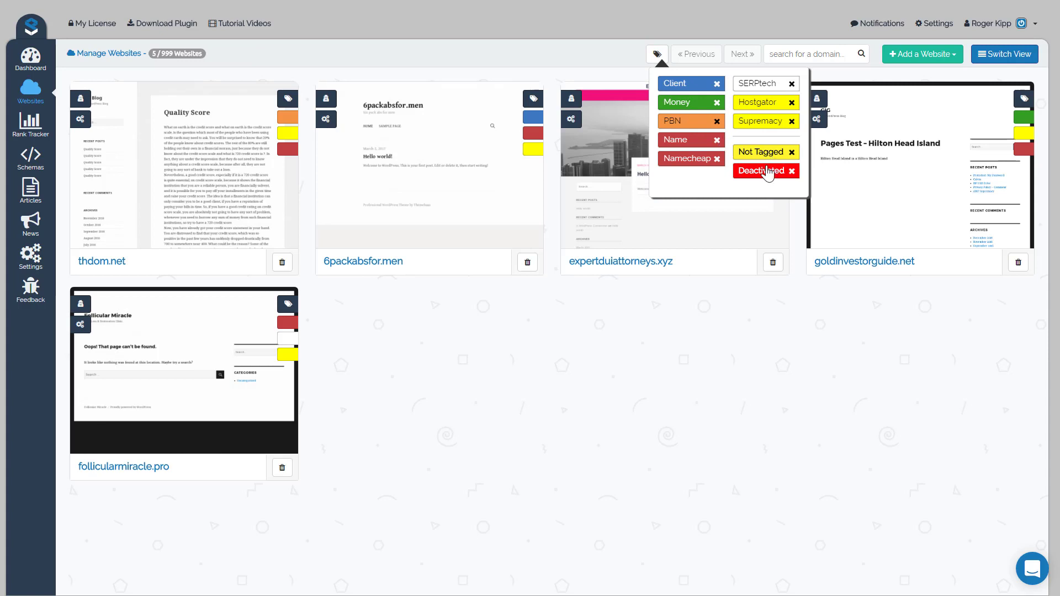
mouse_move(768, 165)
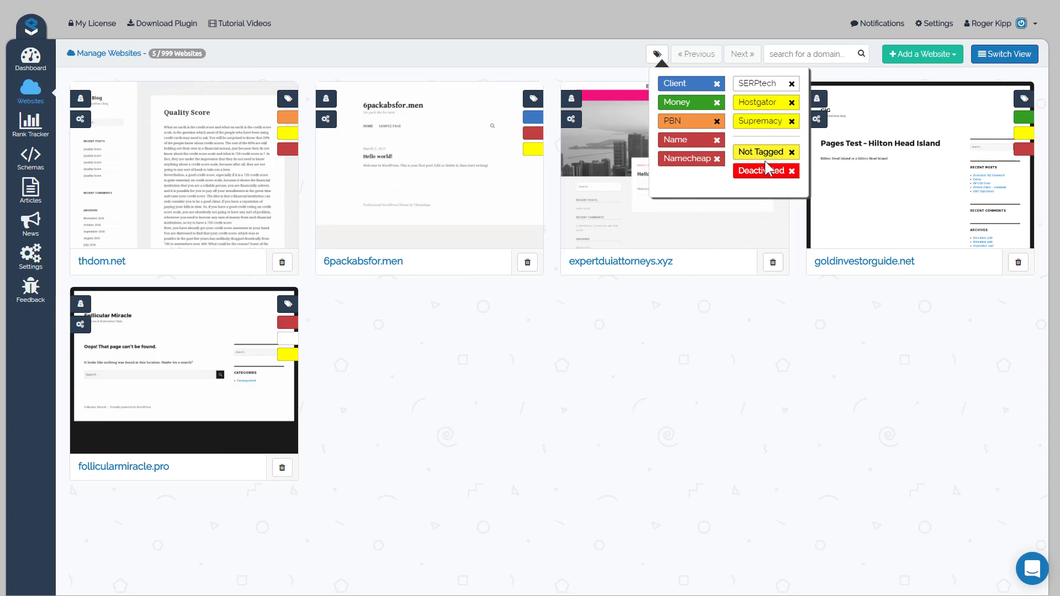
mouse_move(749, 161)
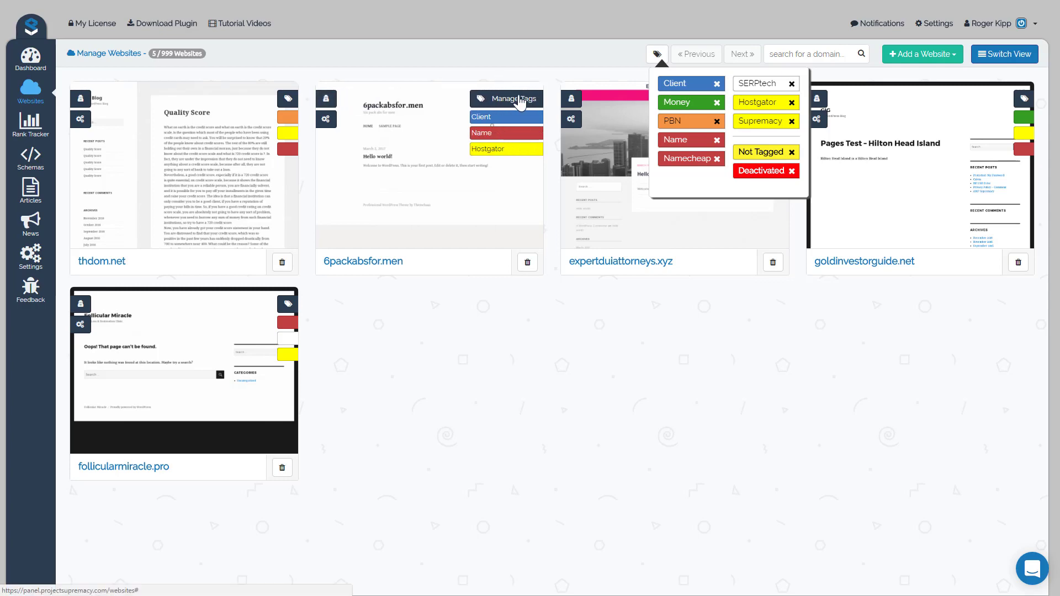
- Filter the website grid to show only Not Tagged sites
left_click(506, 98)
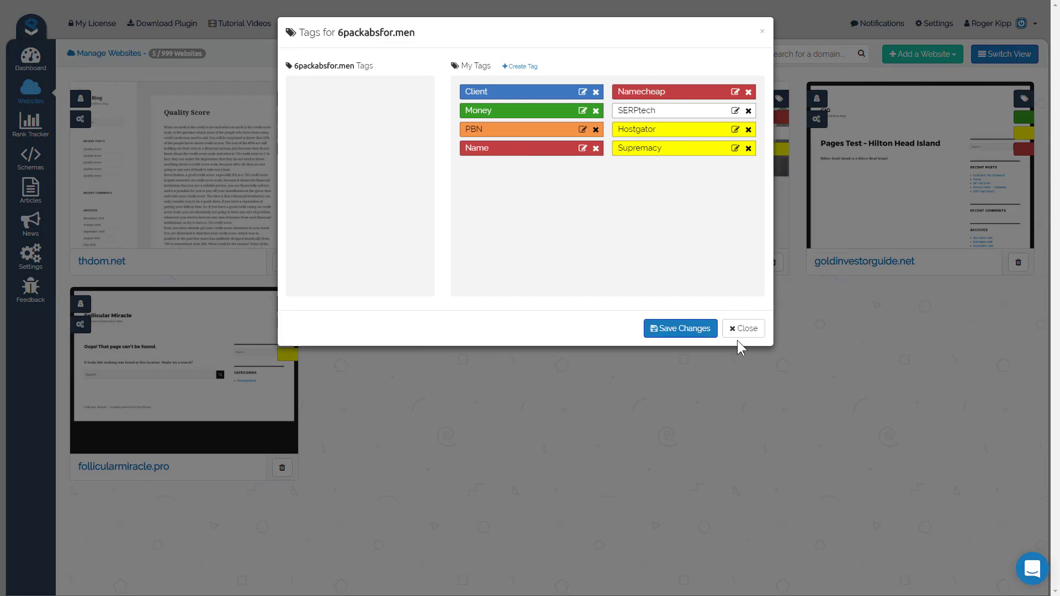
left_click(743, 328)
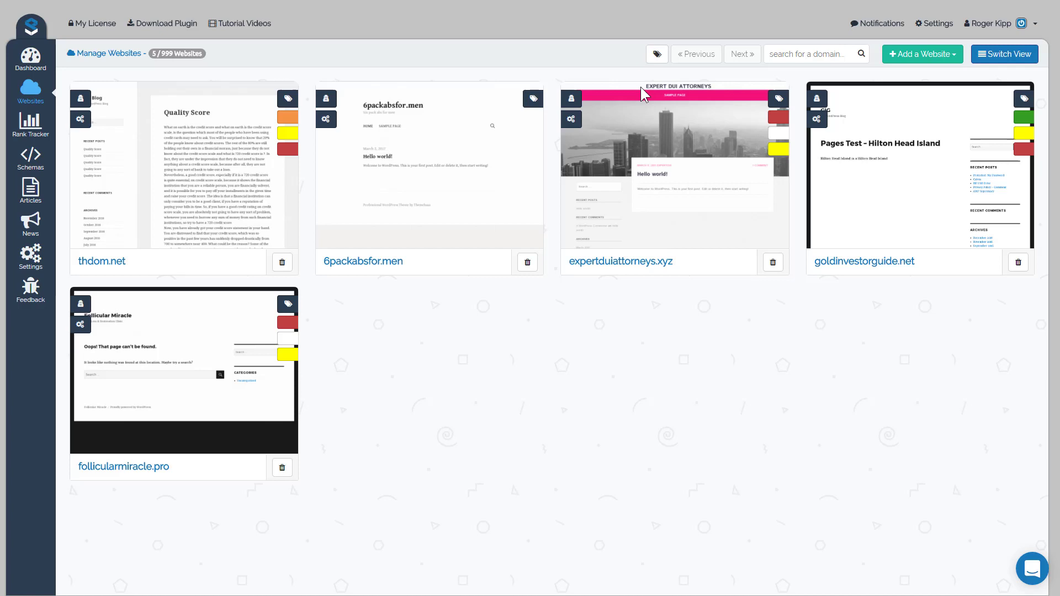
left_click(657, 53)
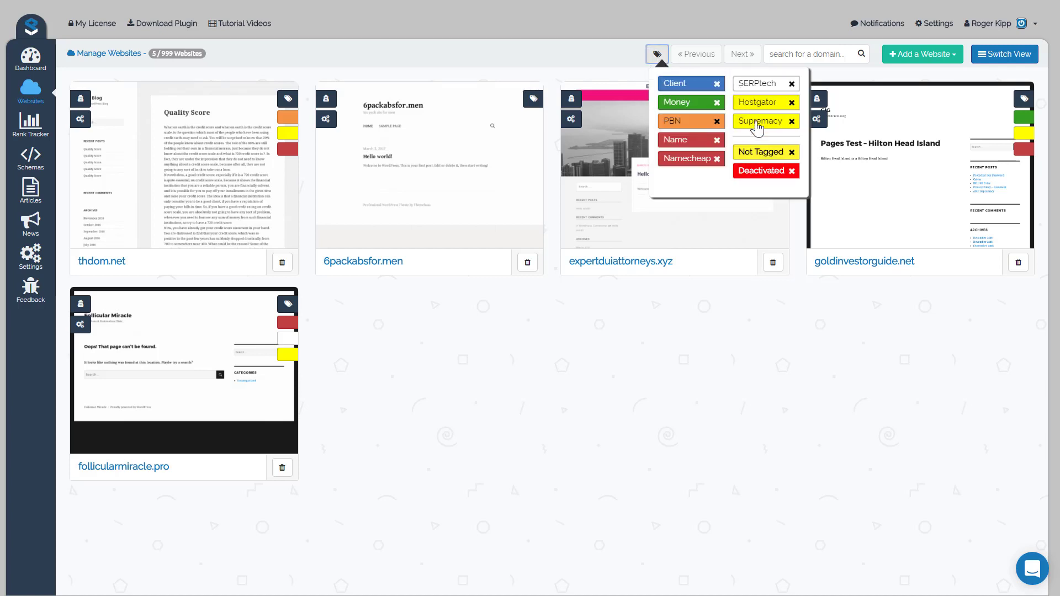
left_click(765, 152)
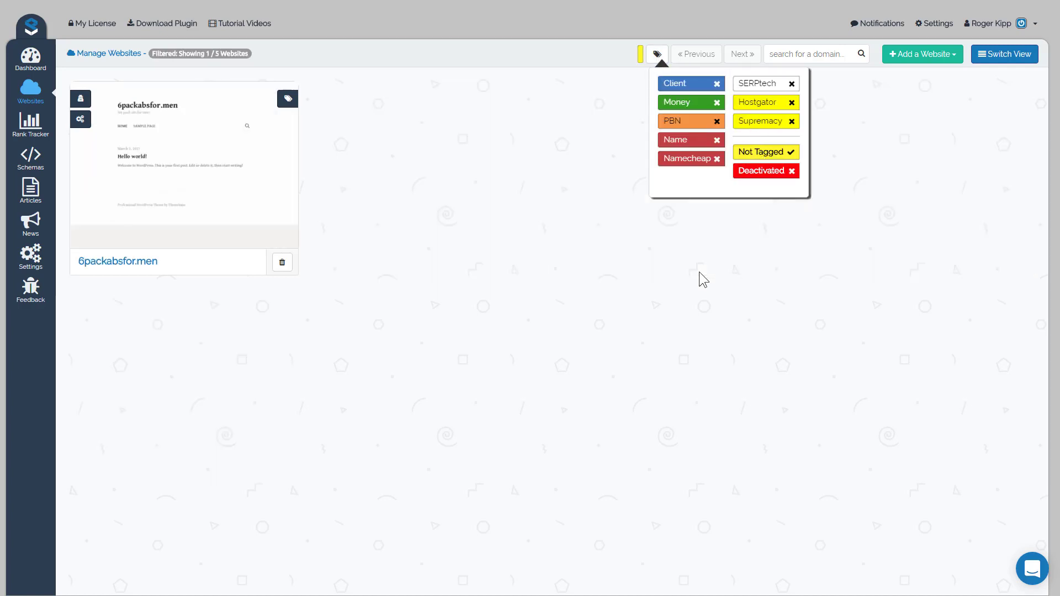
mouse_move(210, 220)
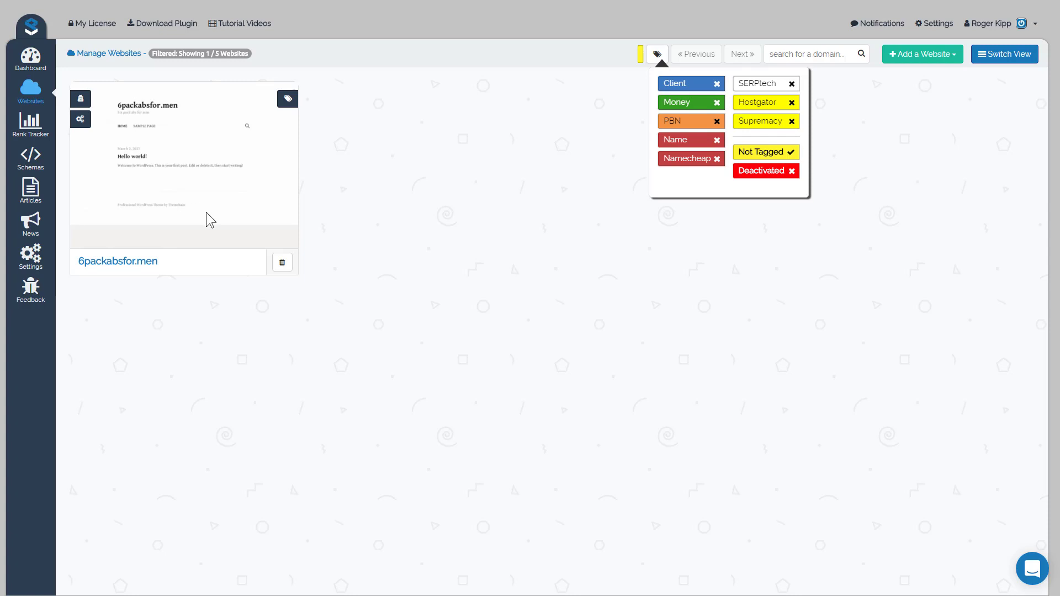
- Give 6packabsfor.men the Money, Supremacy and Namecheap tags and save
left_click(287, 99)
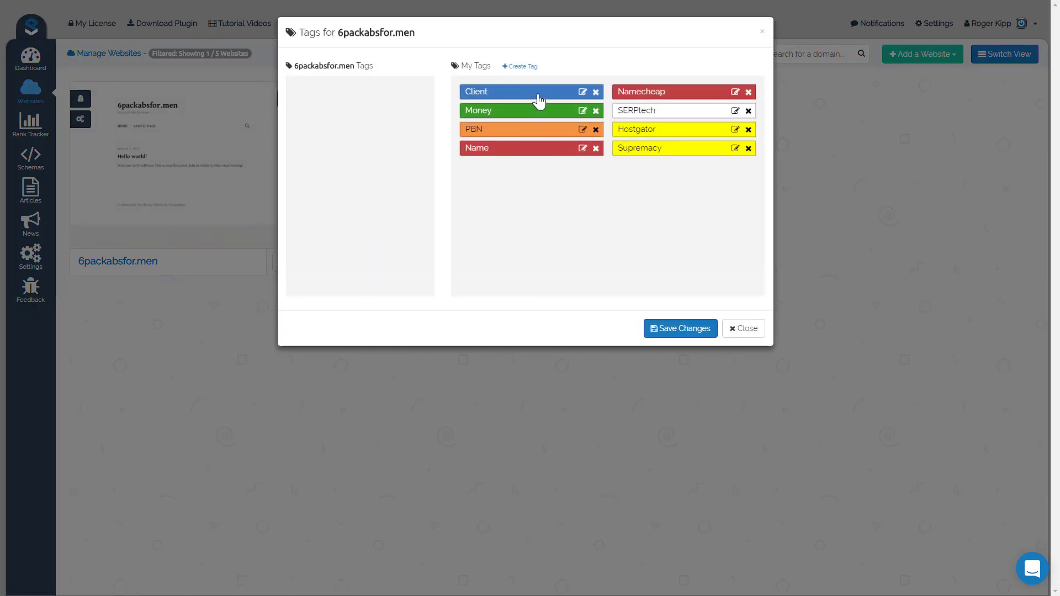
mouse_move(527, 113)
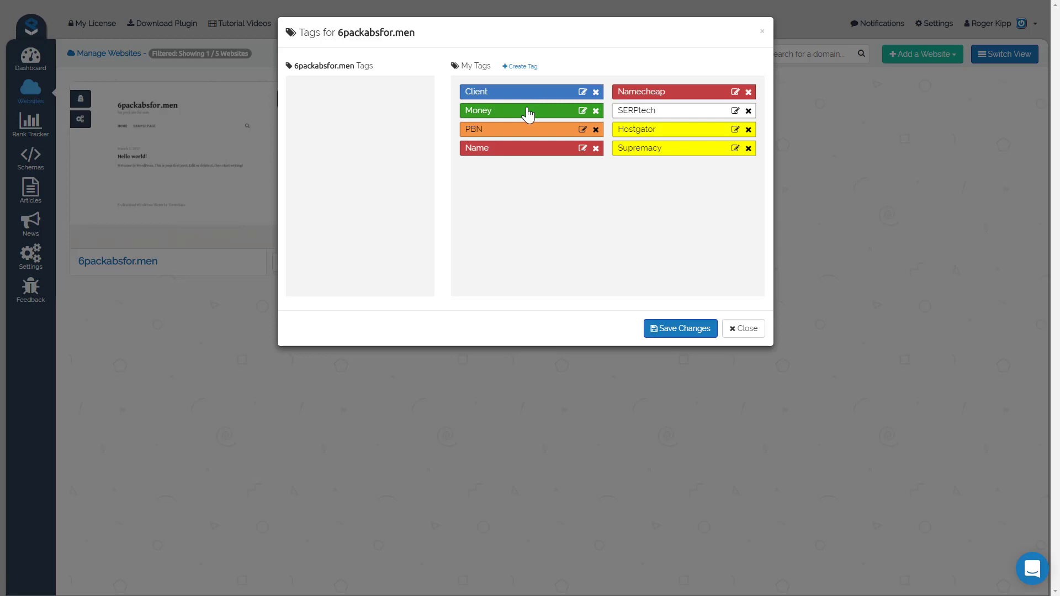
left_click(508, 110)
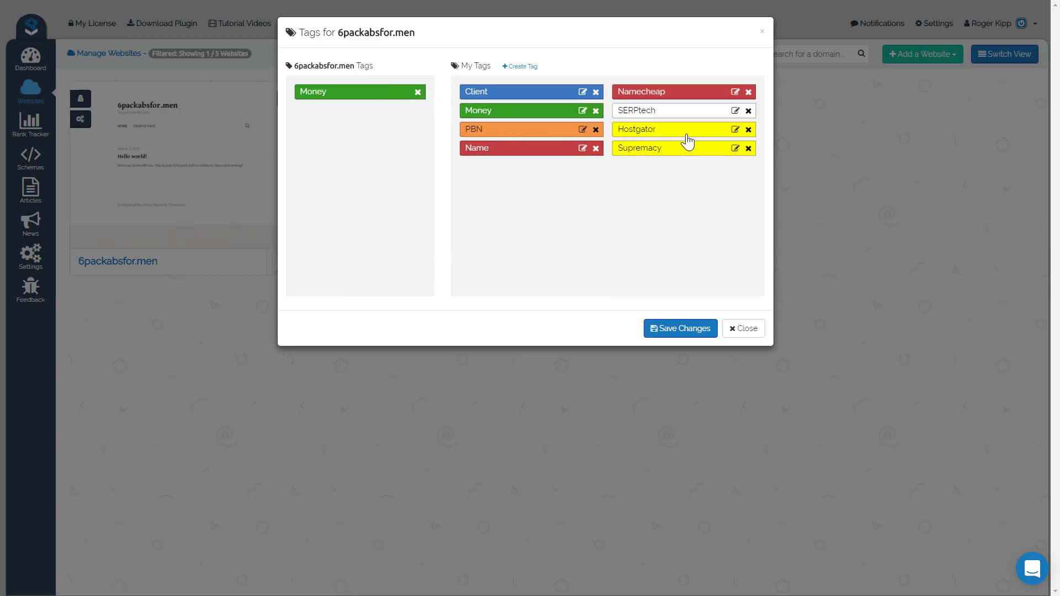
left_click(666, 148)
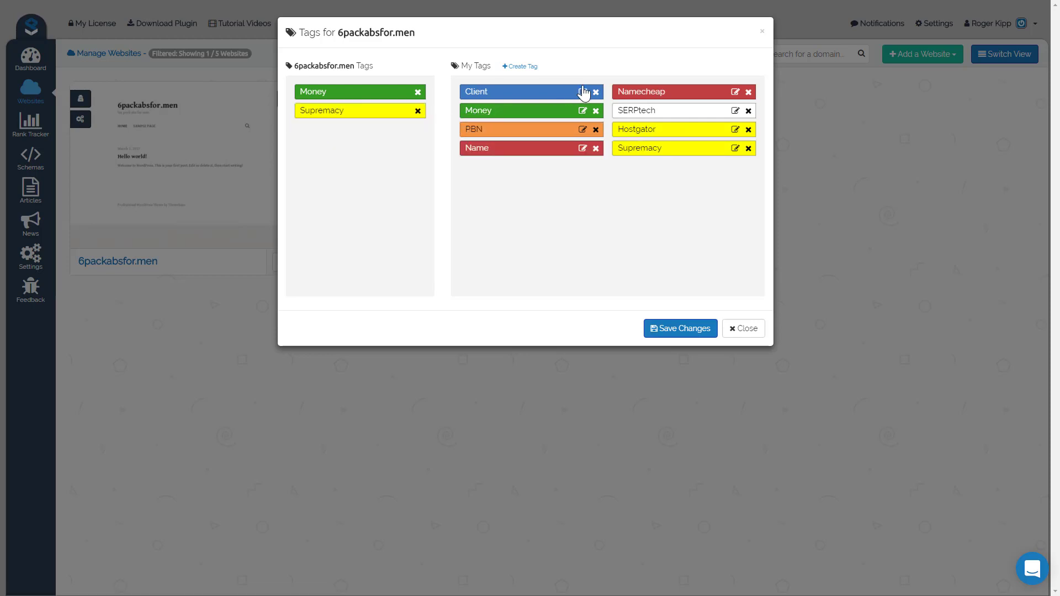
left_click(661, 91)
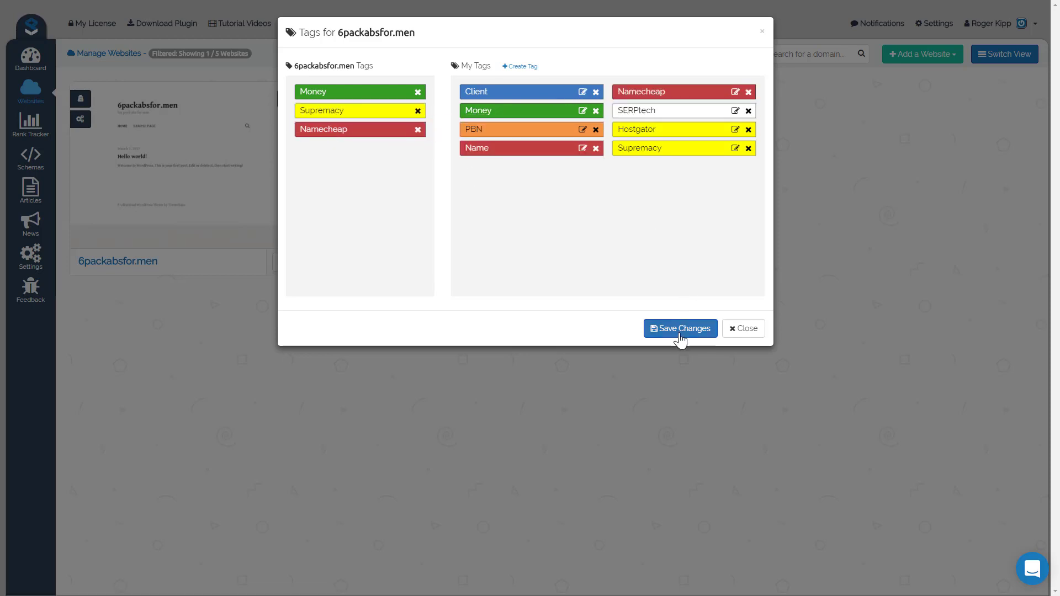
left_click(680, 328)
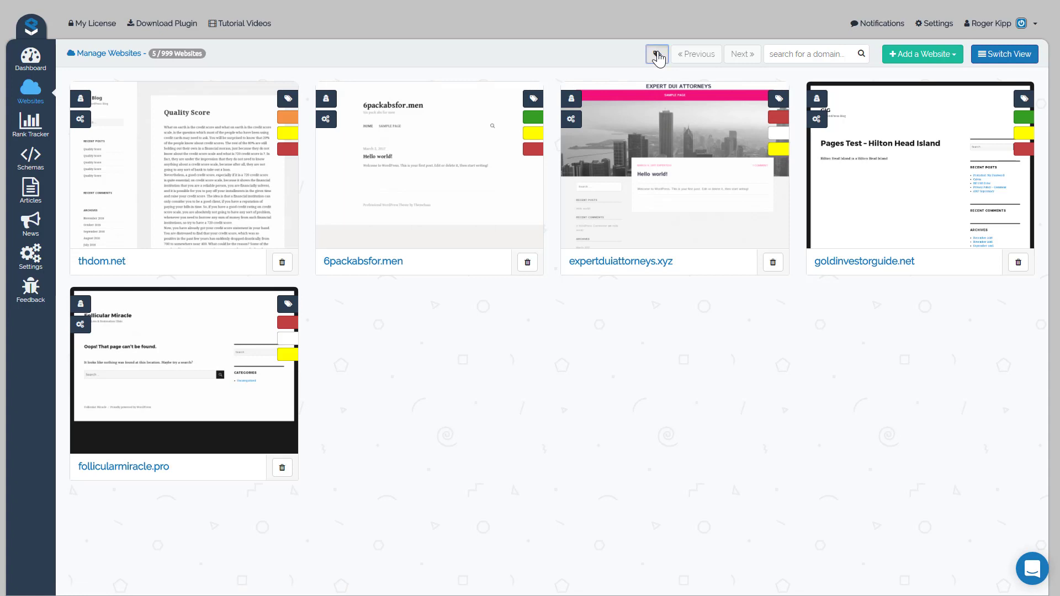
- Open and close the tag filter, then switch the websites to table view
left_click(657, 54)
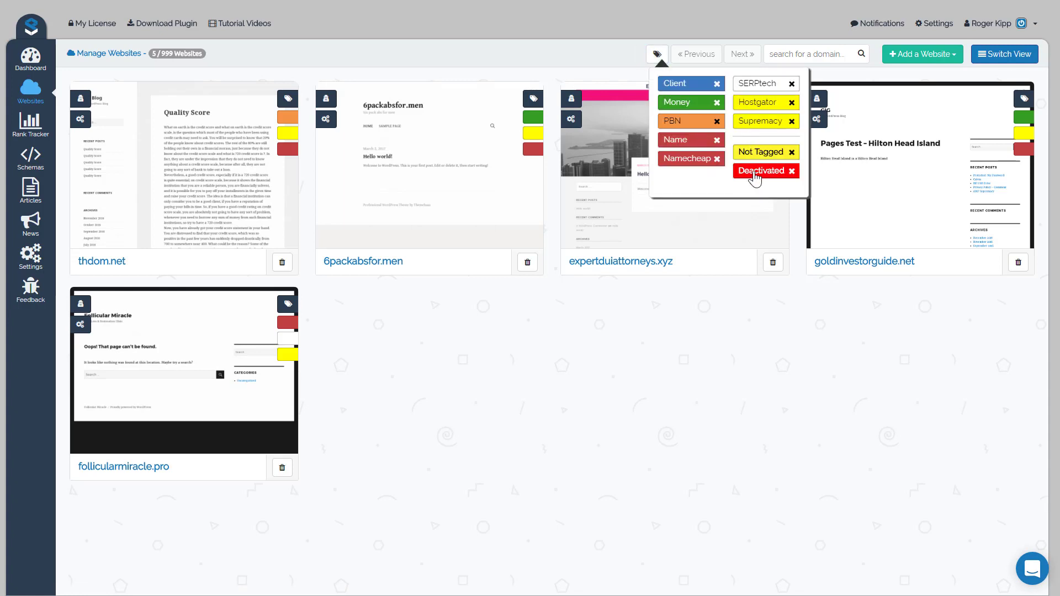
left_click(763, 170)
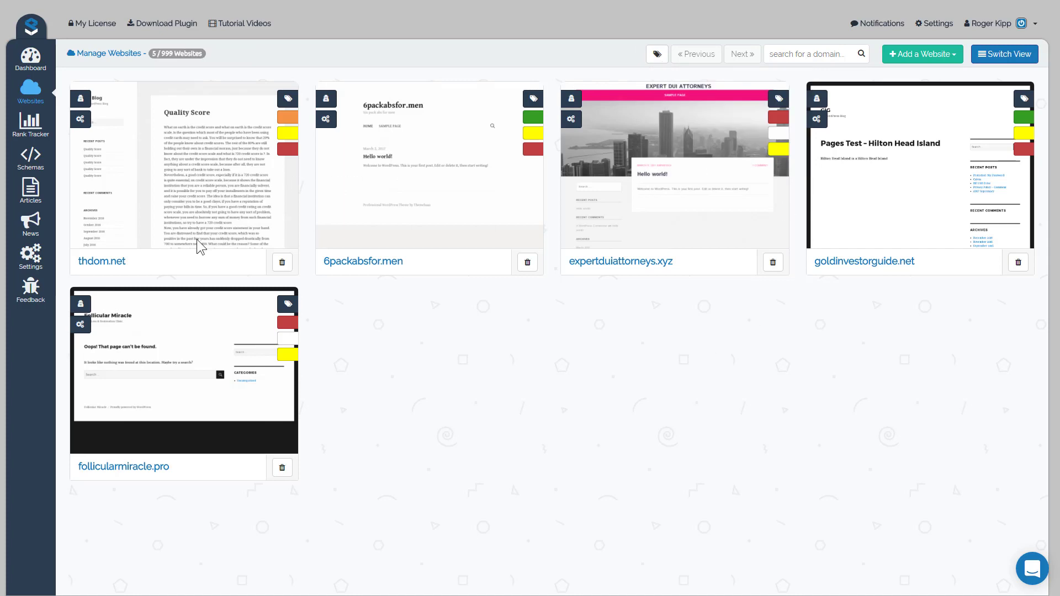
mouse_move(726, 238)
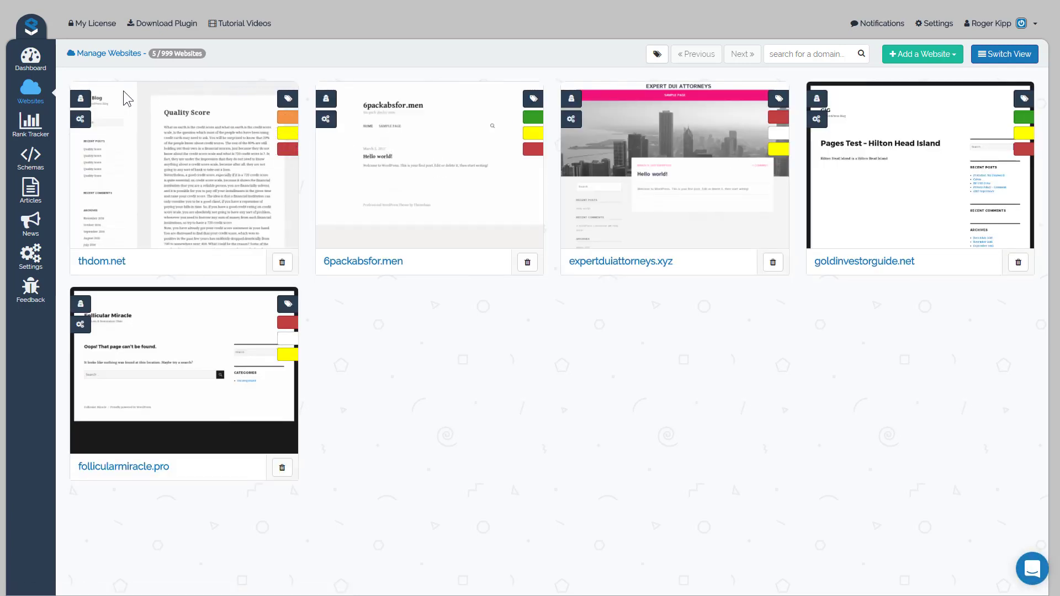
mouse_move(200, 148)
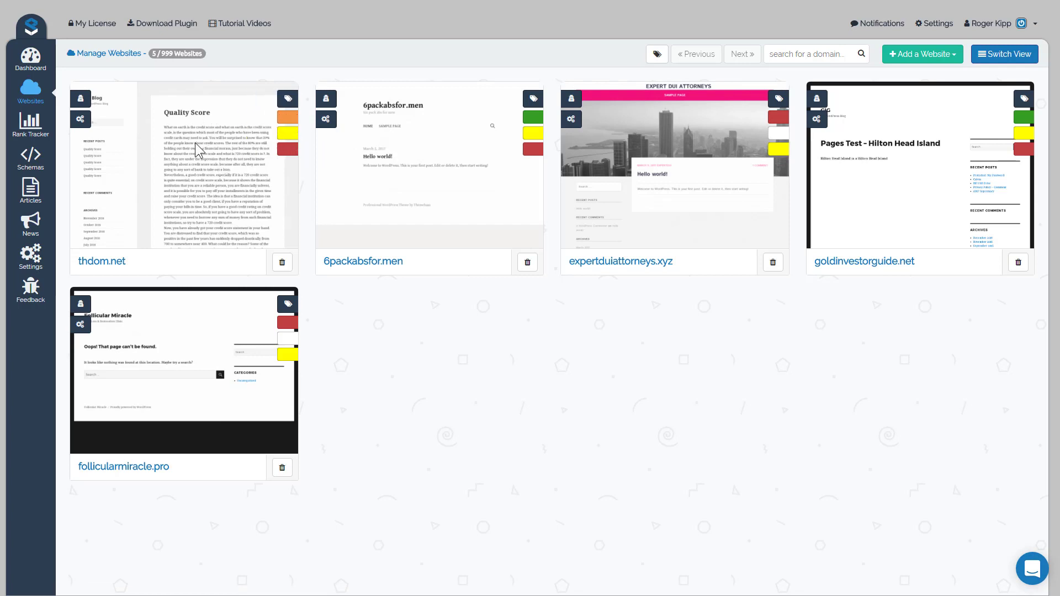
mouse_move(926, 104)
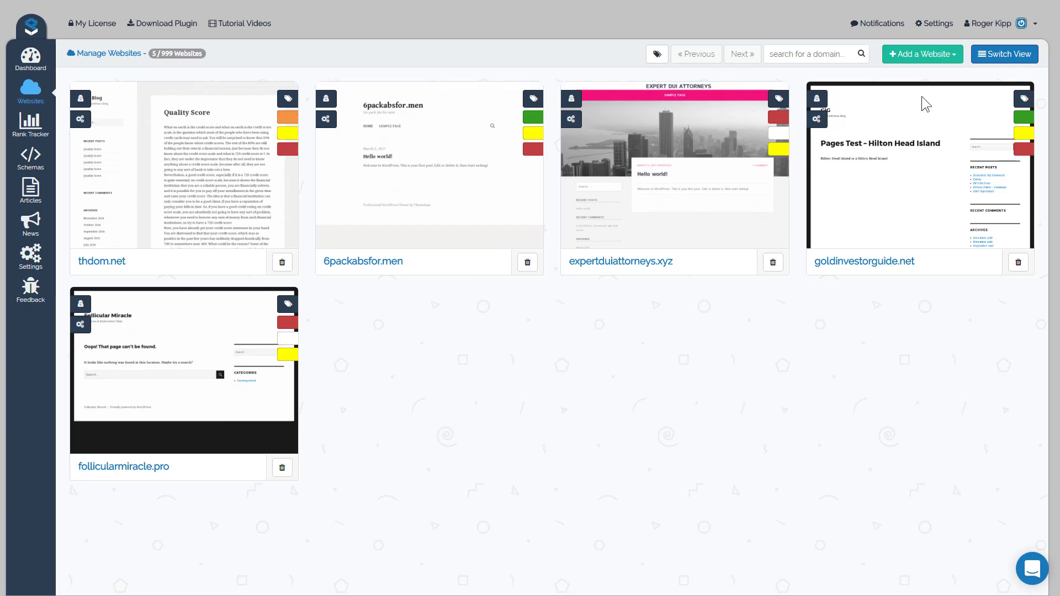
left_click(1004, 54)
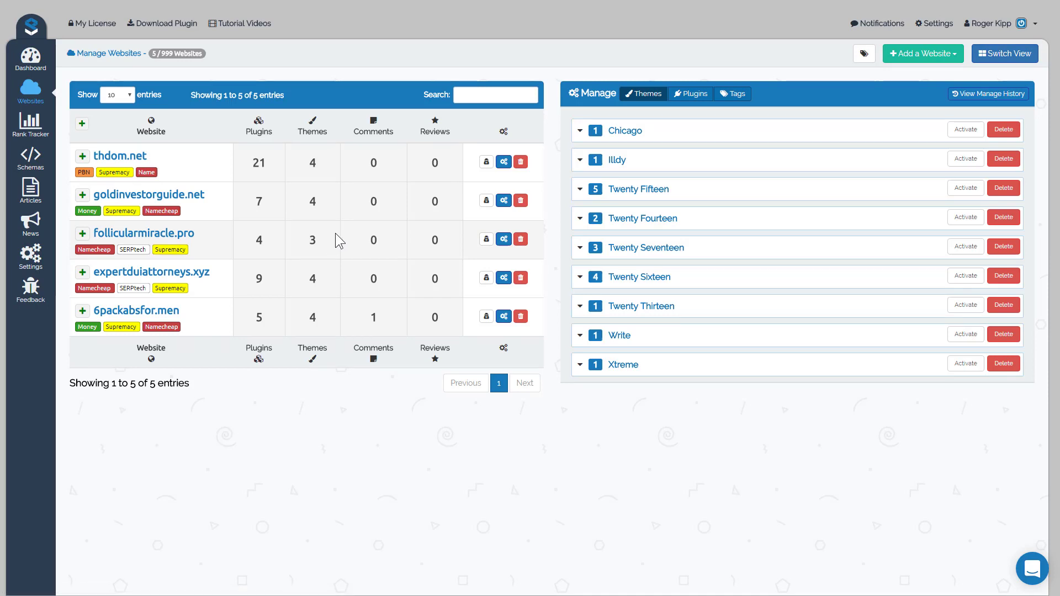
mouse_move(240, 167)
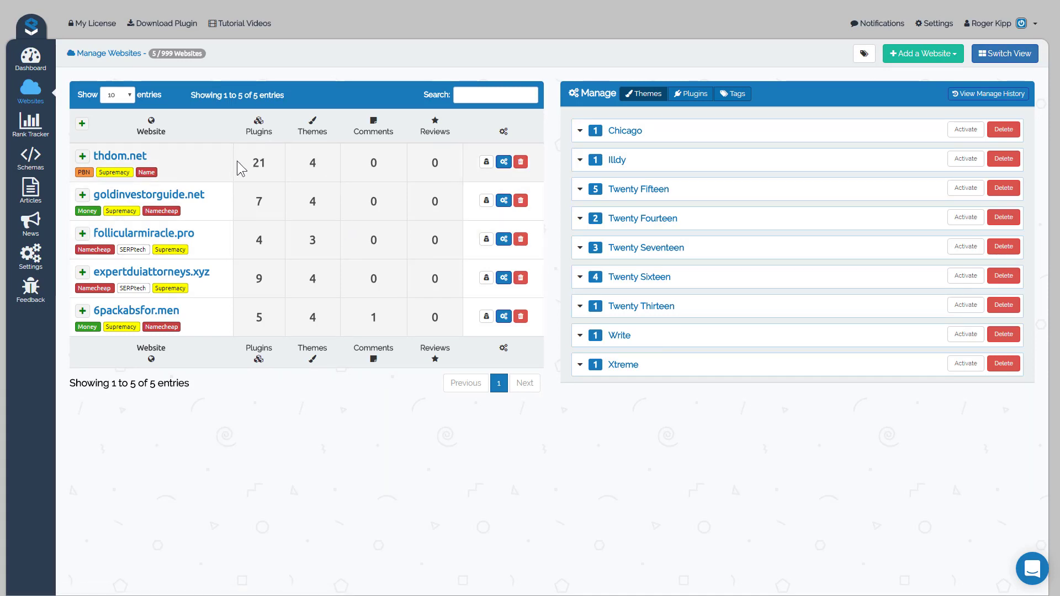
mouse_move(236, 303)
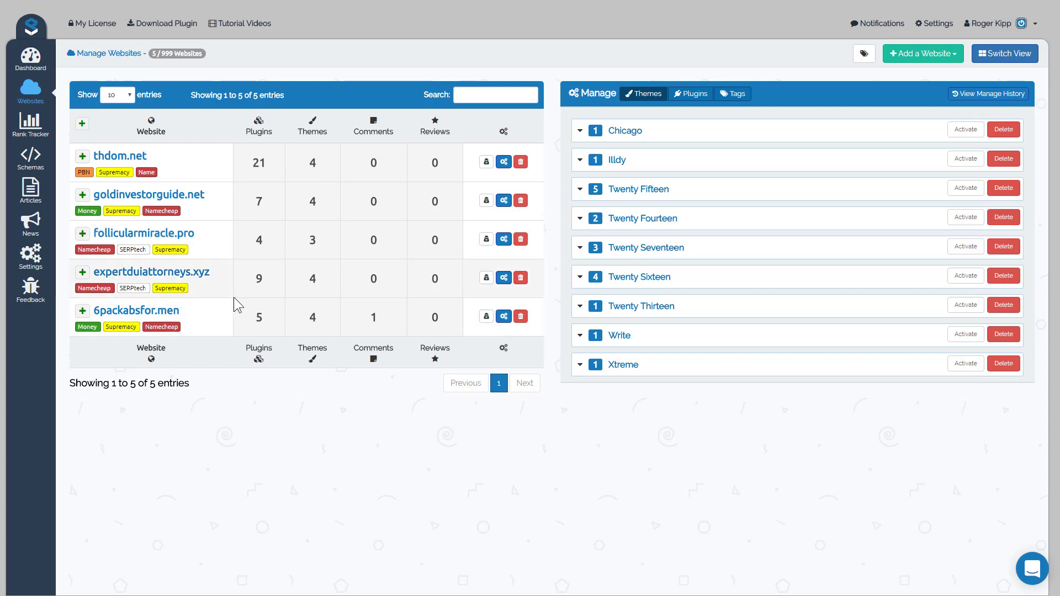
mouse_move(159, 223)
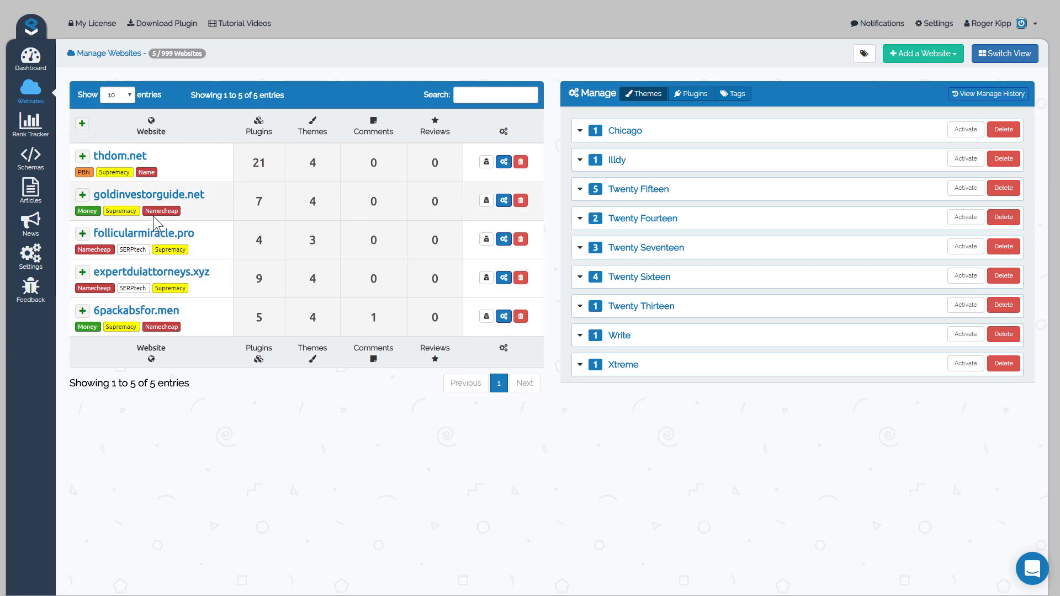
mouse_move(338, 109)
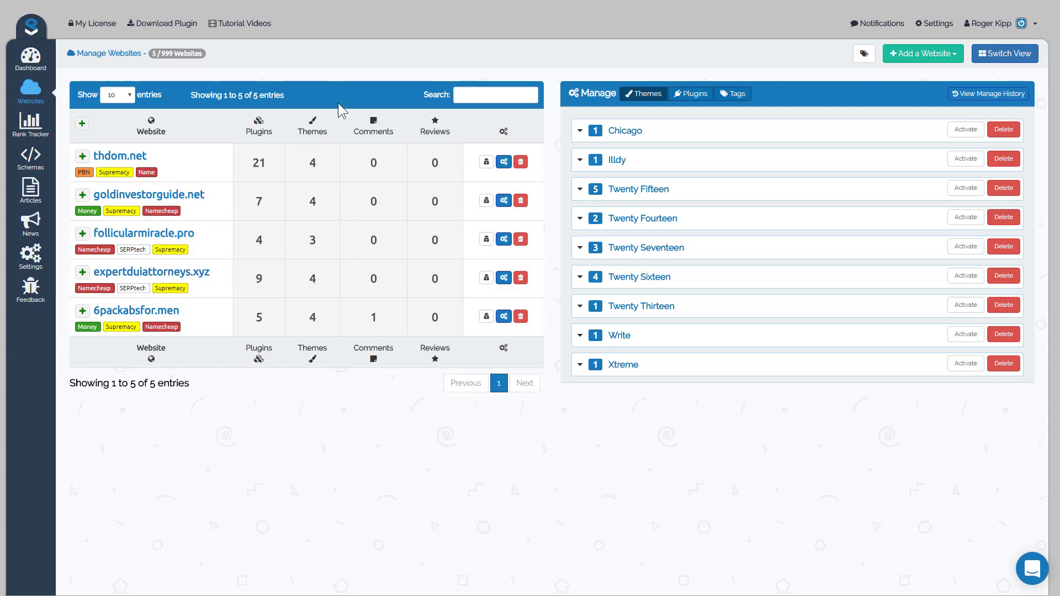
- Open the tag filter dropdown above the website table
left_click(863, 53)
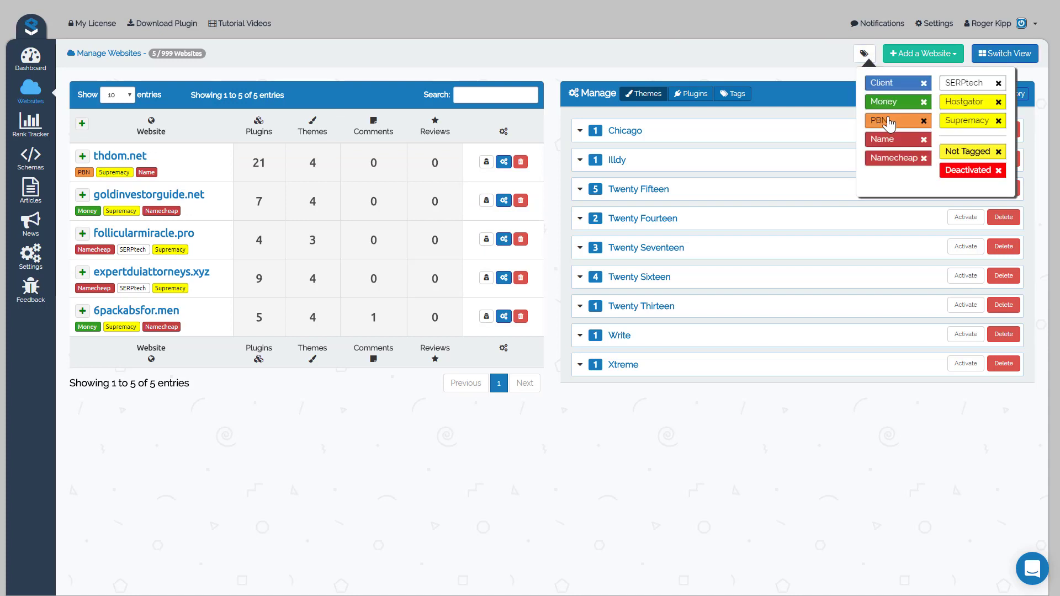
- Filter websites to the PBN tag and expand thdom.net's Twenty Fifteen and Twenty Fourteen rows
left_click(897, 120)
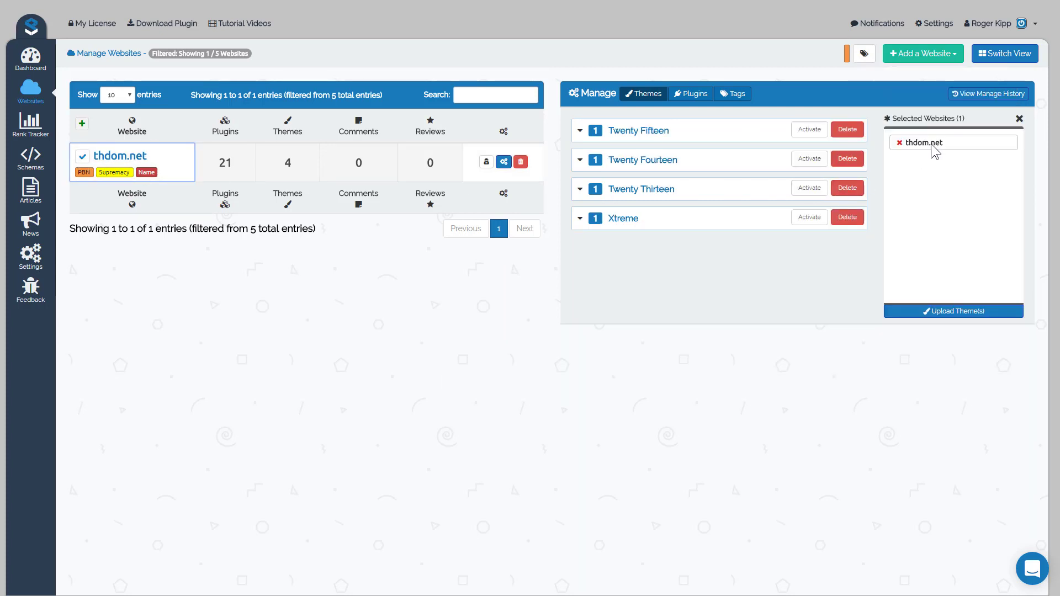
mouse_move(956, 156)
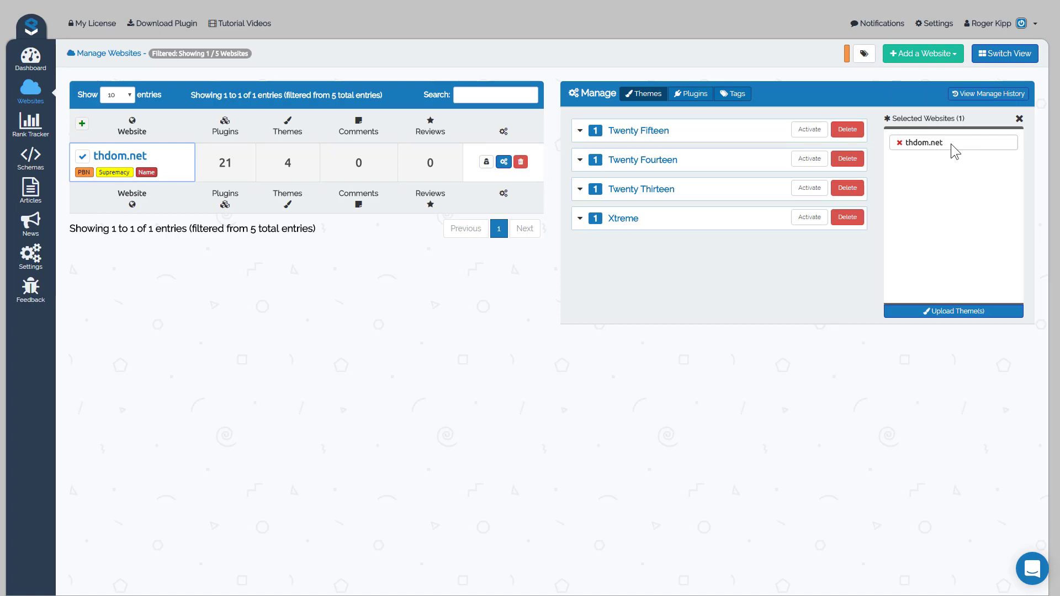
mouse_move(82, 149)
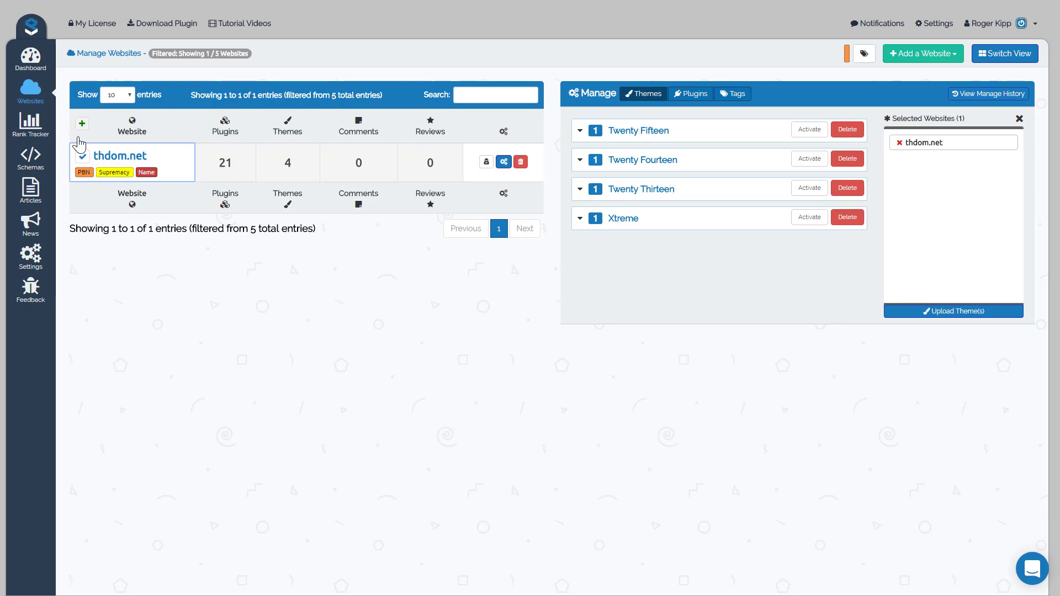
mouse_move(998, 134)
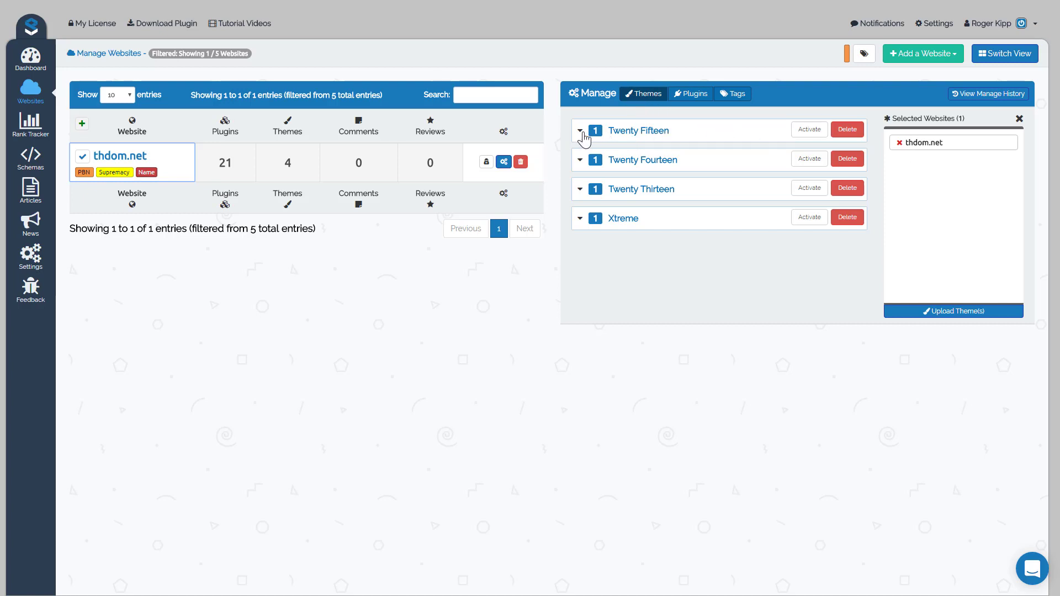
left_click(580, 131)
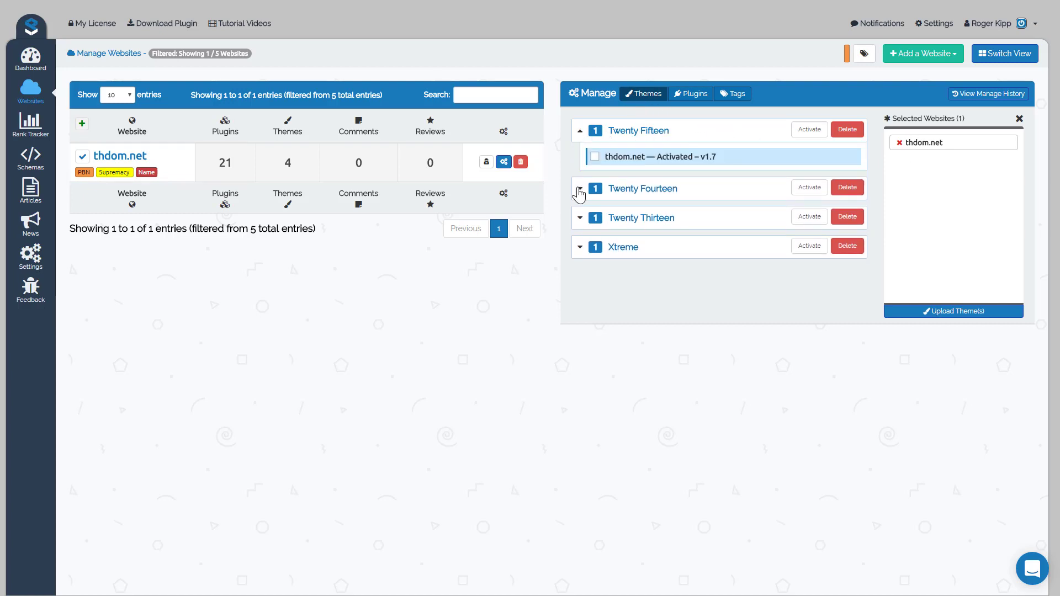
left_click(580, 188)
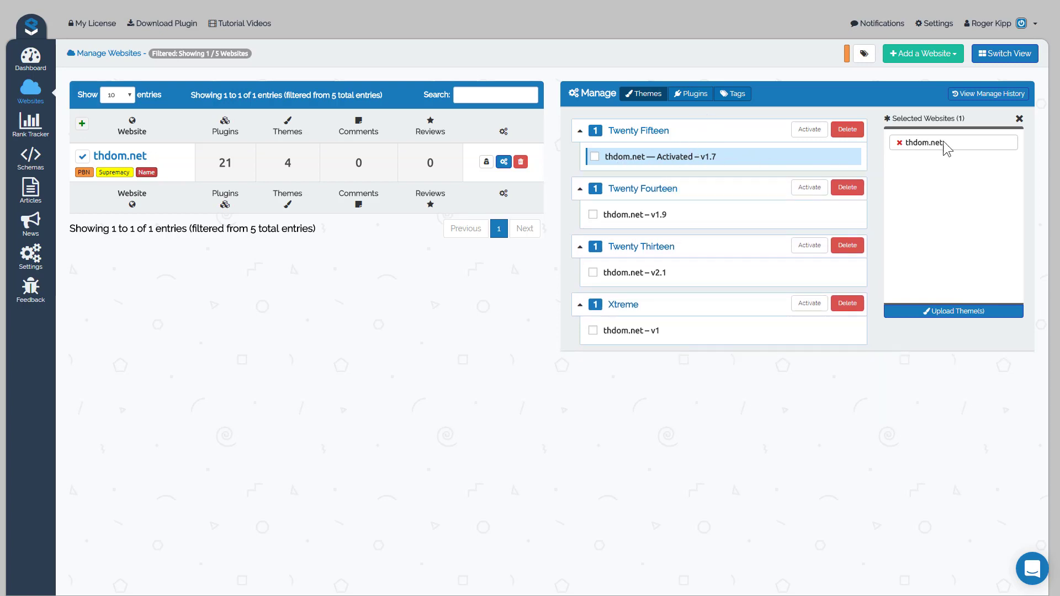
mouse_move(664, 294)
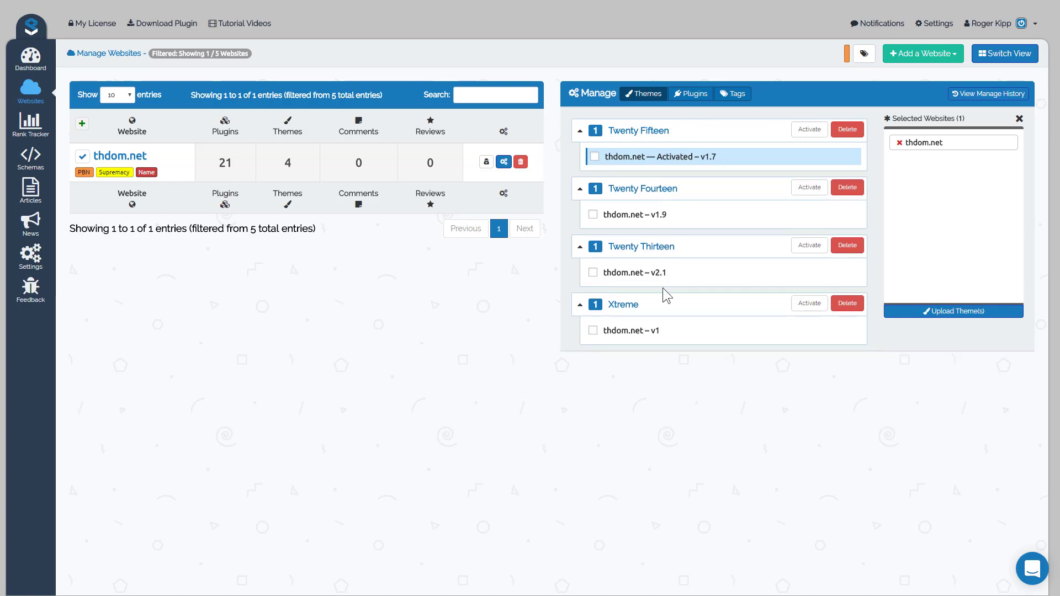
mouse_move(673, 201)
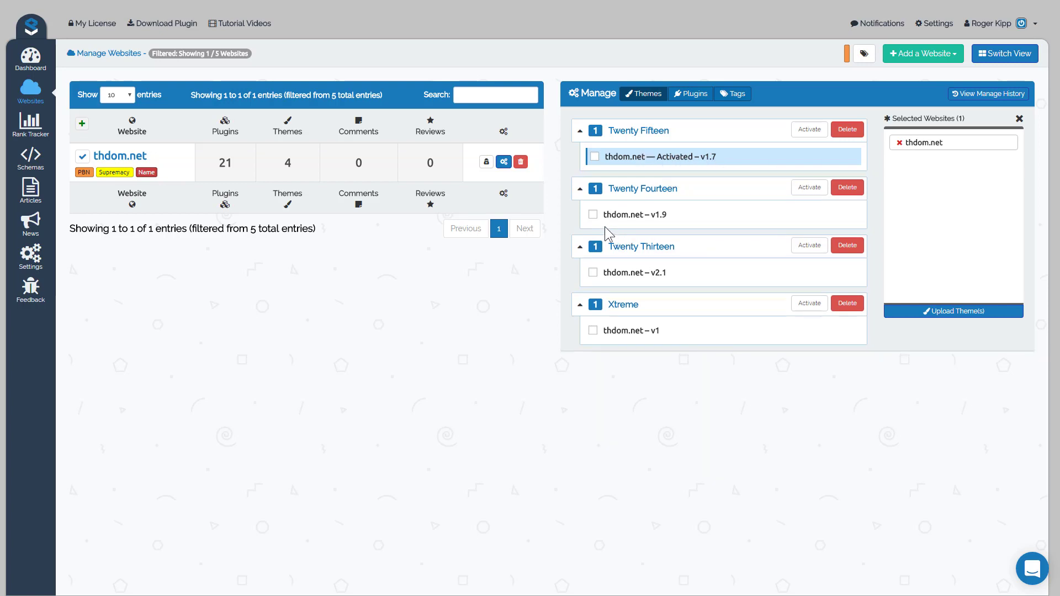
- Delete the Twenty Fourteen theme from thdom.net and confirm with Yes
left_click(847, 187)
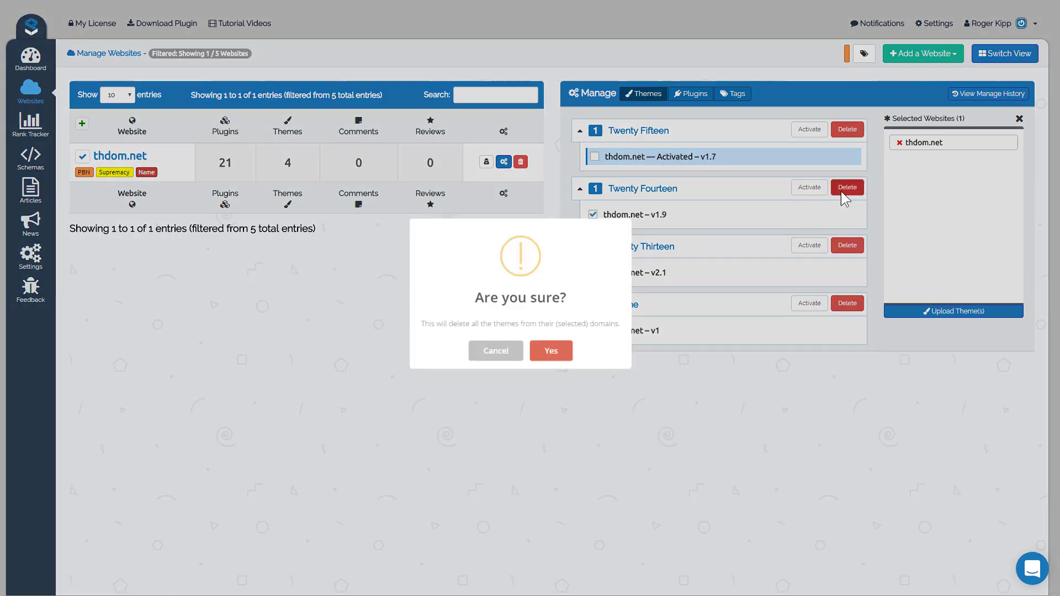
left_click(551, 350)
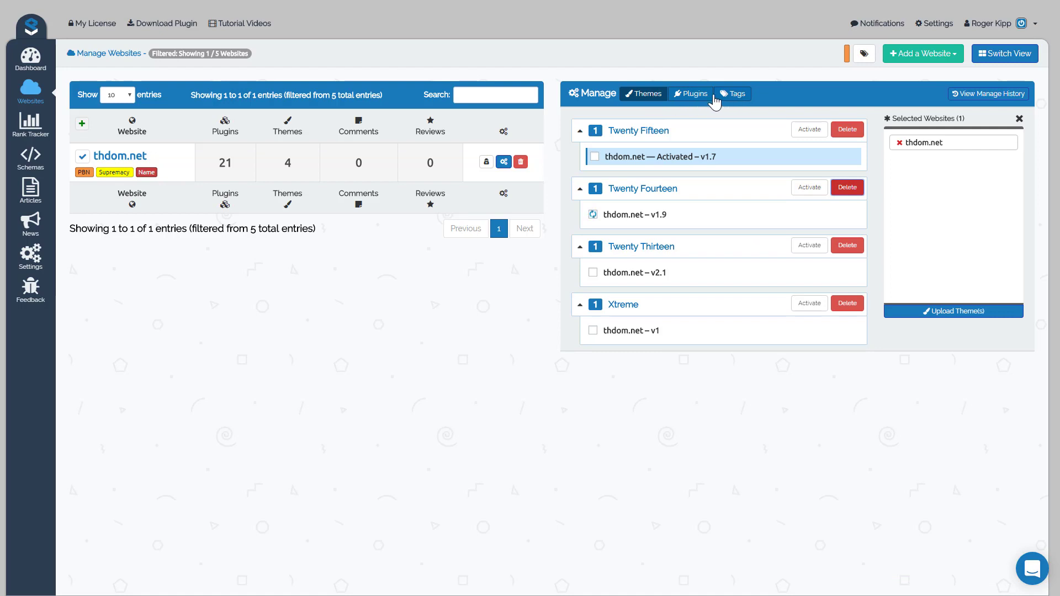
mouse_move(702, 102)
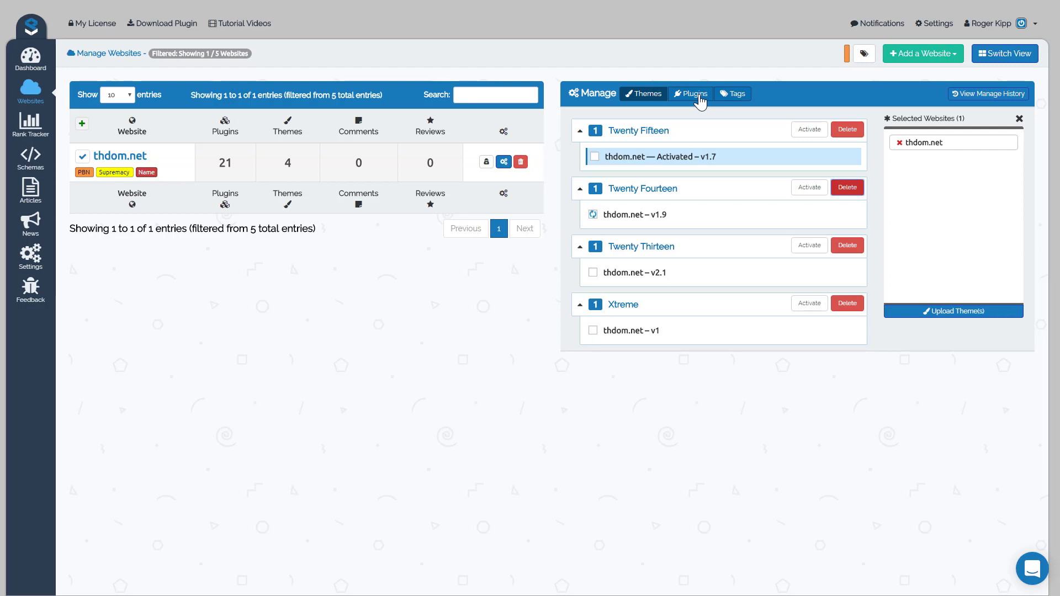
left_click(864, 53)
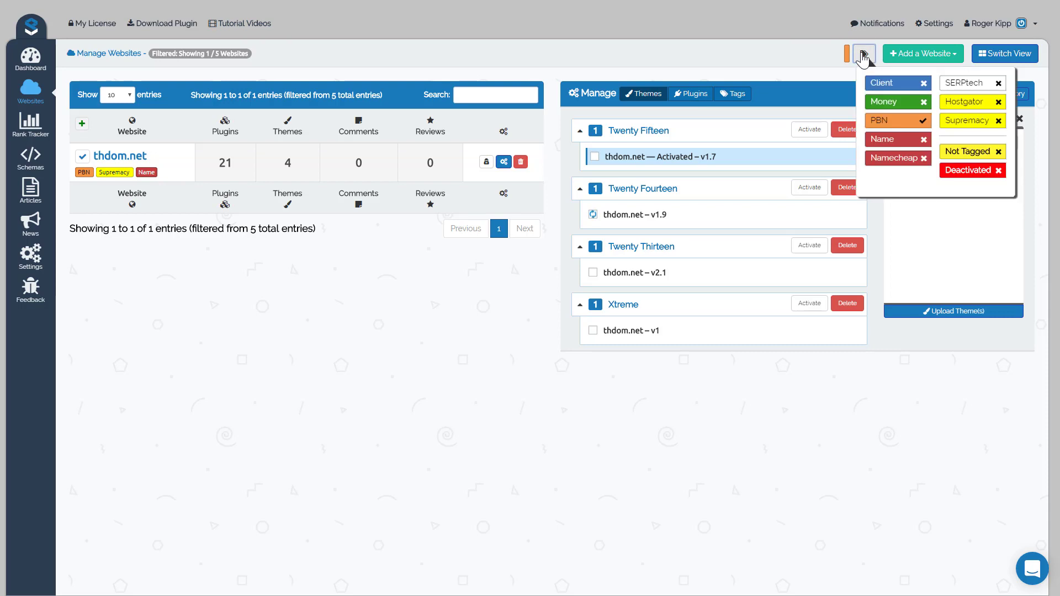
mouse_move(102, 139)
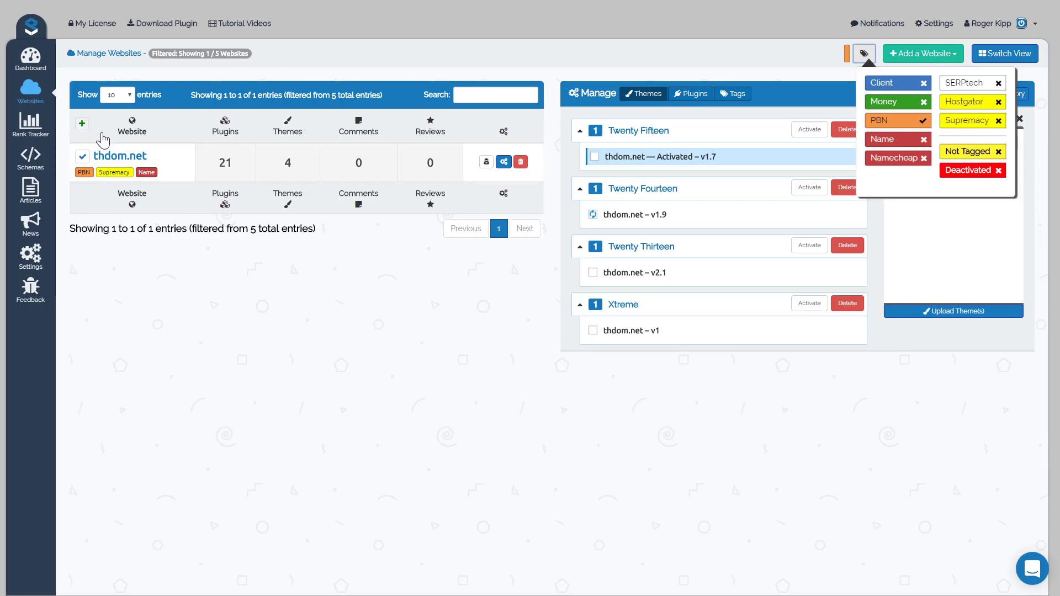
mouse_move(82, 123)
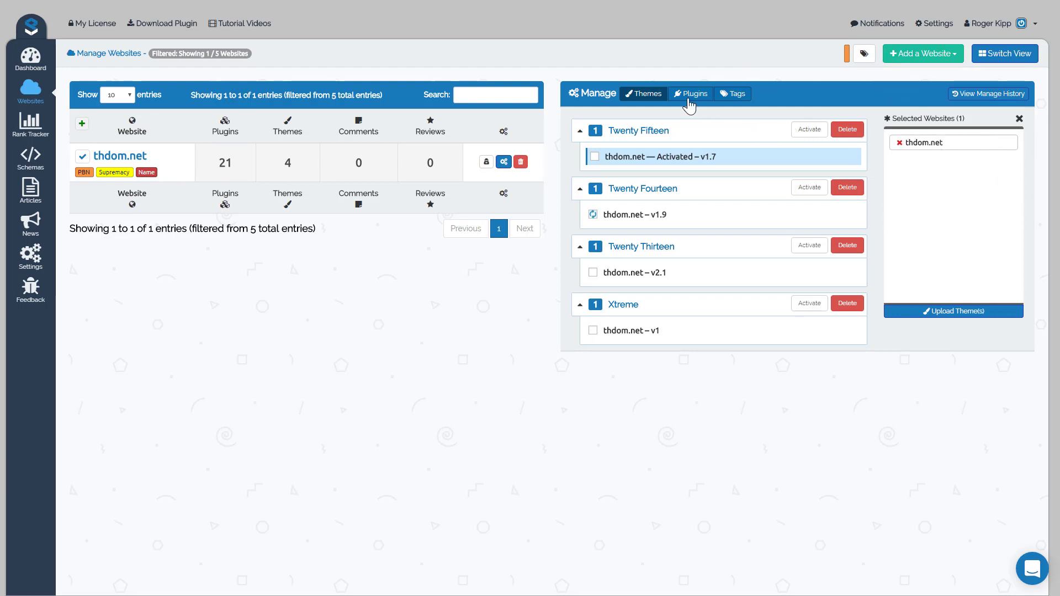
- Show thdom.net's plugins and expand Contact Form 7 and Content Amigo | Clean Posts rows
left_click(694, 93)
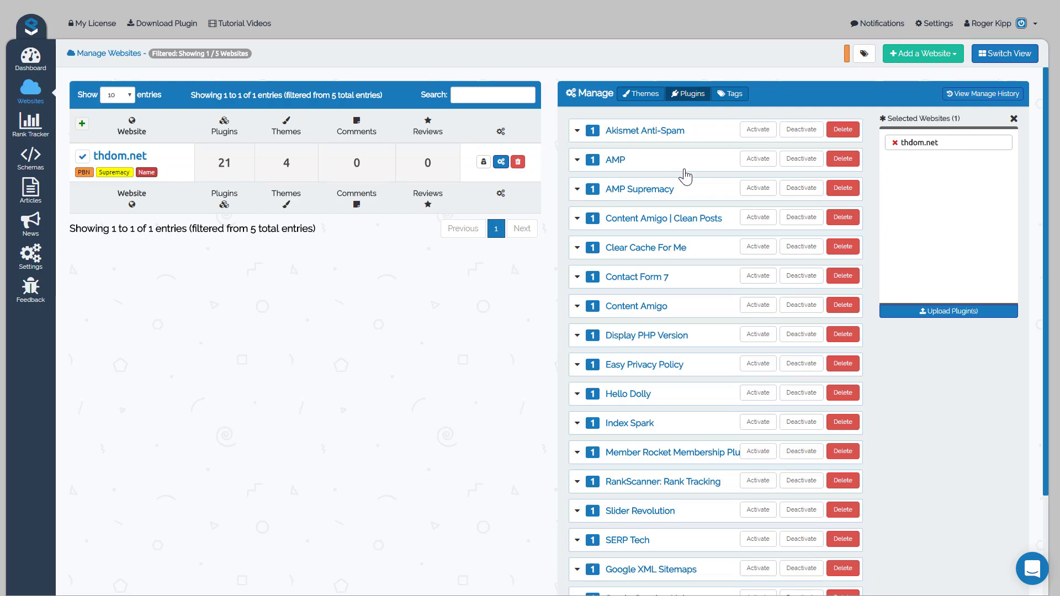
mouse_move(665, 126)
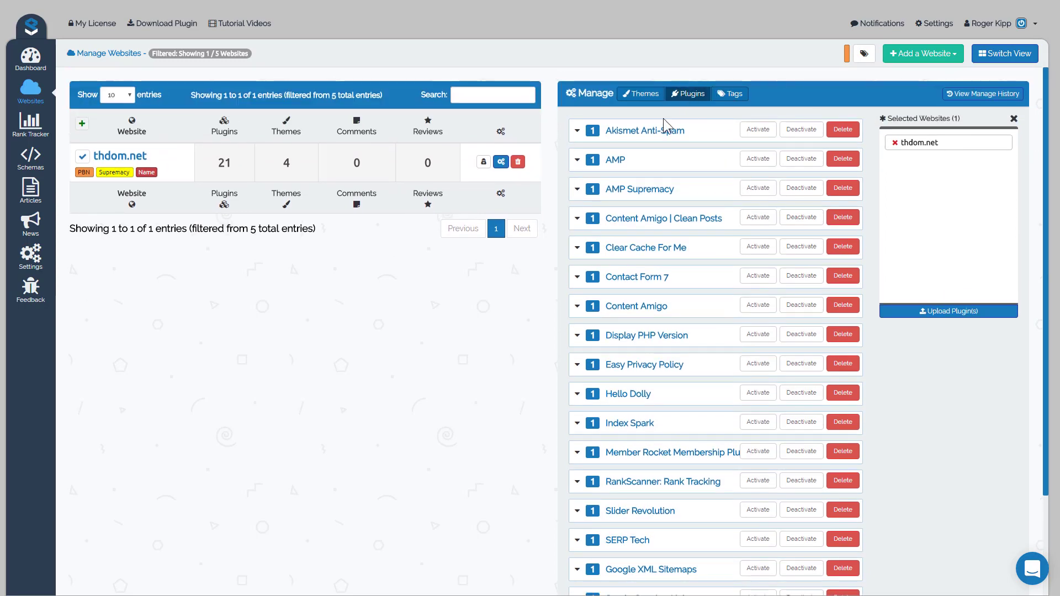
mouse_move(722, 302)
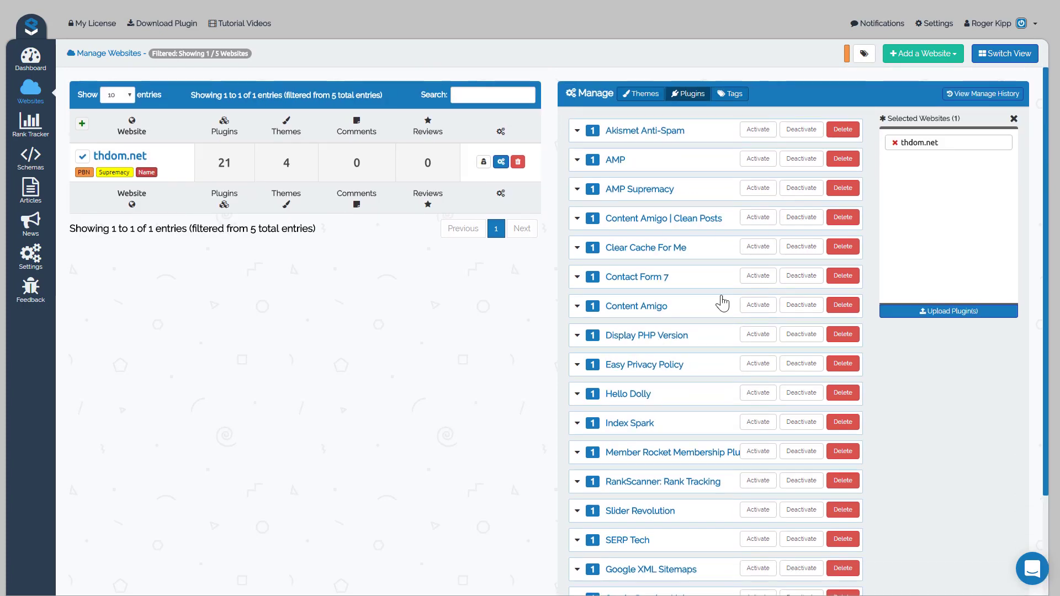
mouse_move(575, 293)
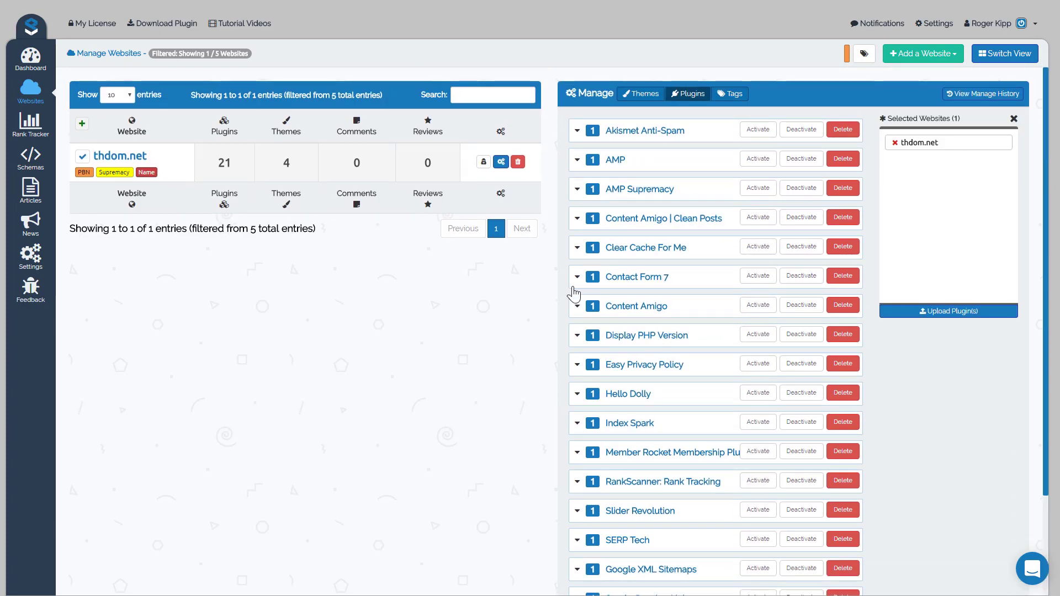
left_click(577, 277)
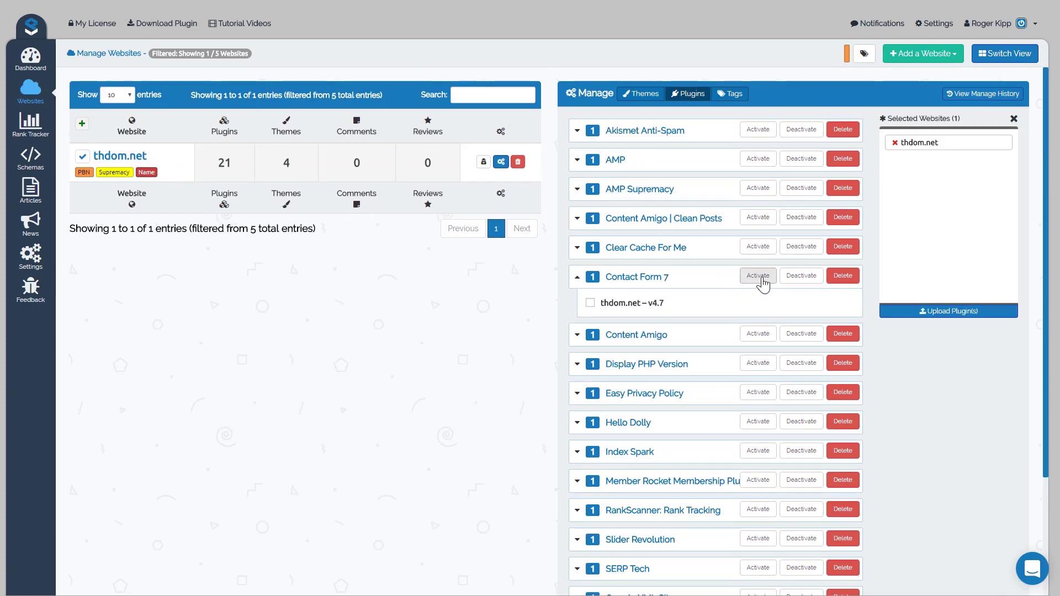
mouse_move(581, 222)
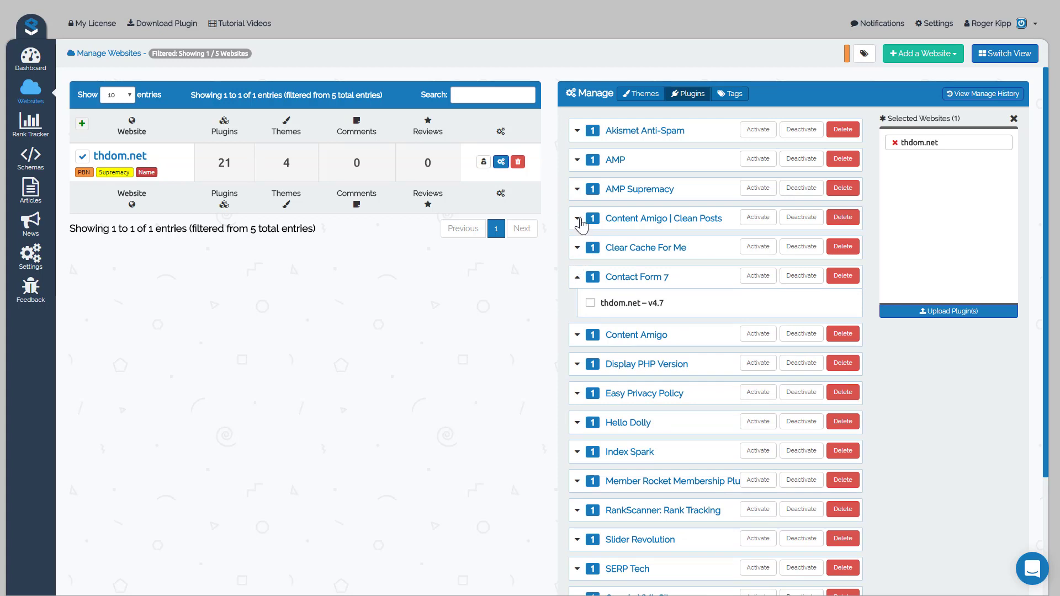
left_click(577, 218)
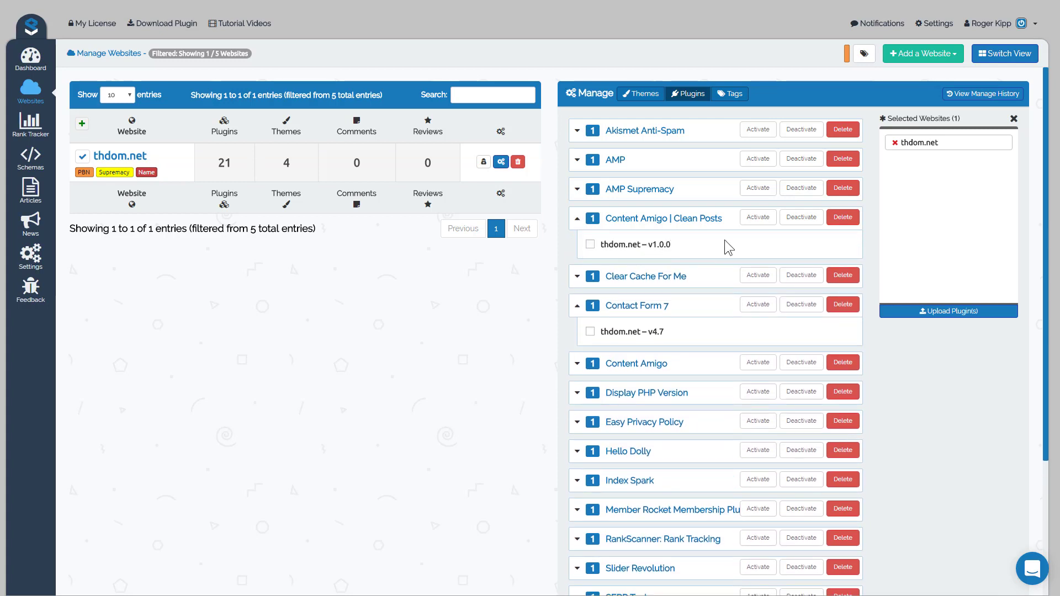
mouse_move(576, 228)
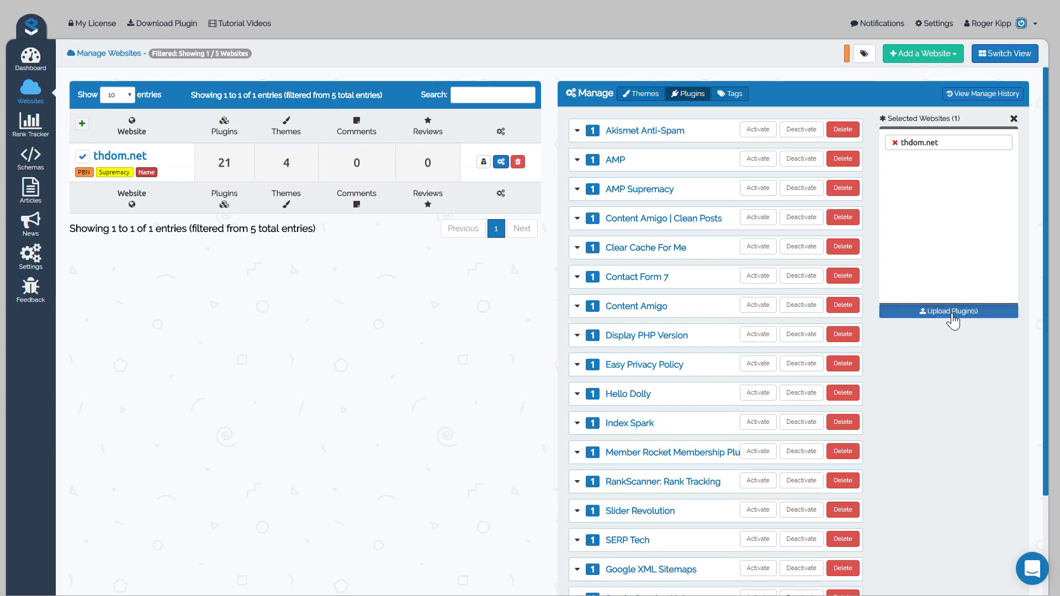
- Search the plugin repository for AMP, then view the uploaded plugins under My Plugins
left_click(948, 311)
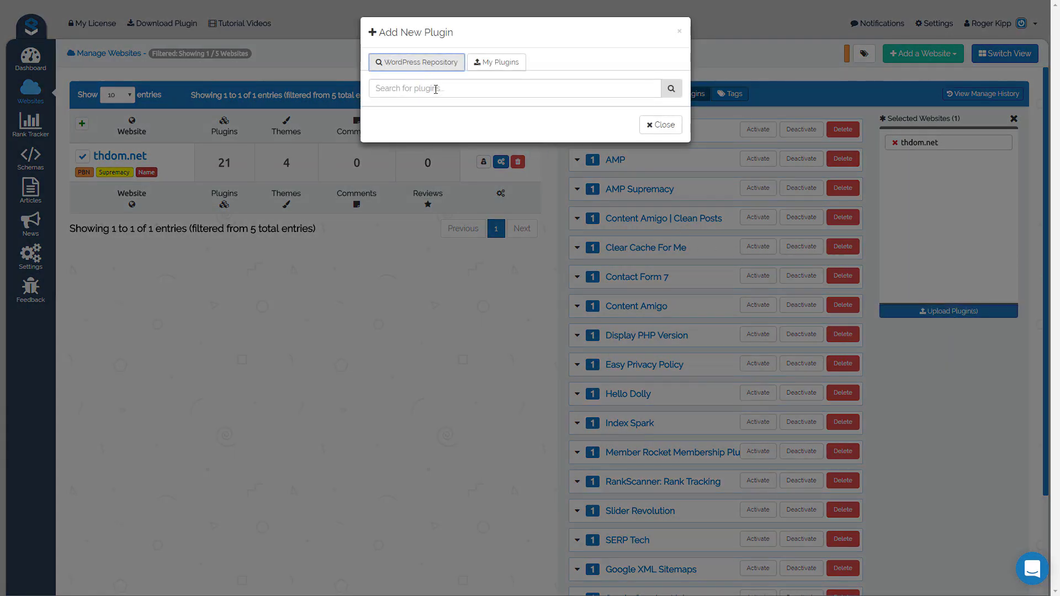
type("AMP")
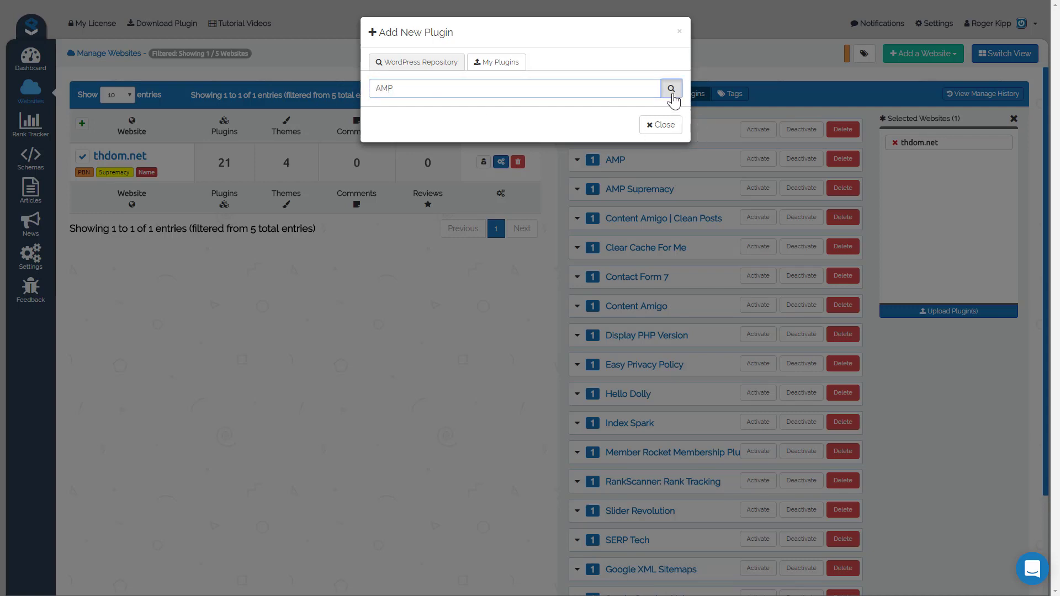
left_click(671, 89)
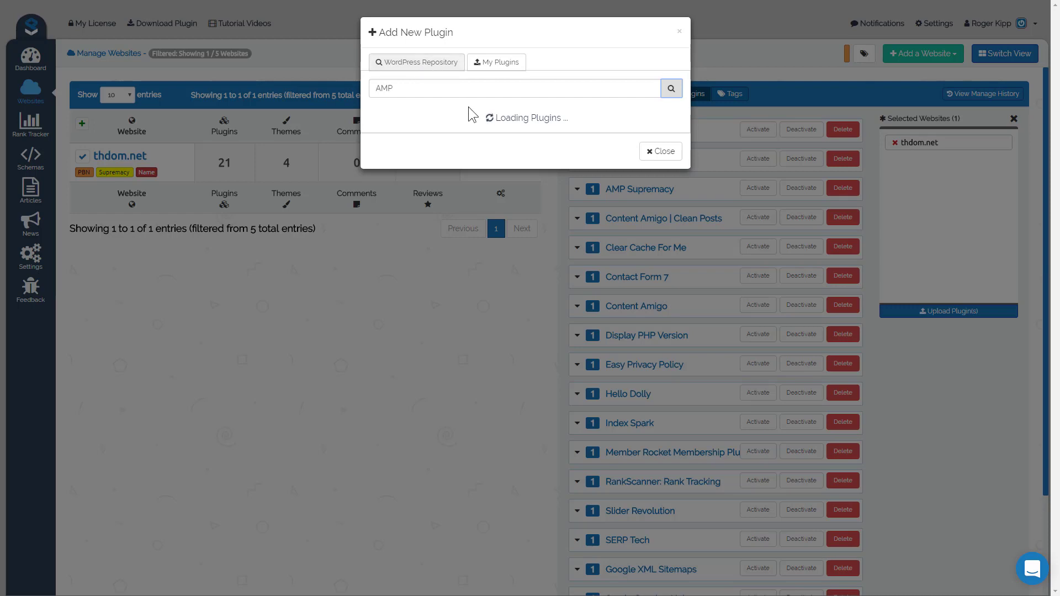
mouse_move(481, 119)
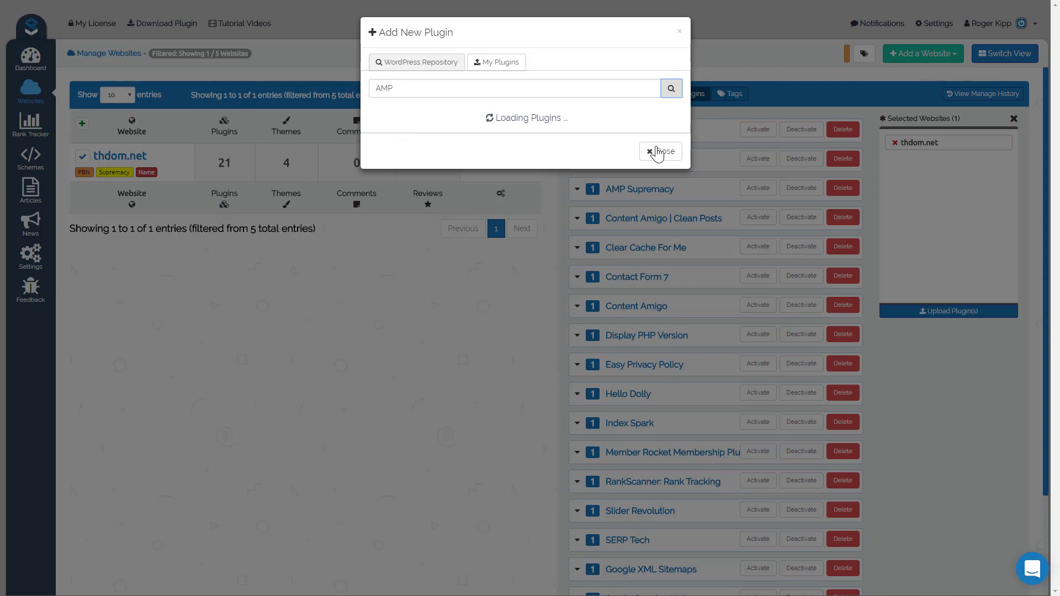
mouse_move(851, 192)
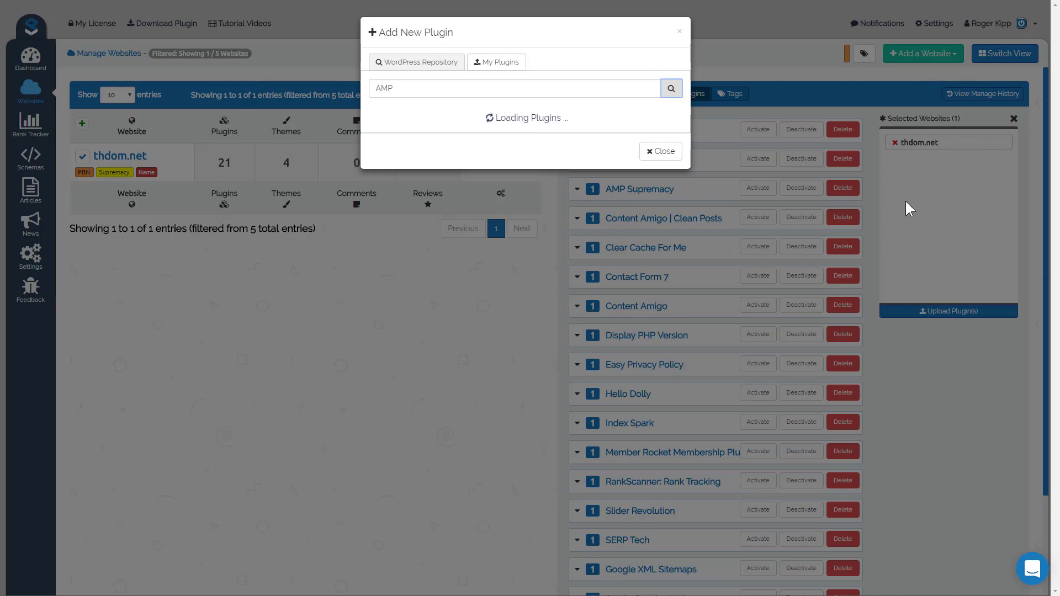
mouse_move(664, 151)
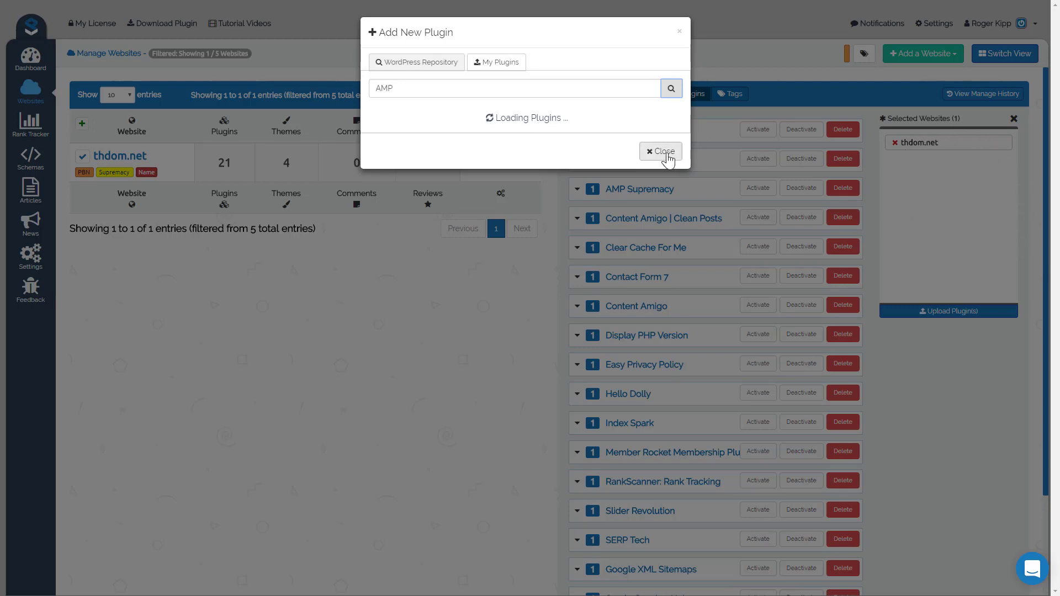
left_click(661, 151)
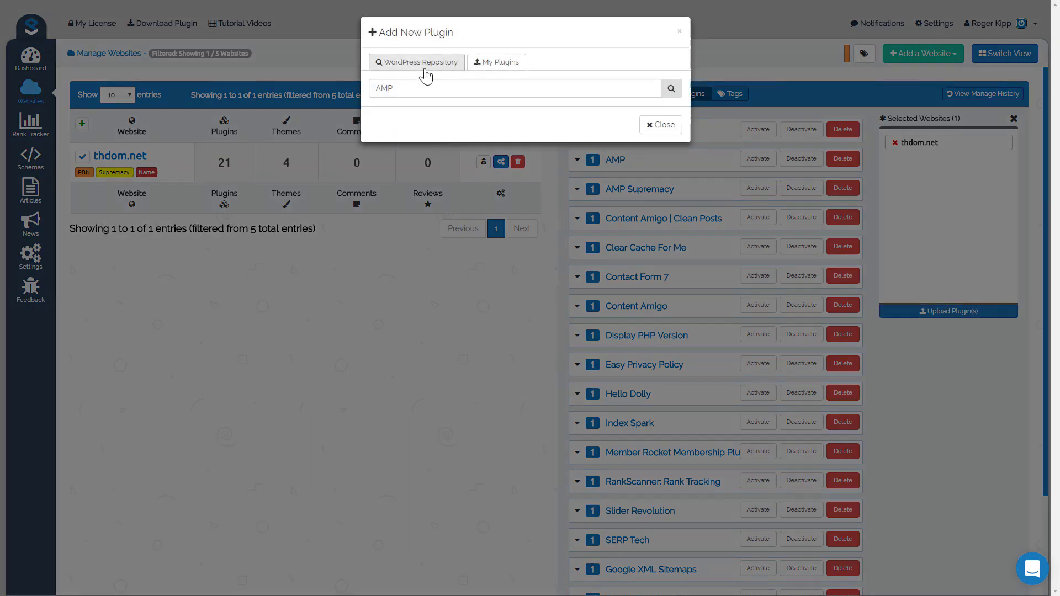
left_click(496, 61)
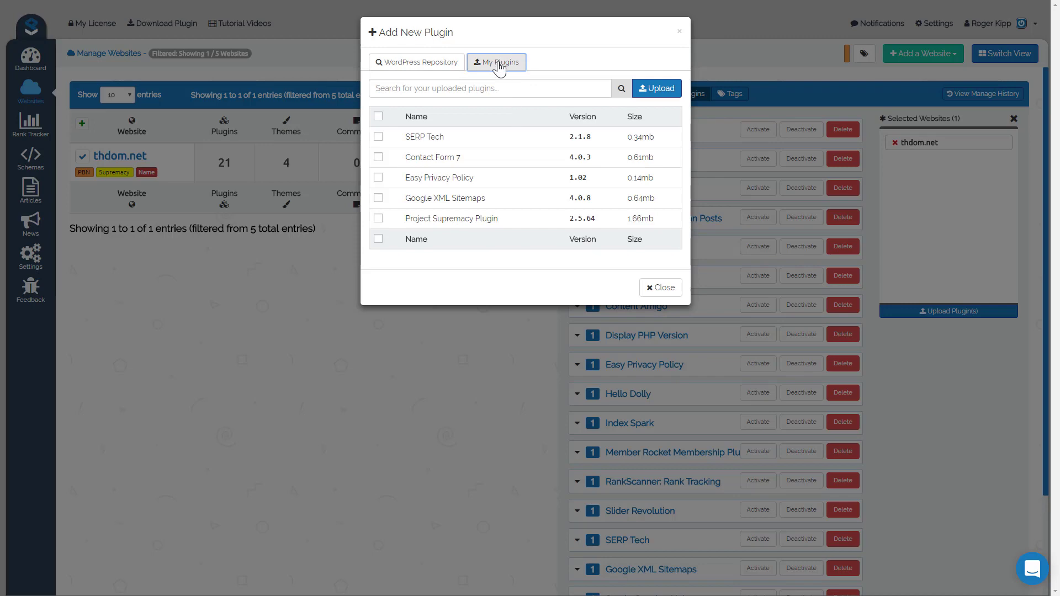
mouse_move(610, 89)
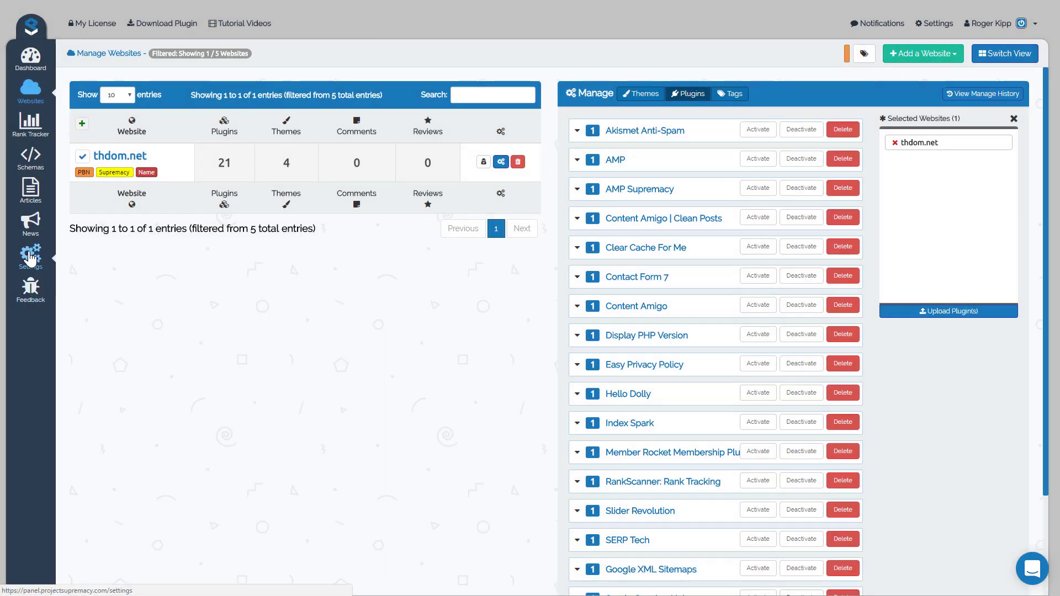
- Review the My Plugins/Themes tab in Settings, then return to the Websites grid
left_click(31, 254)
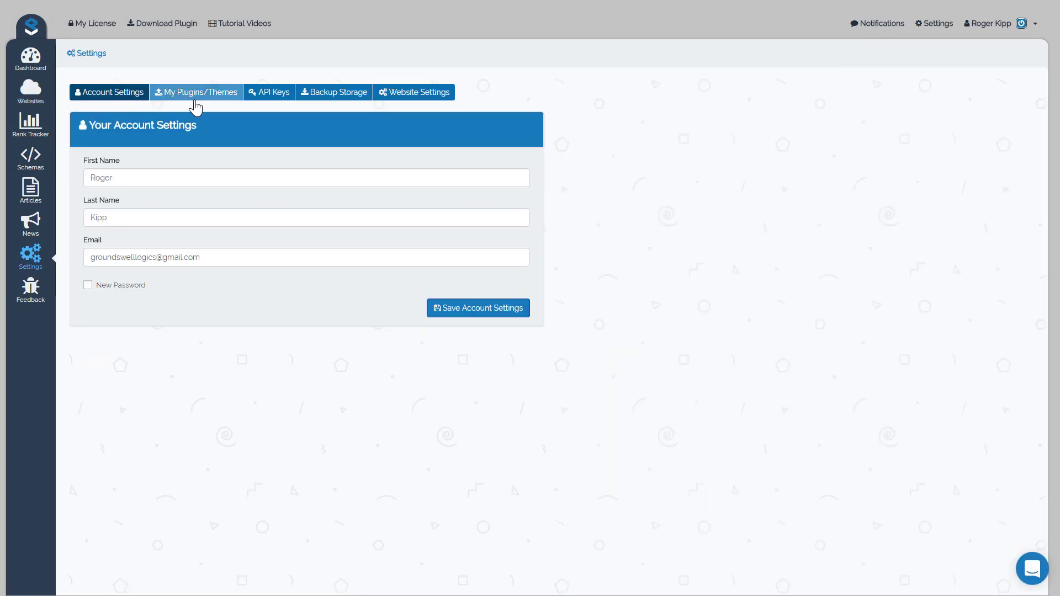
left_click(196, 92)
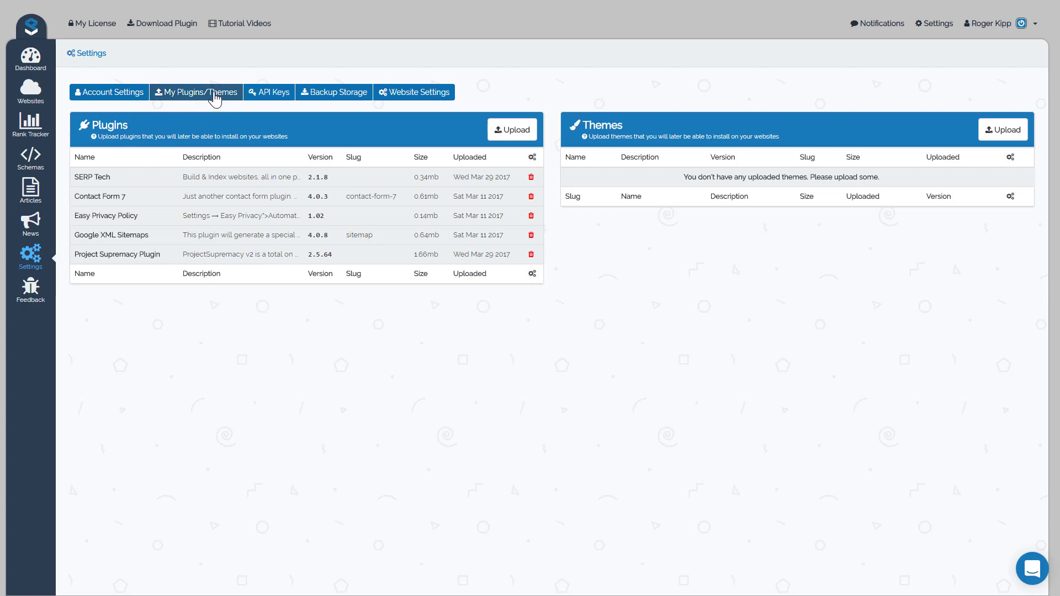
mouse_move(512, 129)
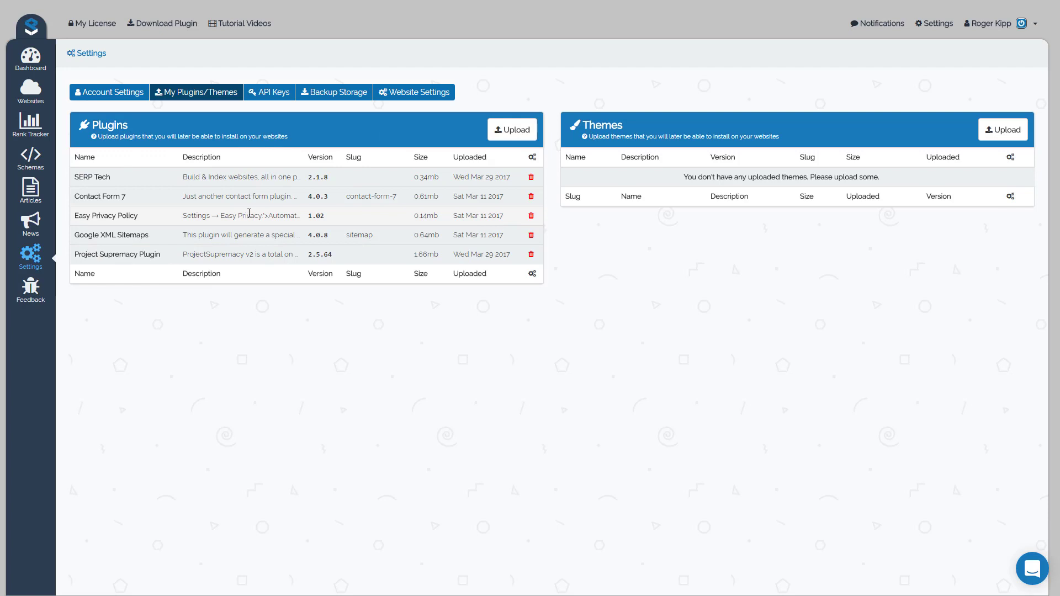
mouse_move(249, 214)
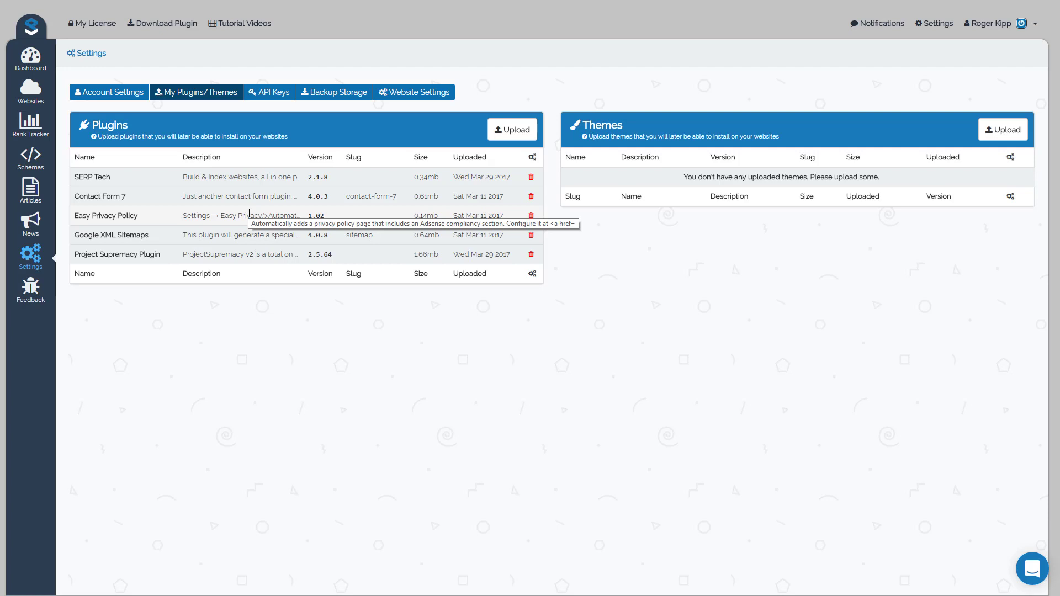
mouse_move(514, 103)
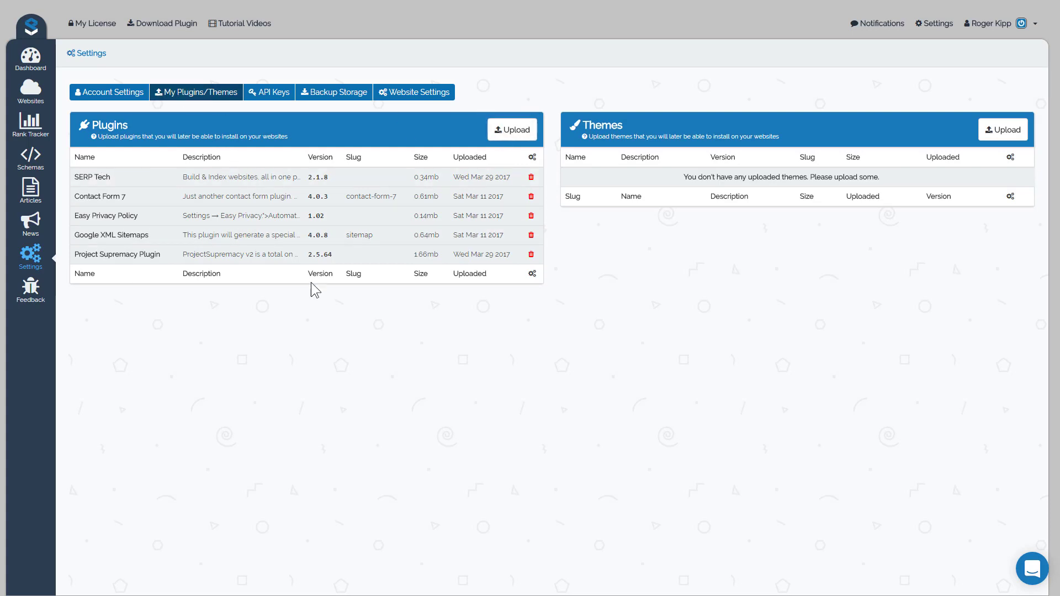
mouse_move(491, 116)
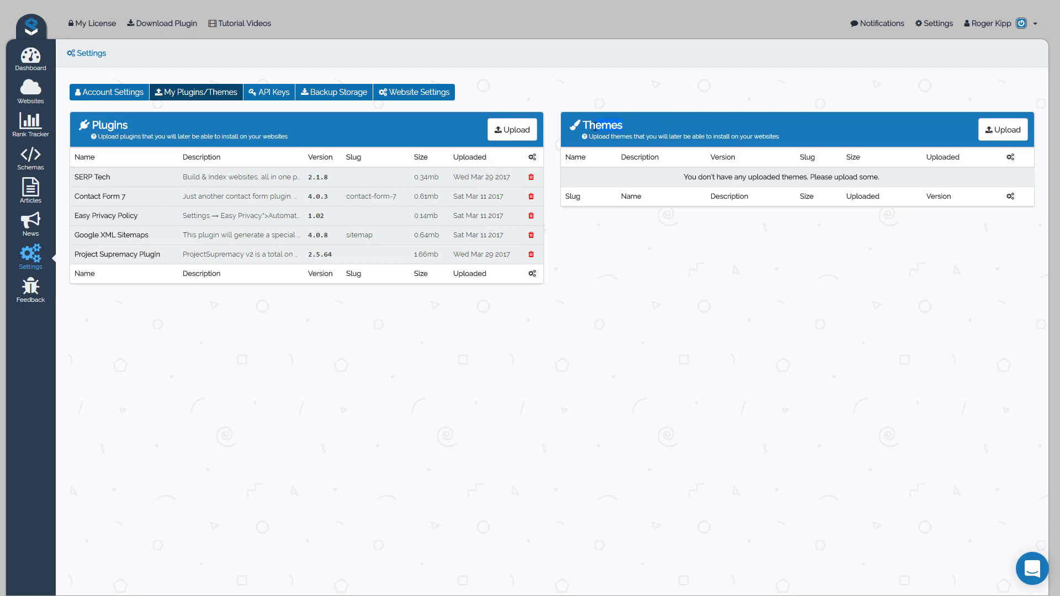
mouse_move(719, 155)
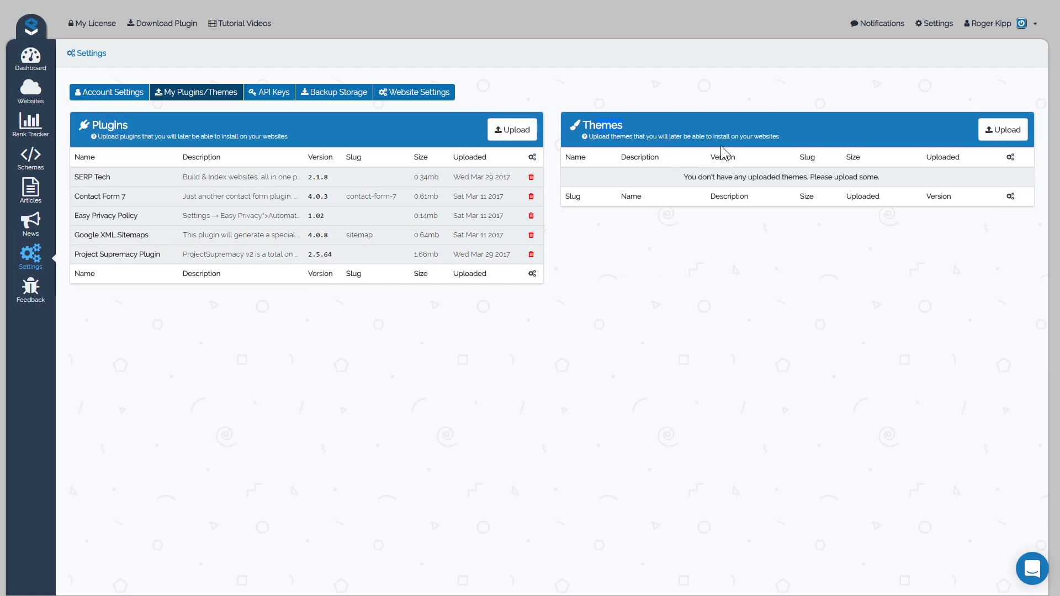
mouse_move(778, 177)
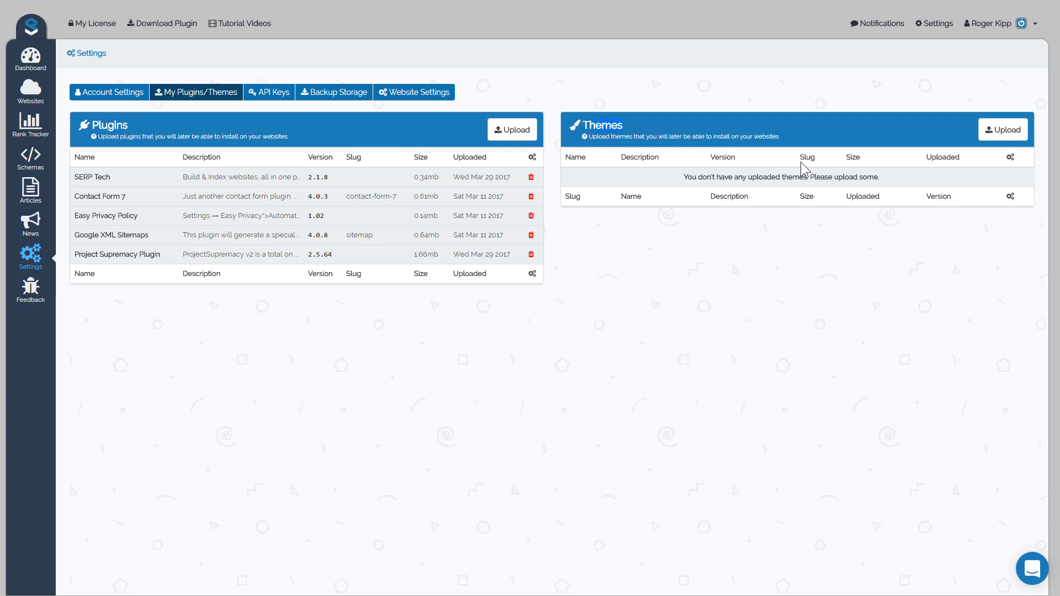
mouse_move(85, 143)
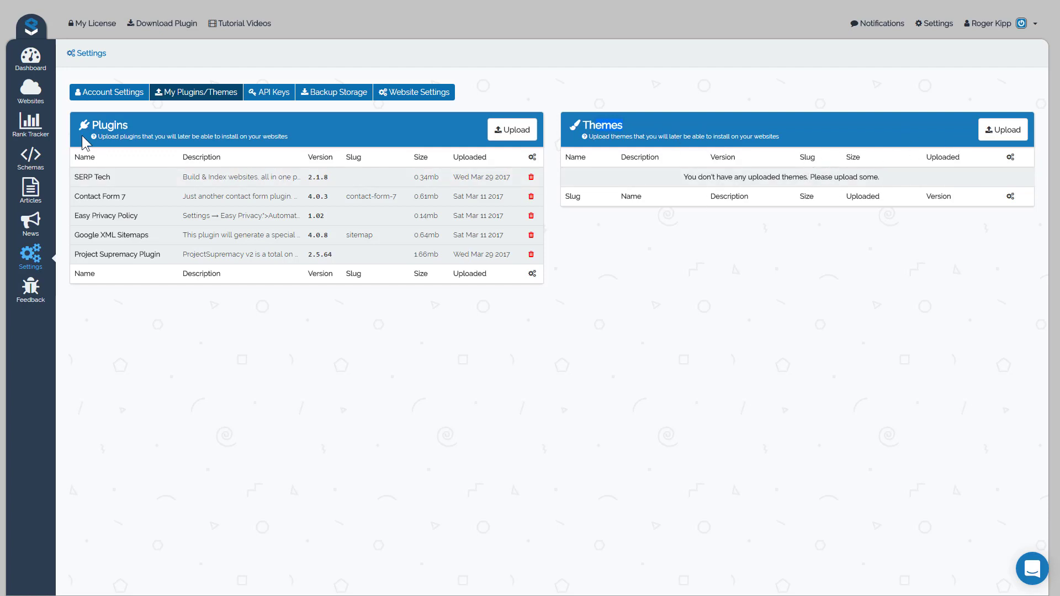
left_click(30, 92)
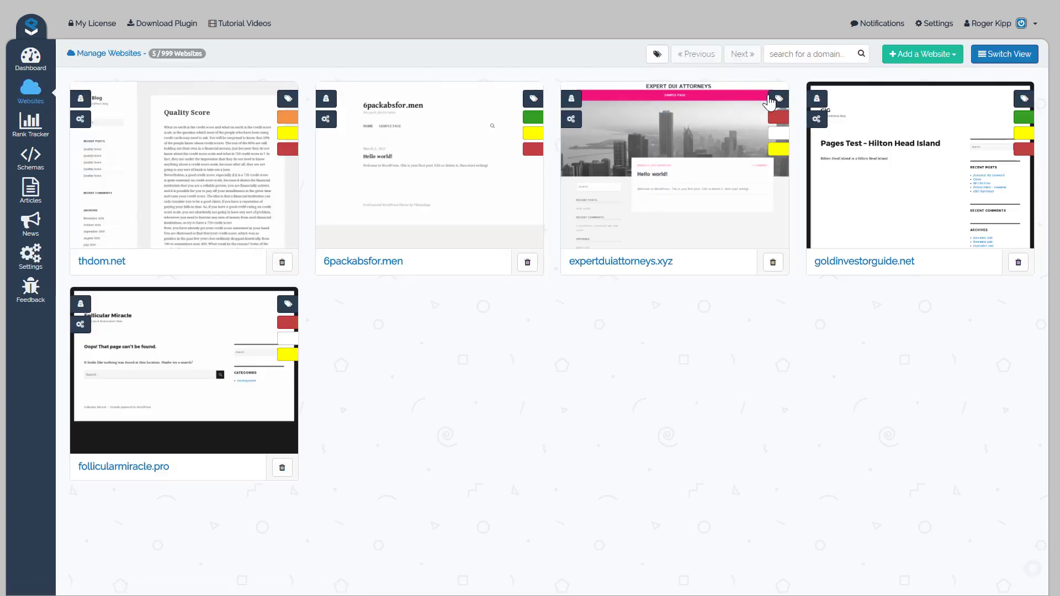
- In list view, filter to PBN, select thdom.net, and bring up Add New Plugin
left_click(1005, 54)
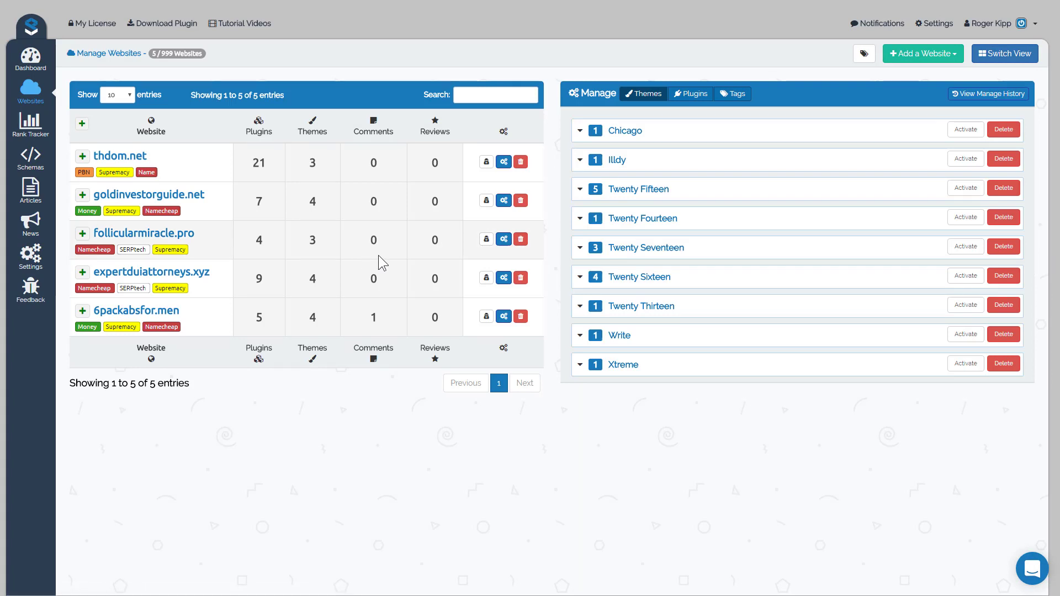
left_click(864, 54)
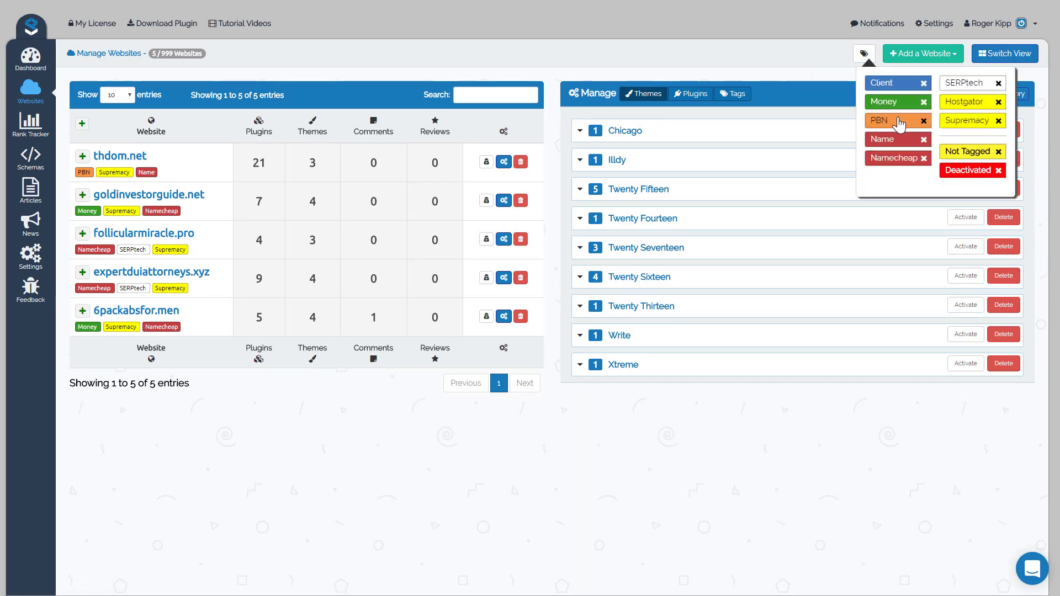
left_click(893, 120)
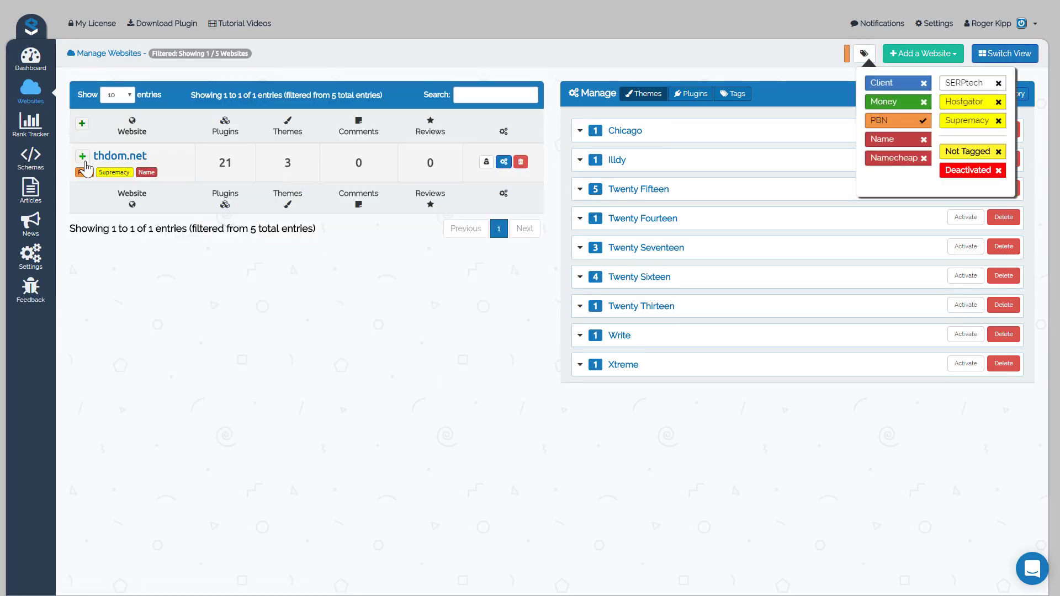
left_click(82, 156)
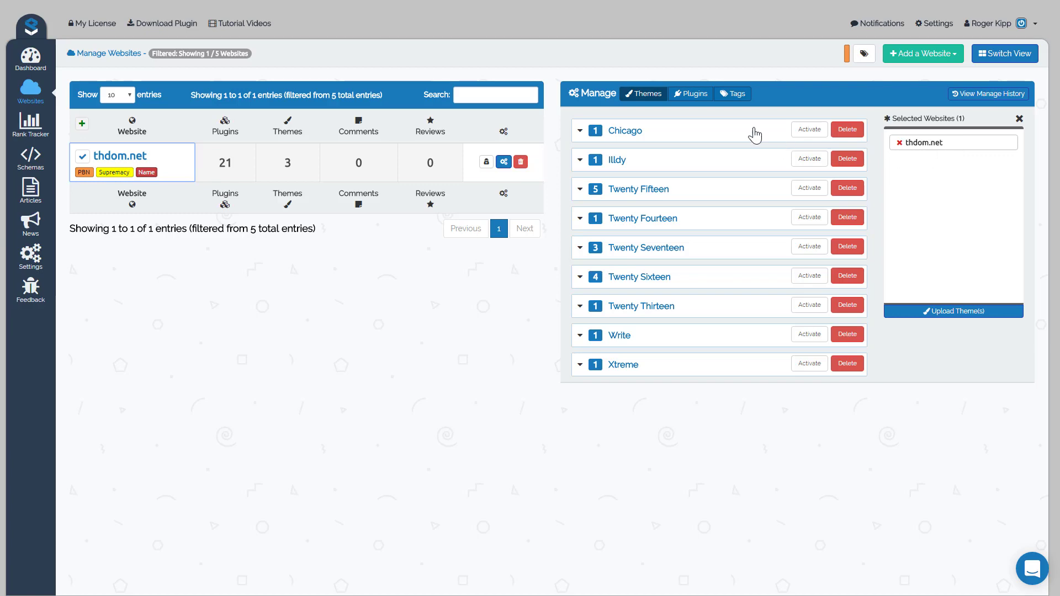
left_click(690, 93)
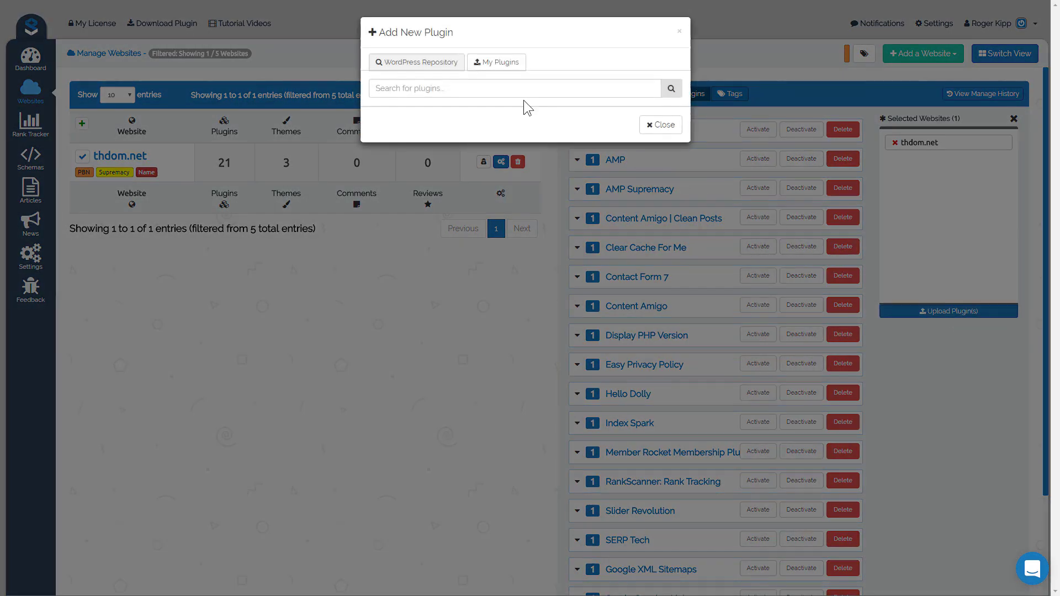
- Queue Contact Form 7 and Easy Privacy Policy from My Plugins, then switch to thumbnail view
left_click(496, 62)
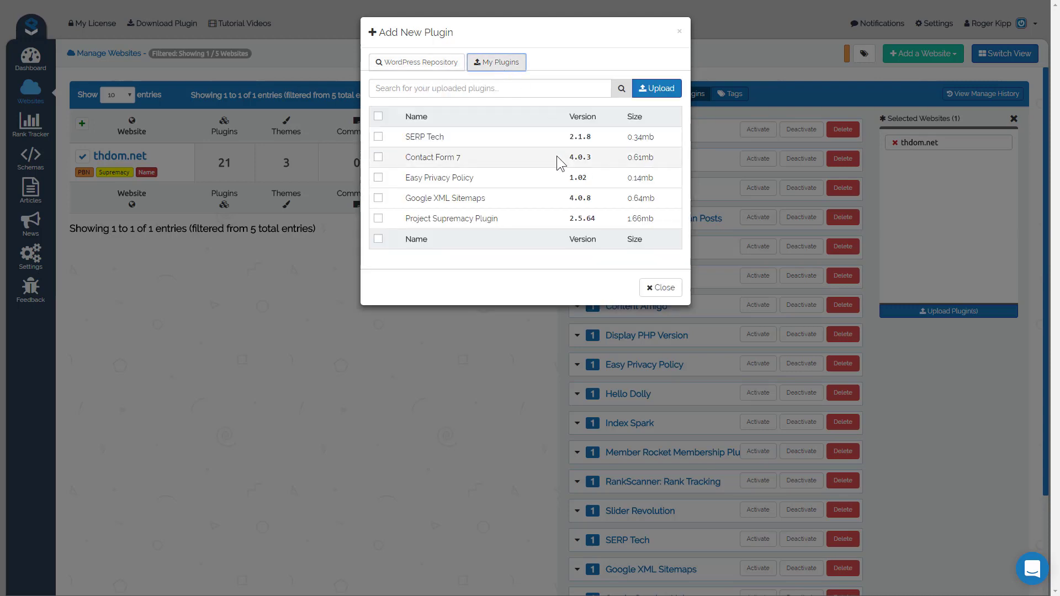
left_click(378, 157)
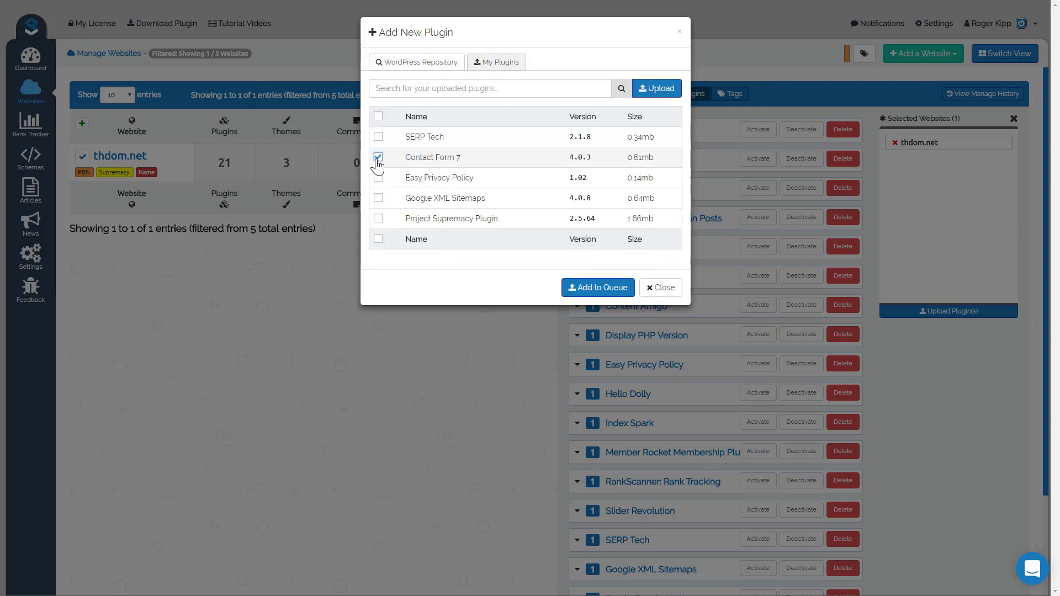
left_click(377, 177)
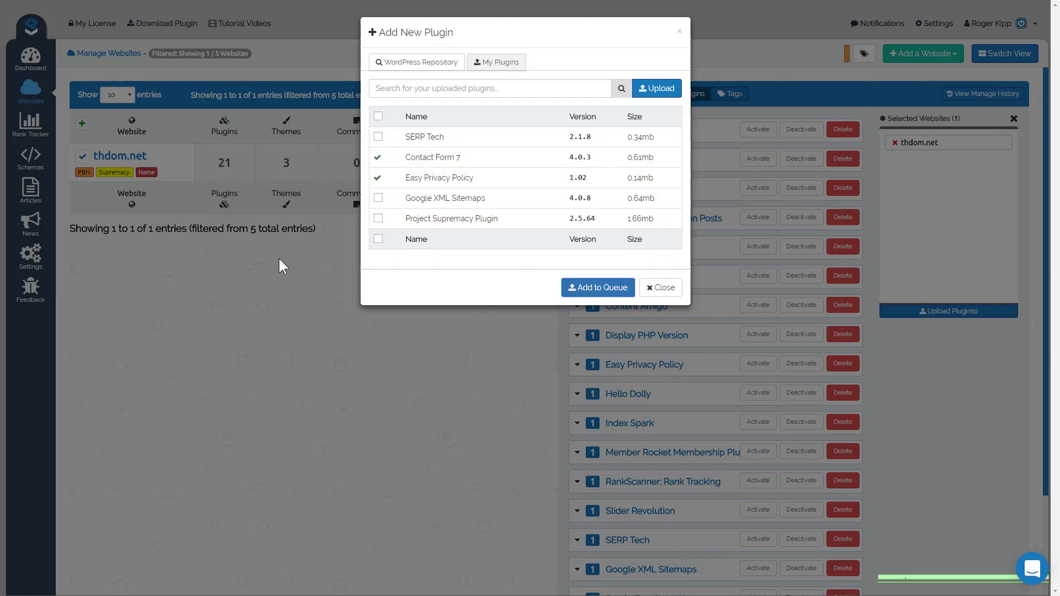
left_click(597, 288)
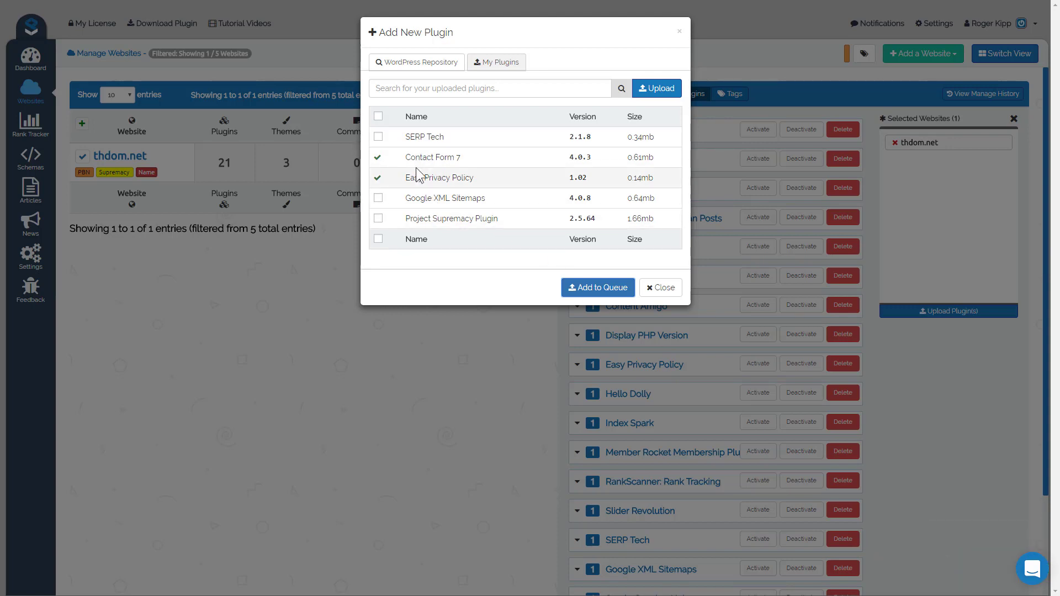
mouse_move(439, 180)
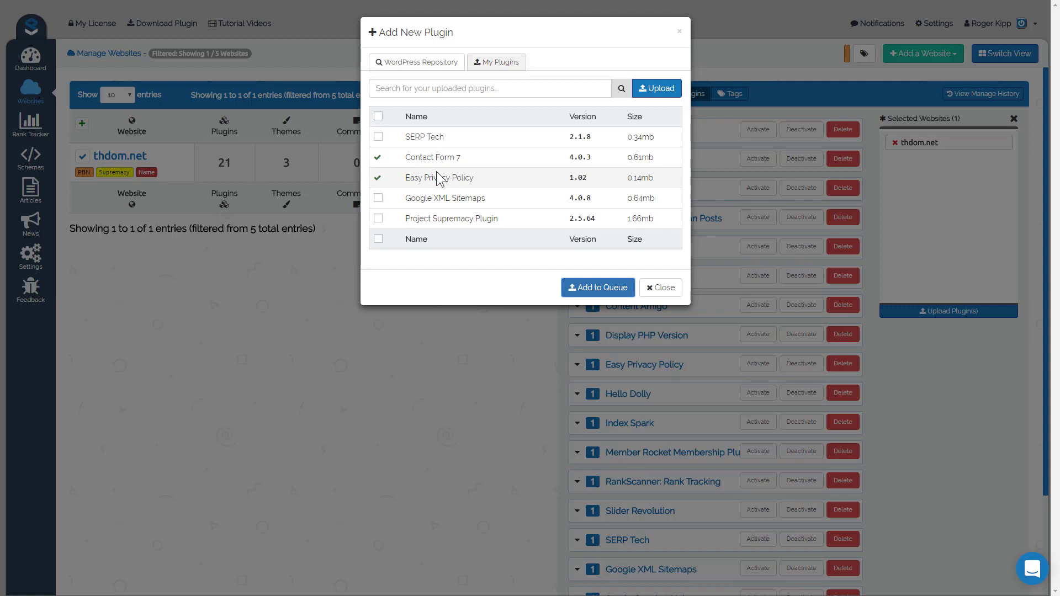
mouse_move(493, 188)
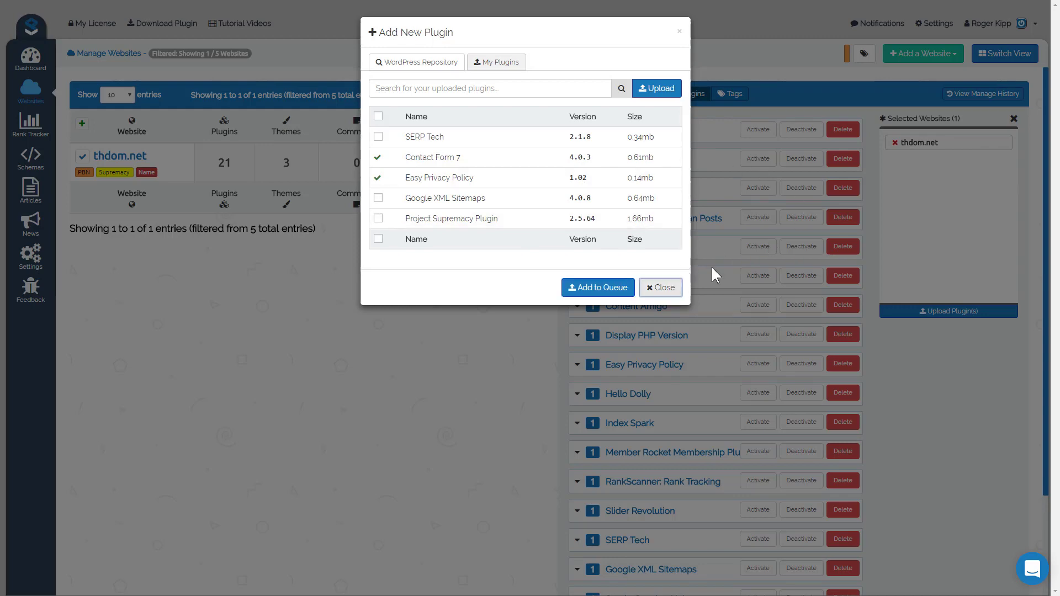
left_click(660, 287)
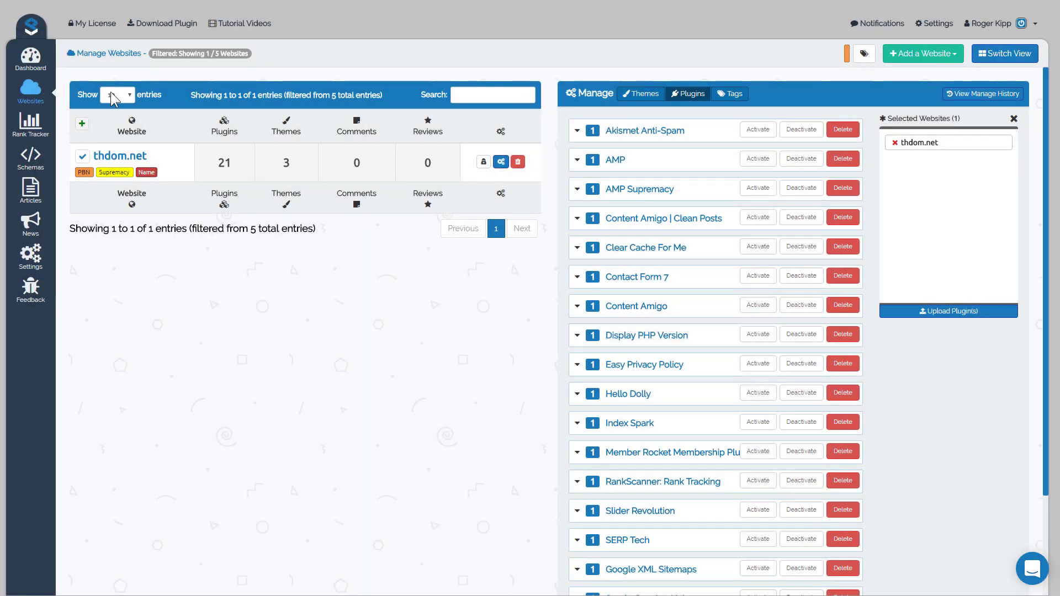
left_click(1004, 53)
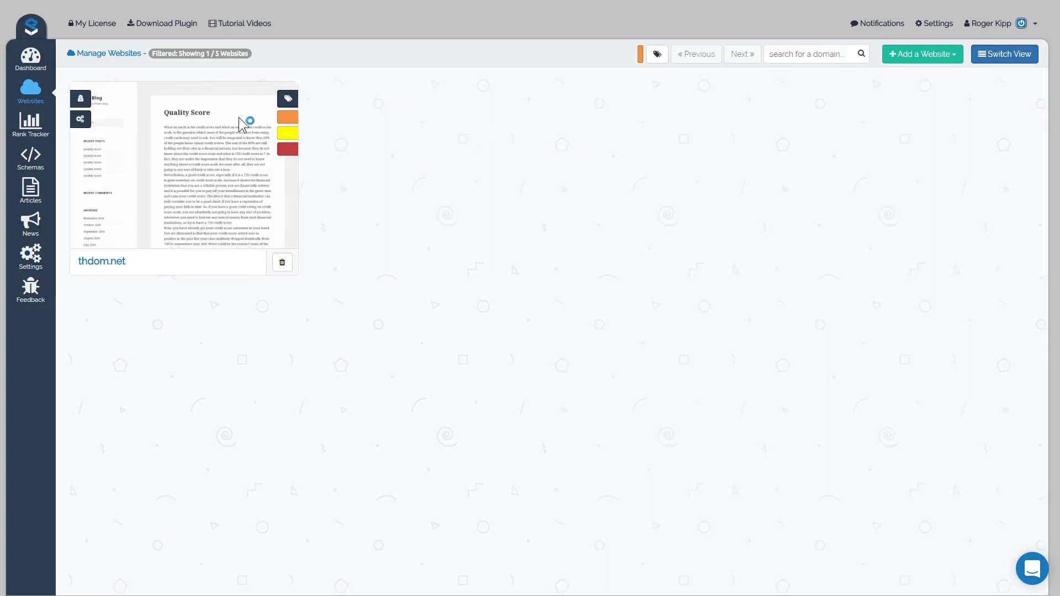